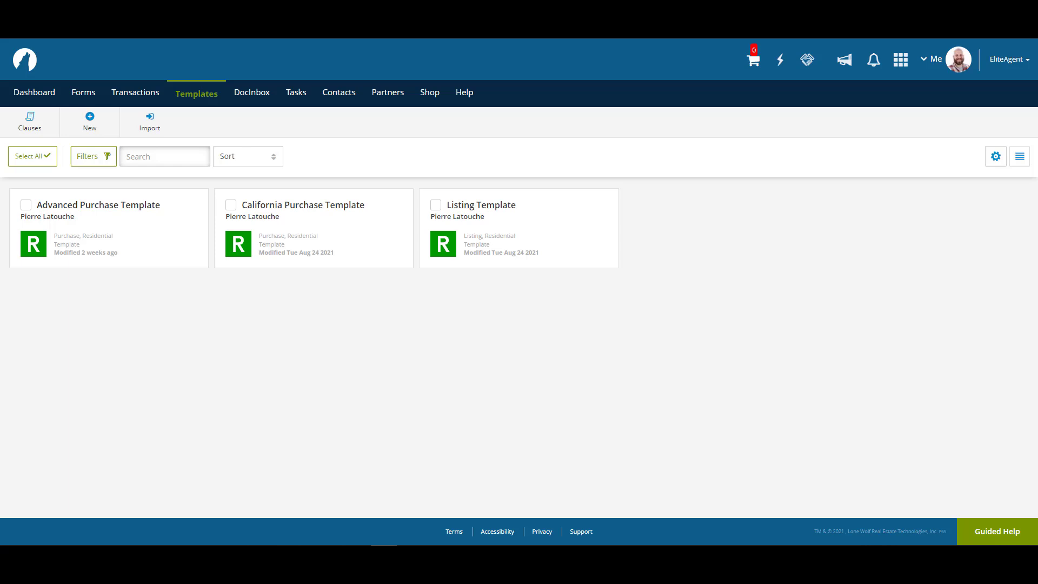
{"action": "mouse_move", "coordinate": [113, 308]}
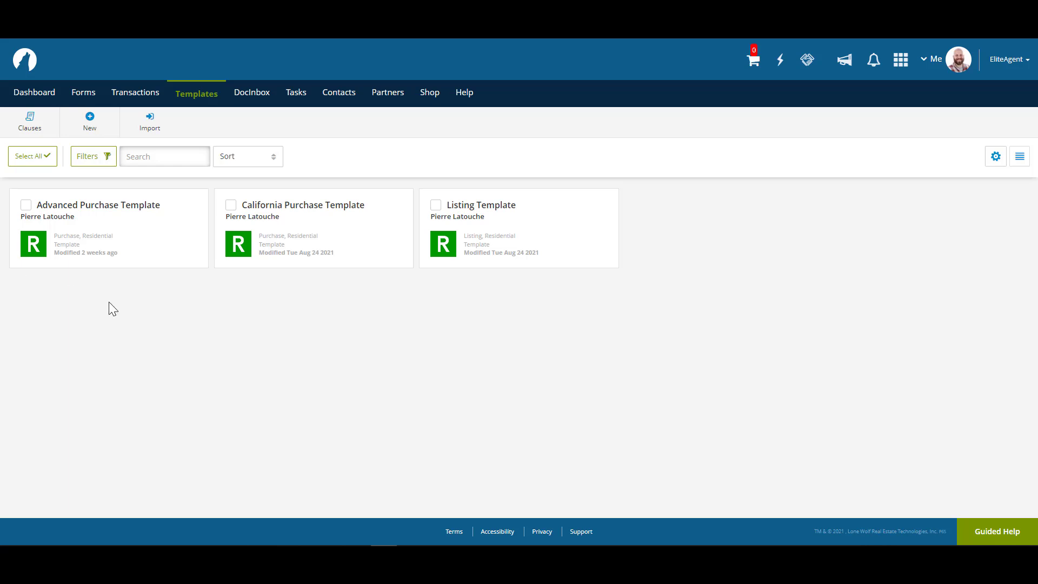
{"action": "mouse_move", "coordinate": [90, 121]}
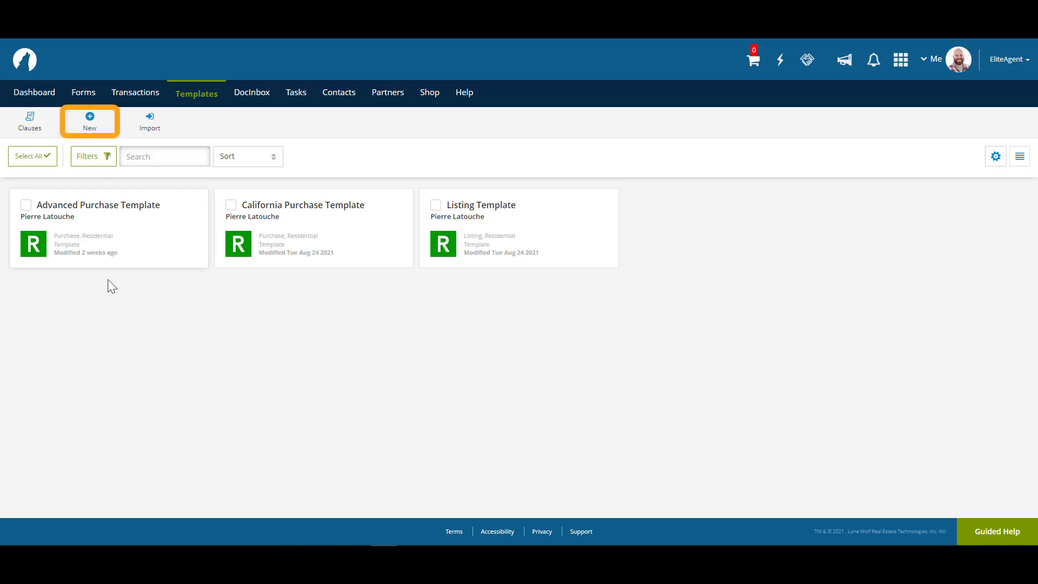
Step: Start a new template and choose the Purchase or Offer template type
{"action": "left_click", "coordinate": [90, 119]}
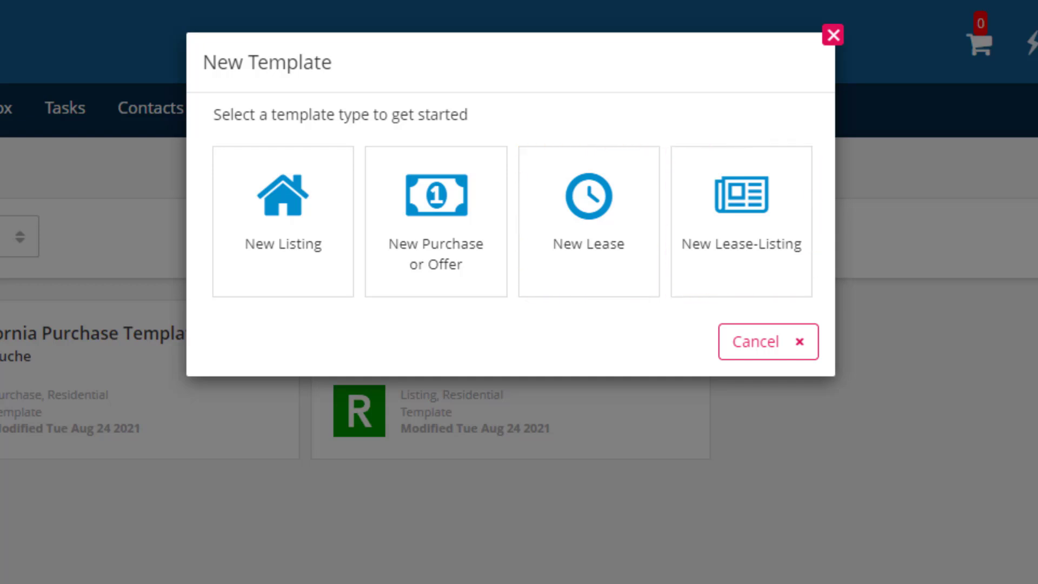
{"action": "mouse_move", "coordinate": [458, 533]}
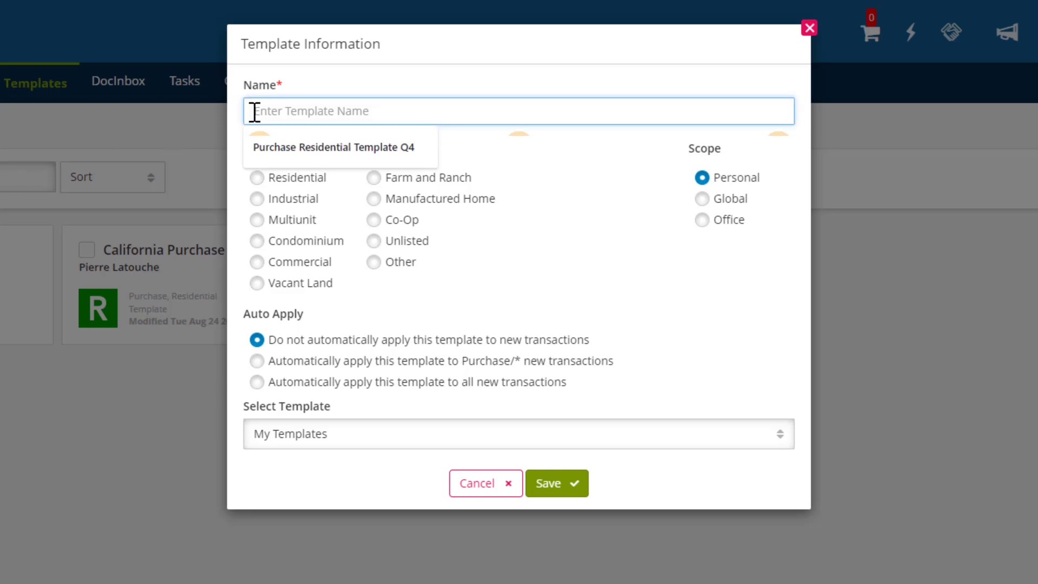
Step: Name the template 'Purchase Residential Template Q4', category Residential, auto-applied to Purchase/Residential transactions
{"action": "type", "text": "Purchase Residen"}
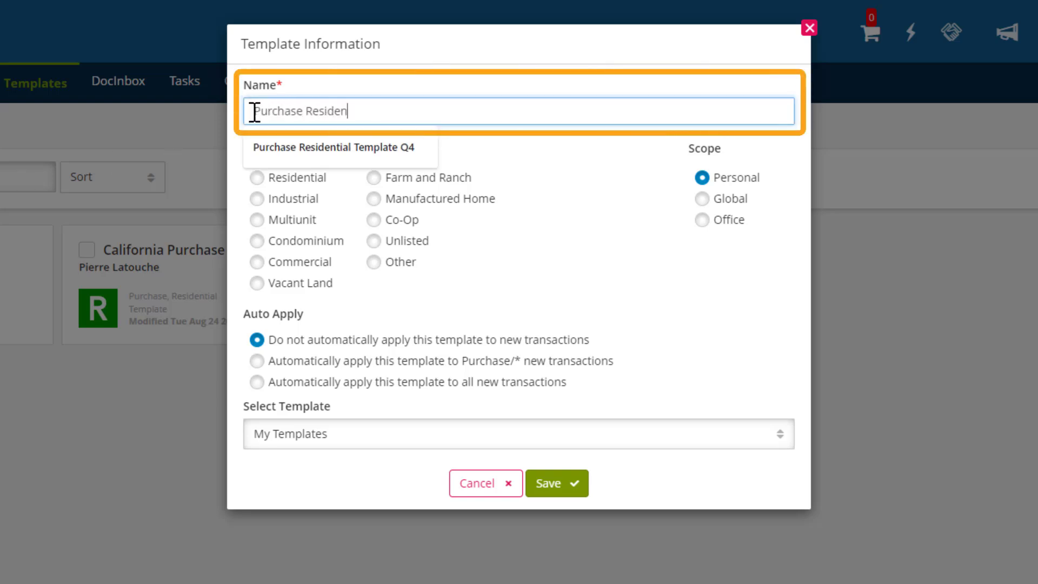
{"action": "type", "text": "tial Template Q4"}
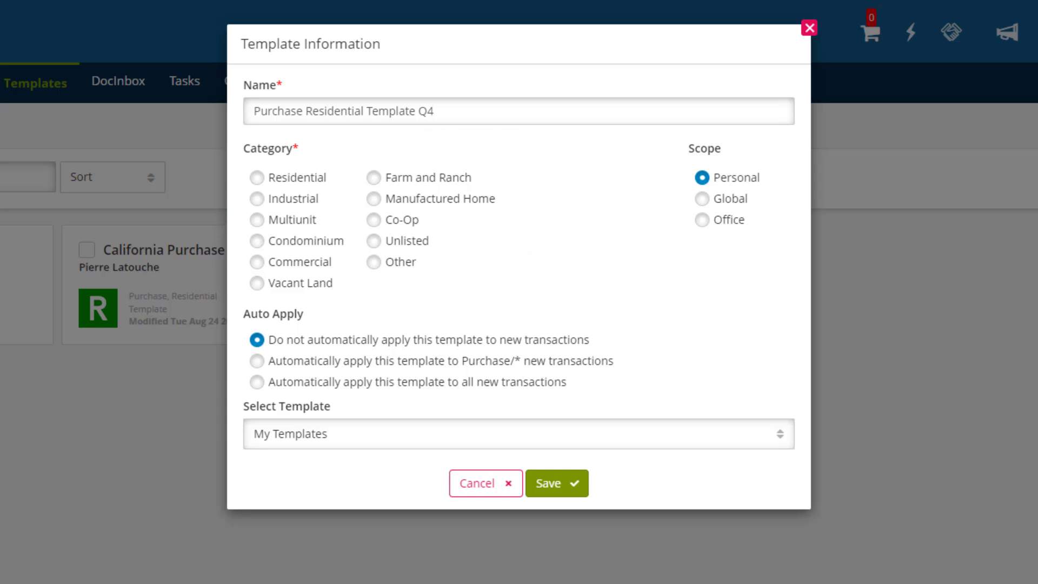
{"action": "left_click", "coordinate": [256, 178]}
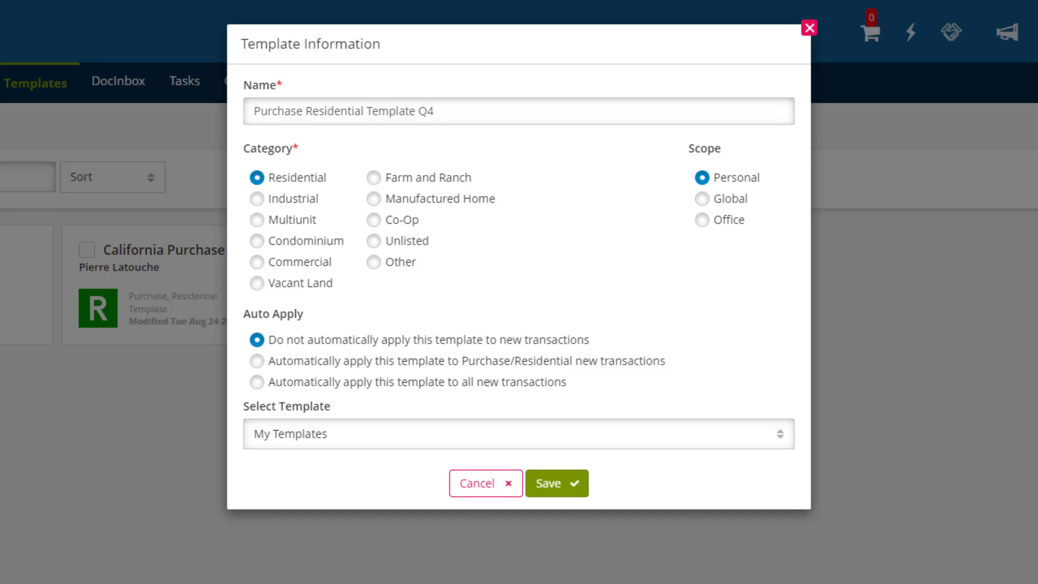
{"action": "left_click", "coordinate": [257, 339]}
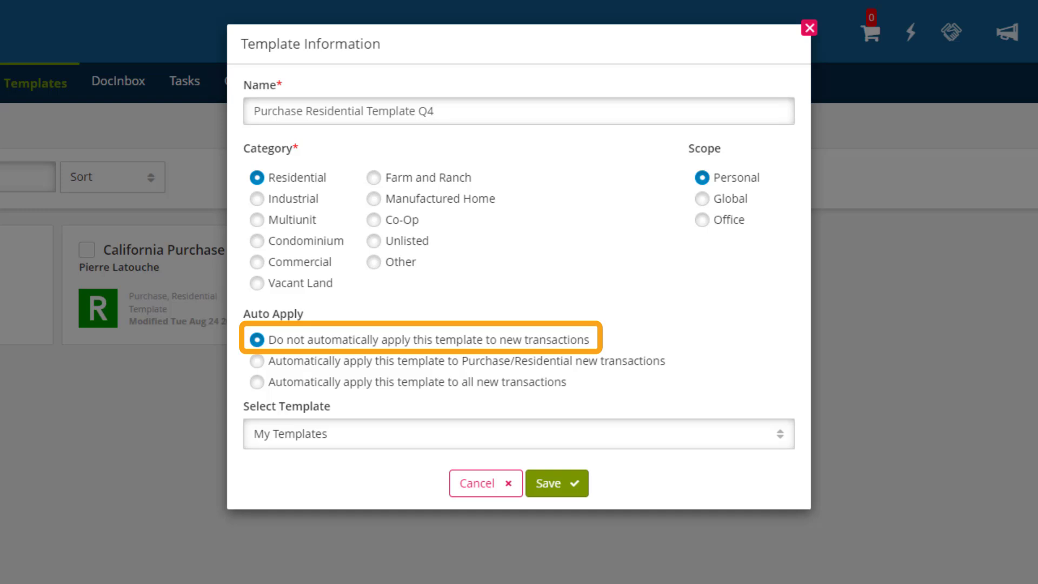
{"action": "mouse_move", "coordinate": [119, 400]}
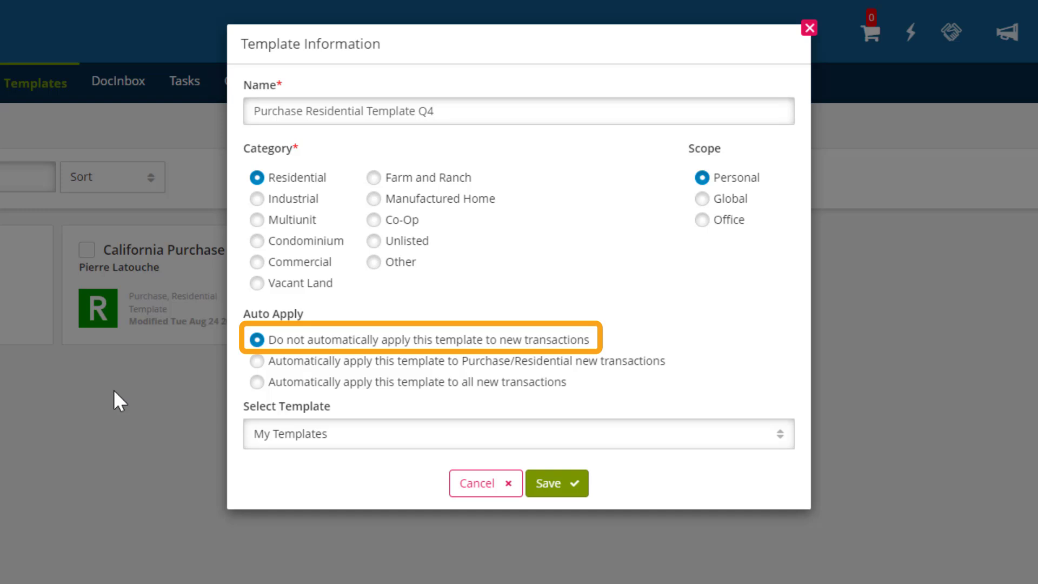
{"action": "mouse_move", "coordinate": [258, 361]}
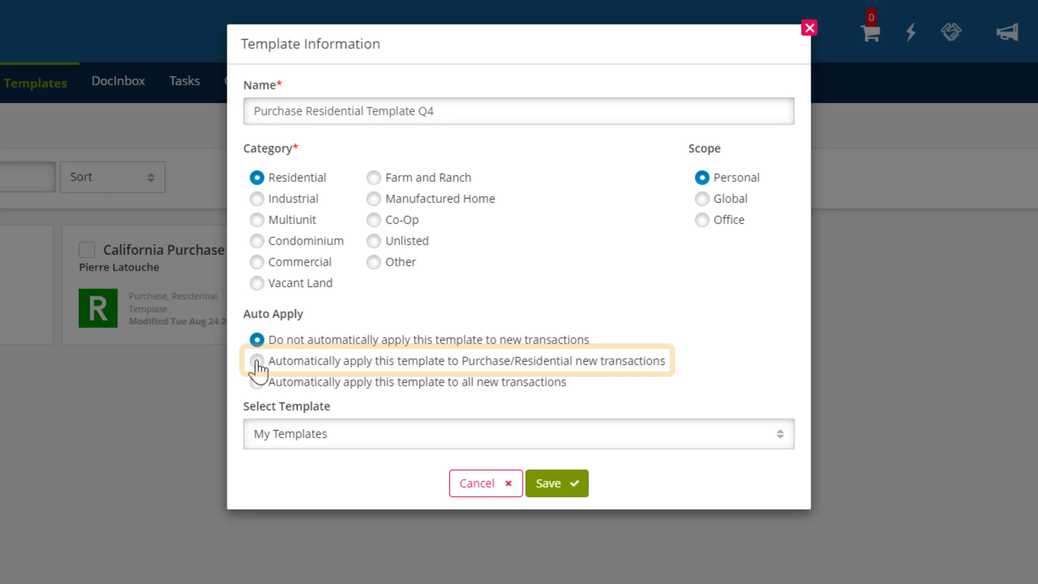
{"action": "left_click", "coordinate": [257, 362]}
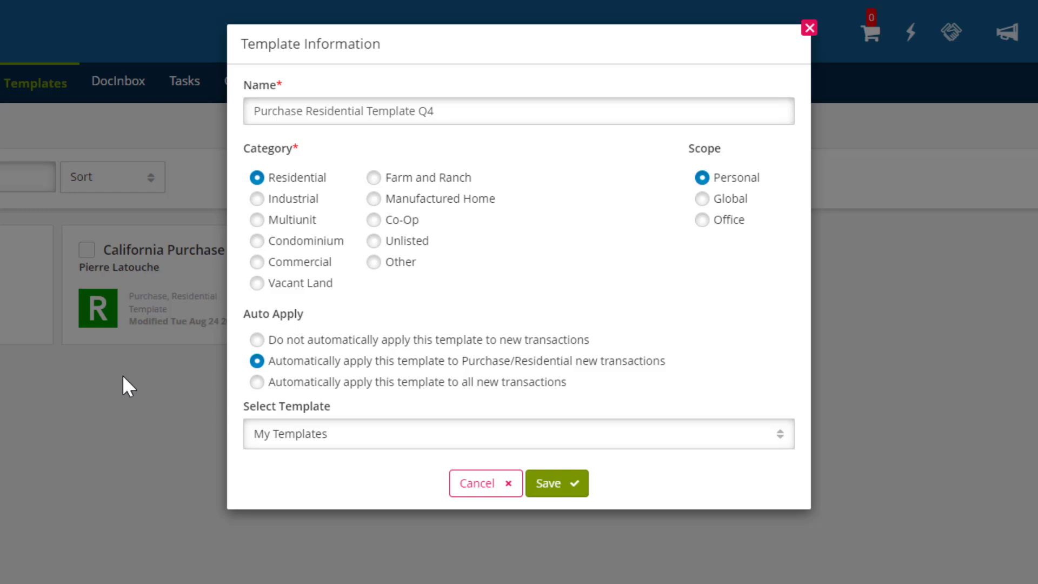
{"action": "mouse_move", "coordinate": [260, 208]}
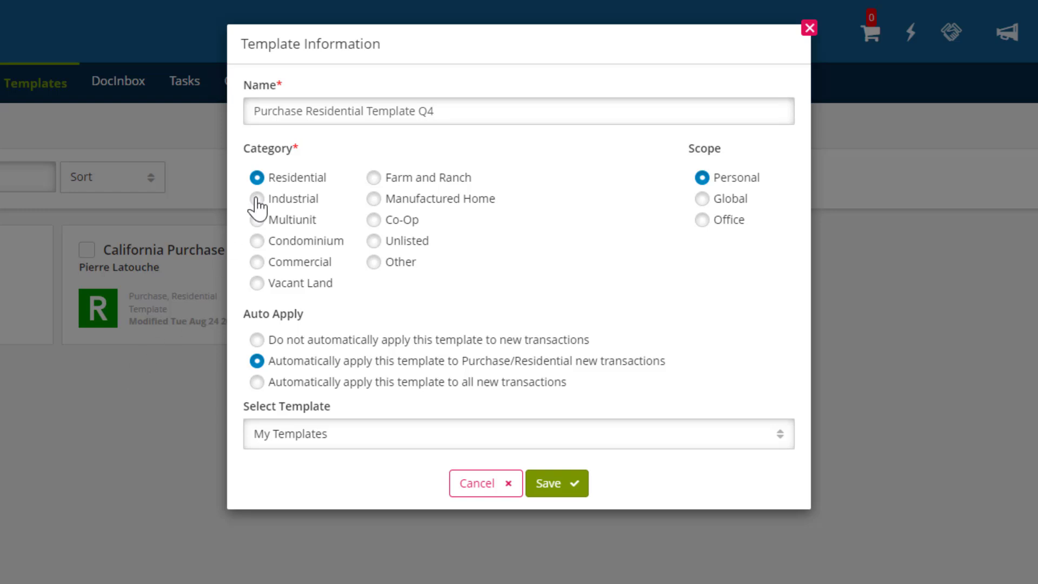
Step: Try Industrial and apply-to-all options, then restore Residential with Purchase/Residential auto-apply
{"action": "left_click", "coordinate": [258, 199]}
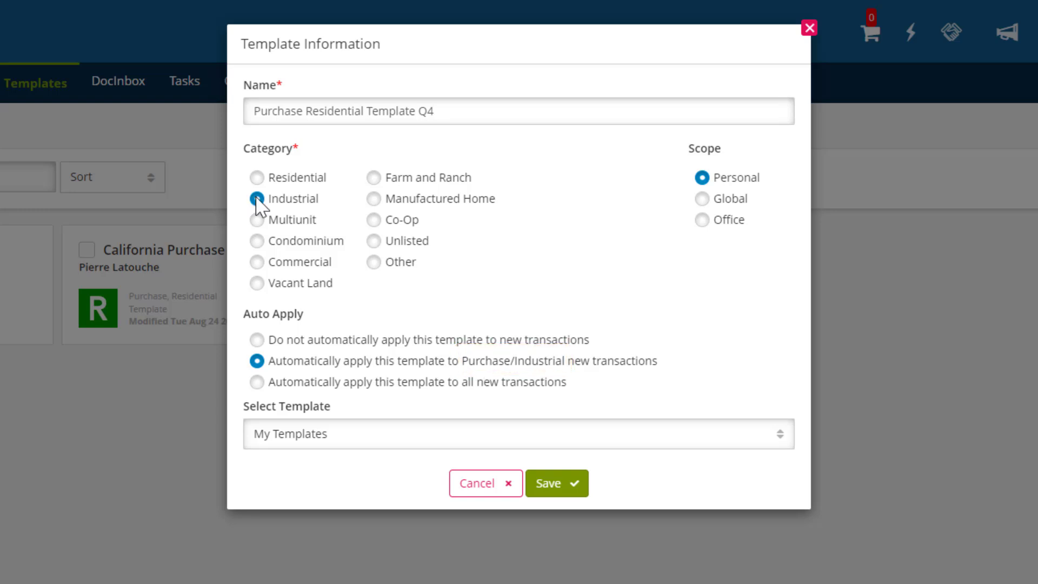
{"action": "left_click", "coordinate": [257, 178]}
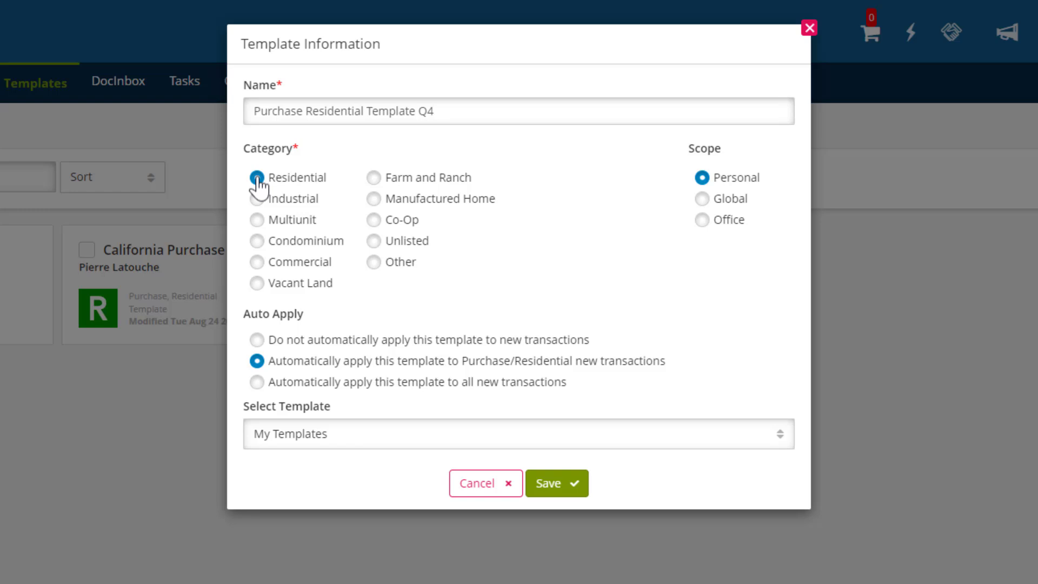
{"action": "left_click", "coordinate": [256, 381]}
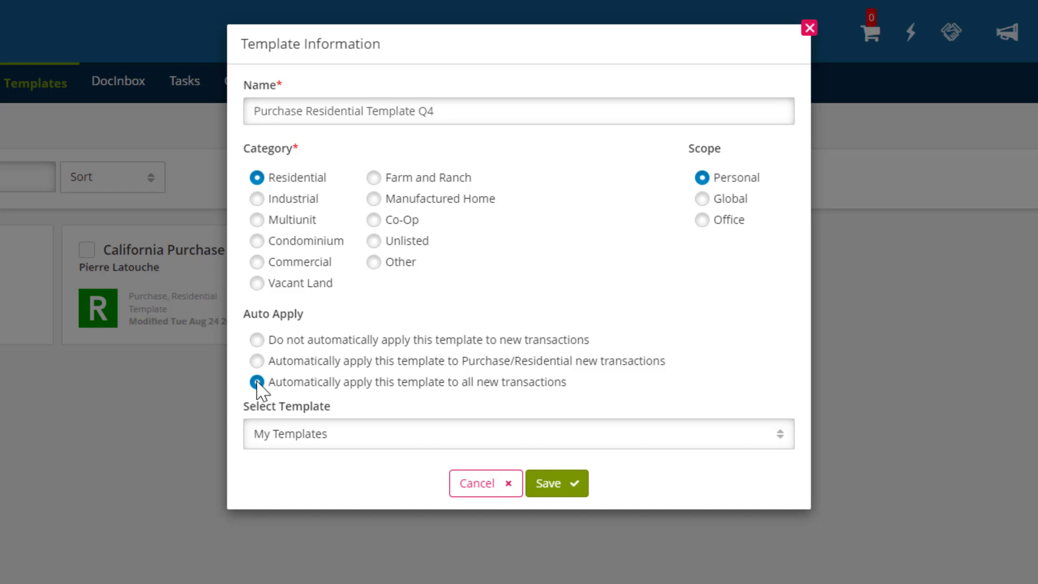
{"action": "left_click", "coordinate": [258, 361]}
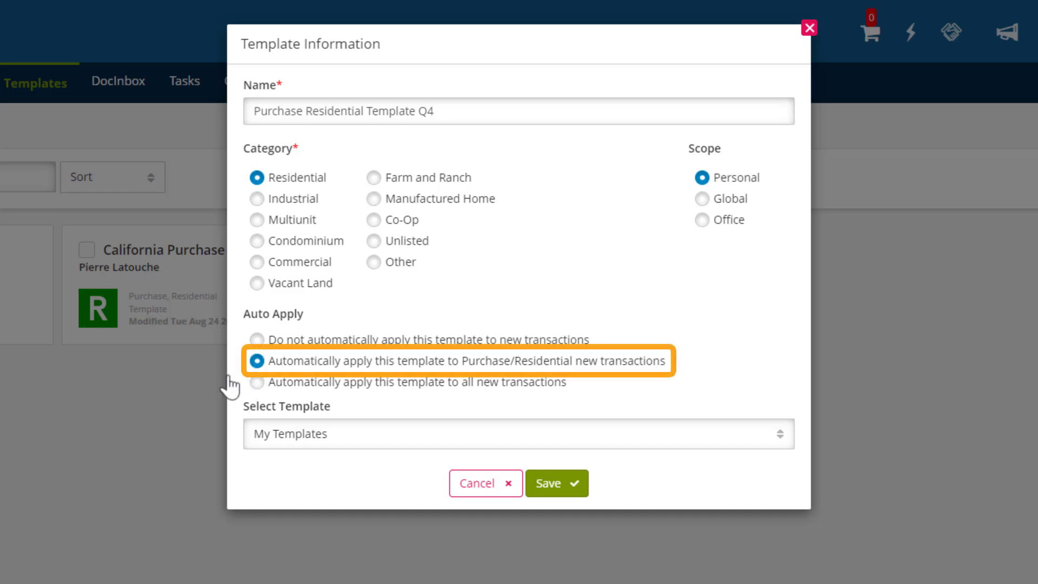
{"action": "mouse_move", "coordinate": [173, 415]}
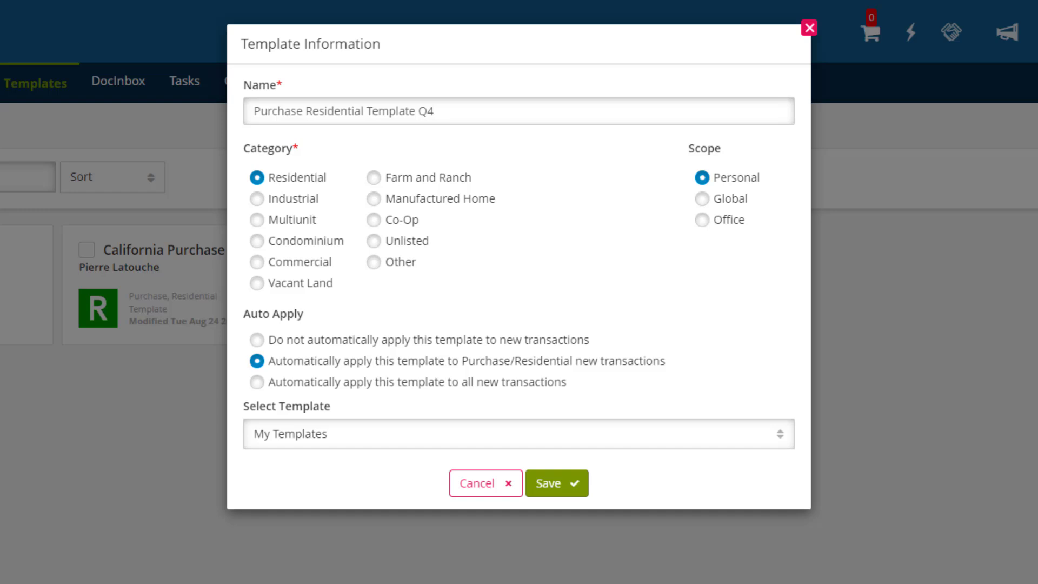
{"action": "left_click", "coordinate": [727, 178]}
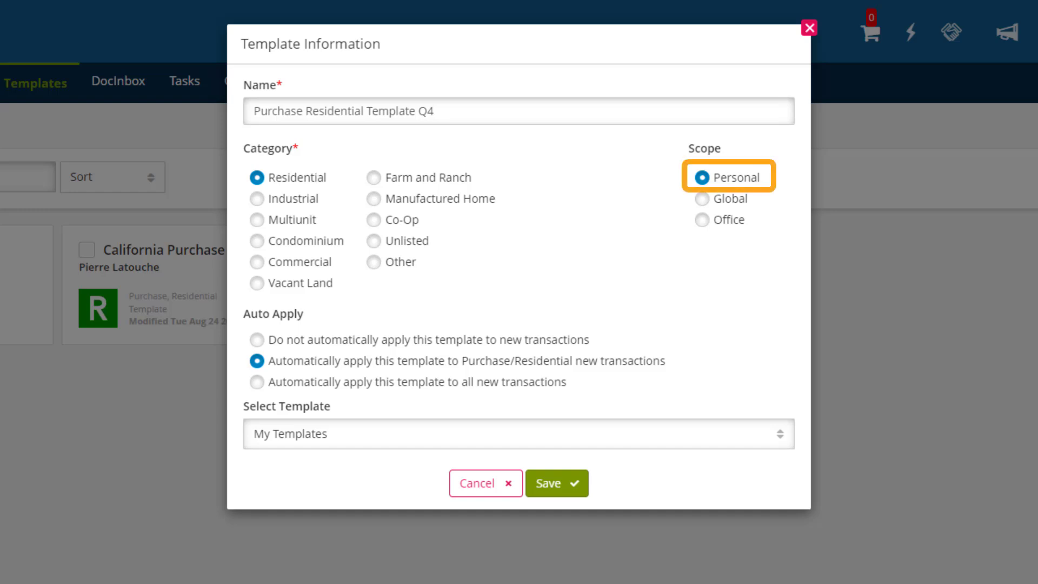
{"action": "mouse_move", "coordinate": [728, 177]}
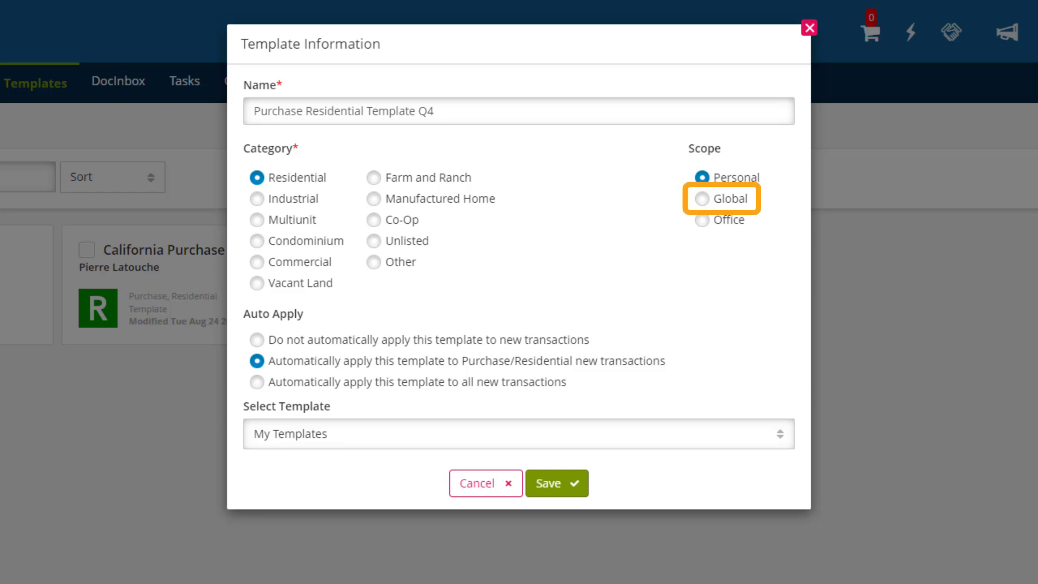
{"action": "mouse_move", "coordinate": [720, 198]}
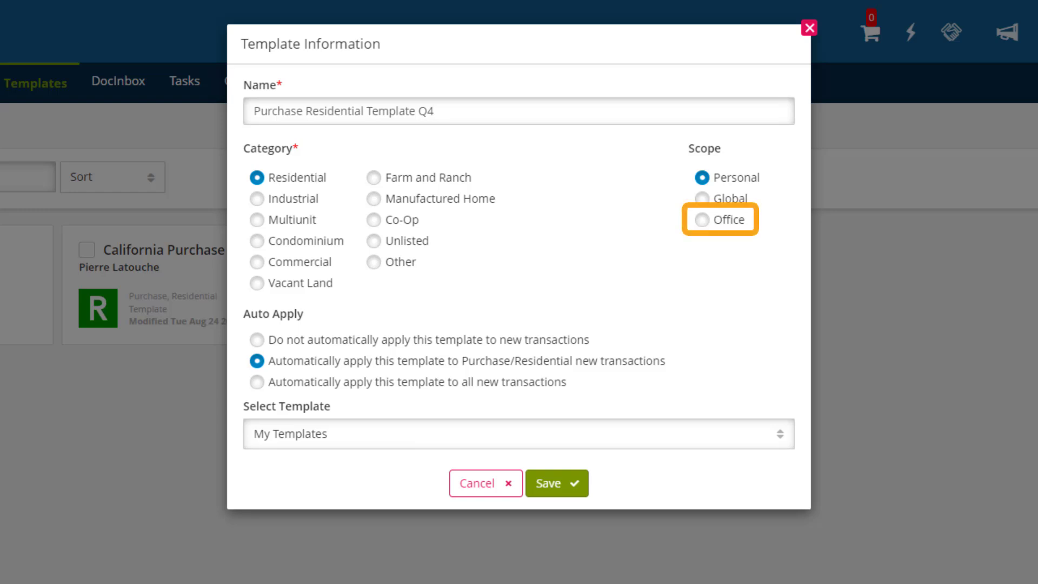
{"action": "mouse_move", "coordinate": [720, 219]}
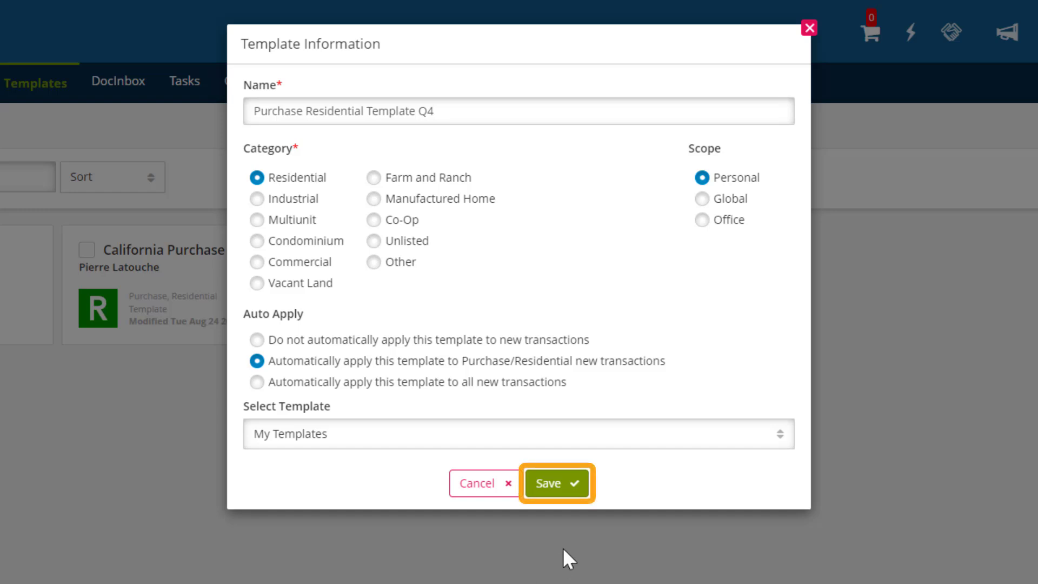
Step: Save the new Purchase Residential template, landing on its empty Documents page
{"action": "left_click", "coordinate": [556, 483]}
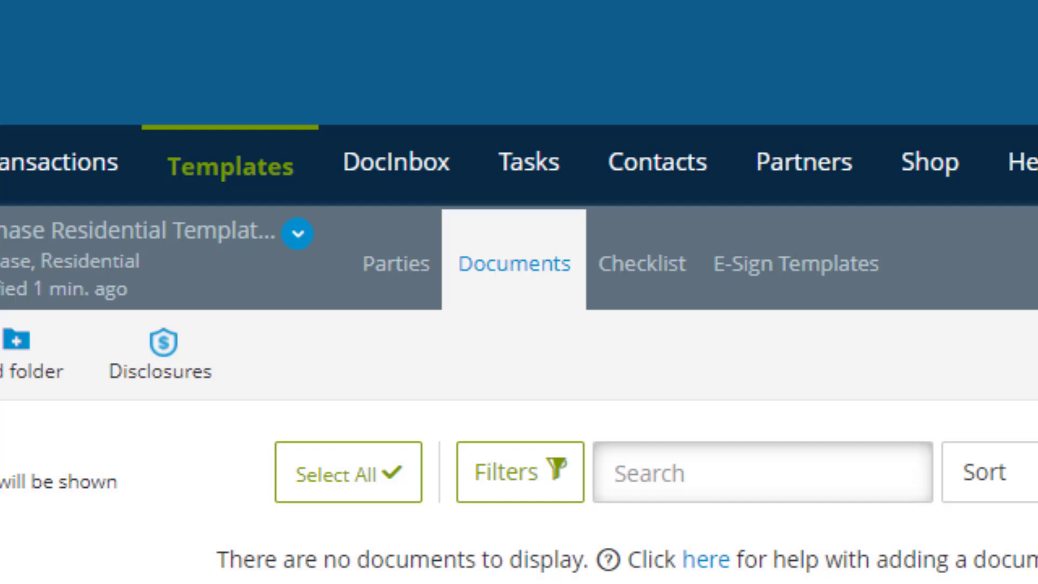
{"action": "mouse_move", "coordinate": [512, 262]}
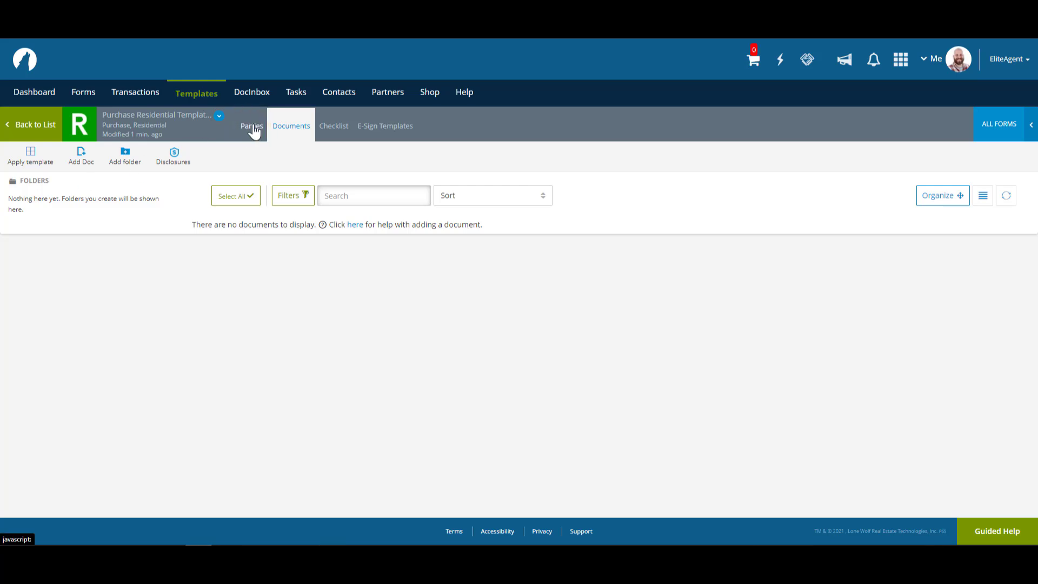
Step: View the template's Parties page and its Service Providers roles
{"action": "left_click", "coordinate": [252, 126]}
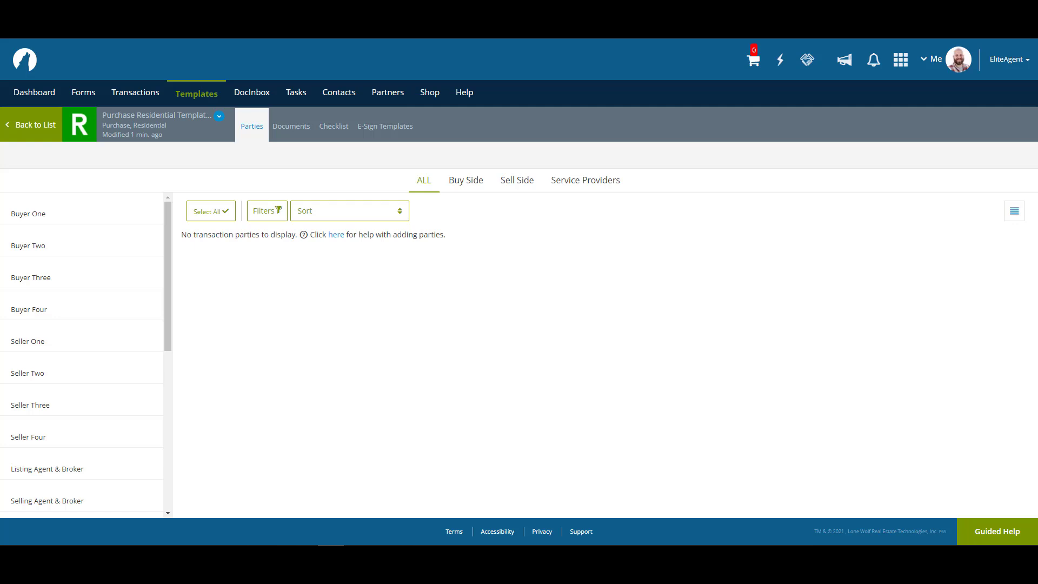
{"action": "mouse_move", "coordinate": [358, 400]}
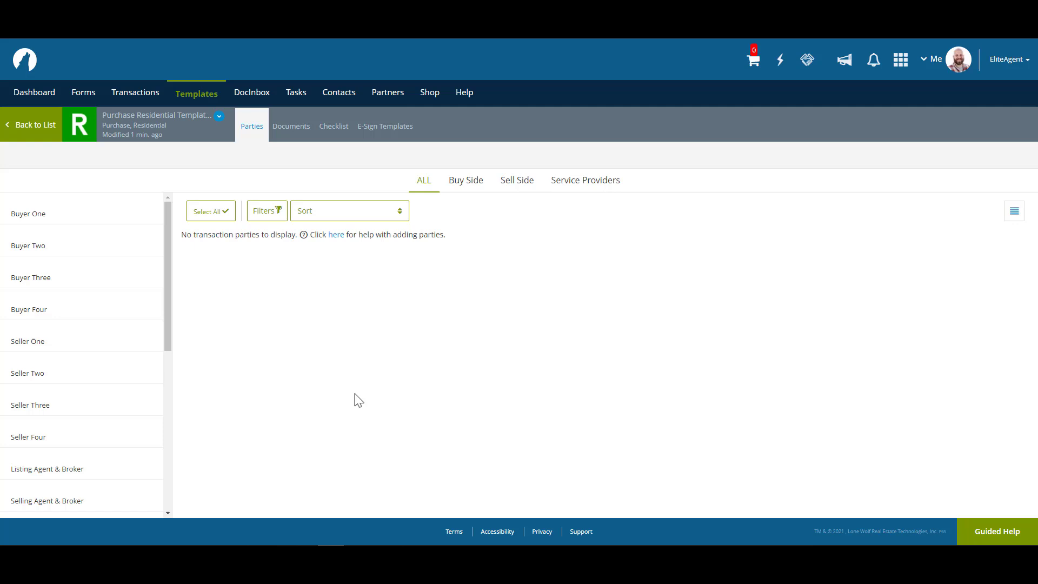
{"action": "mouse_move", "coordinate": [458, 410]}
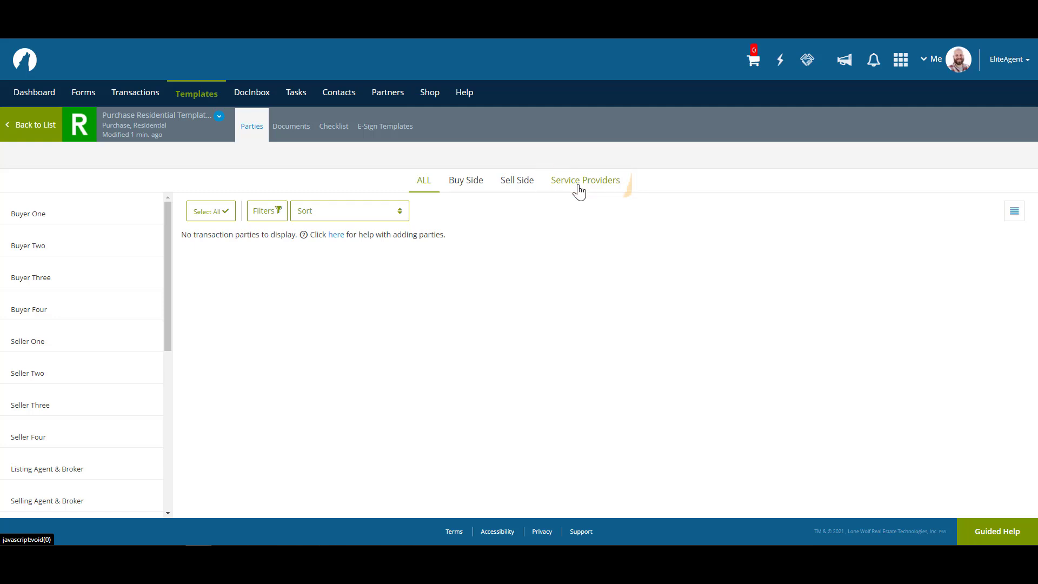
{"action": "left_click", "coordinate": [586, 181]}
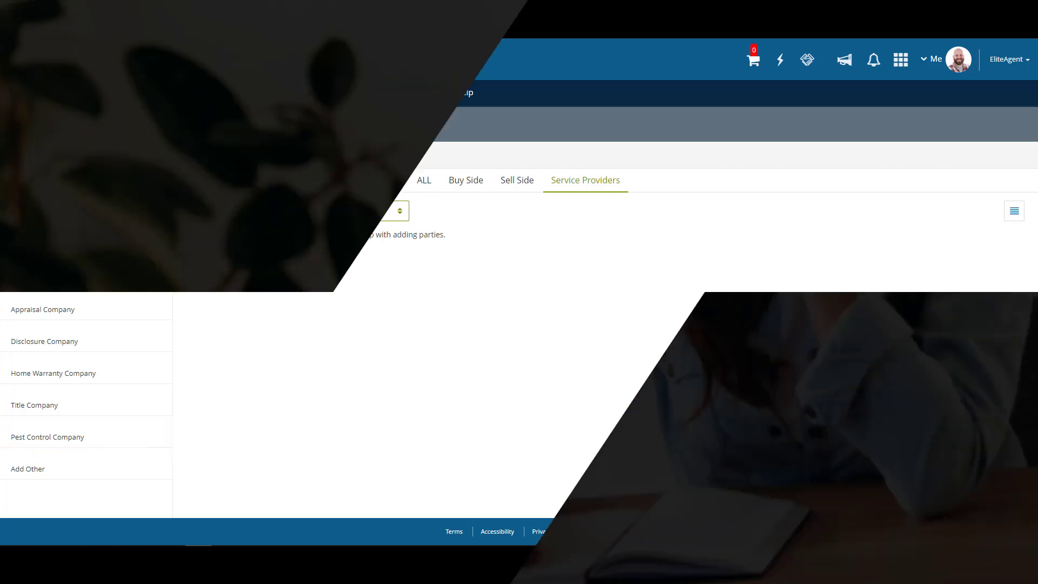
Step: Add the Buy - Sell Agreement, Counter Offer and Lead-Based Paint Disclosure forms from Form Libraries
{"action": "left_click", "coordinate": [291, 125]}
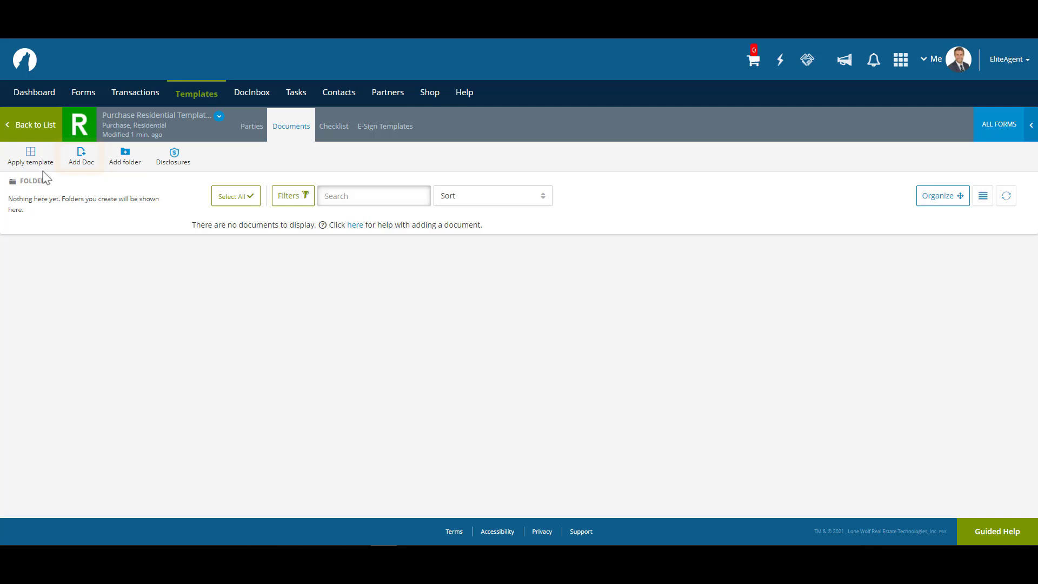
{"action": "left_click", "coordinate": [80, 156]}
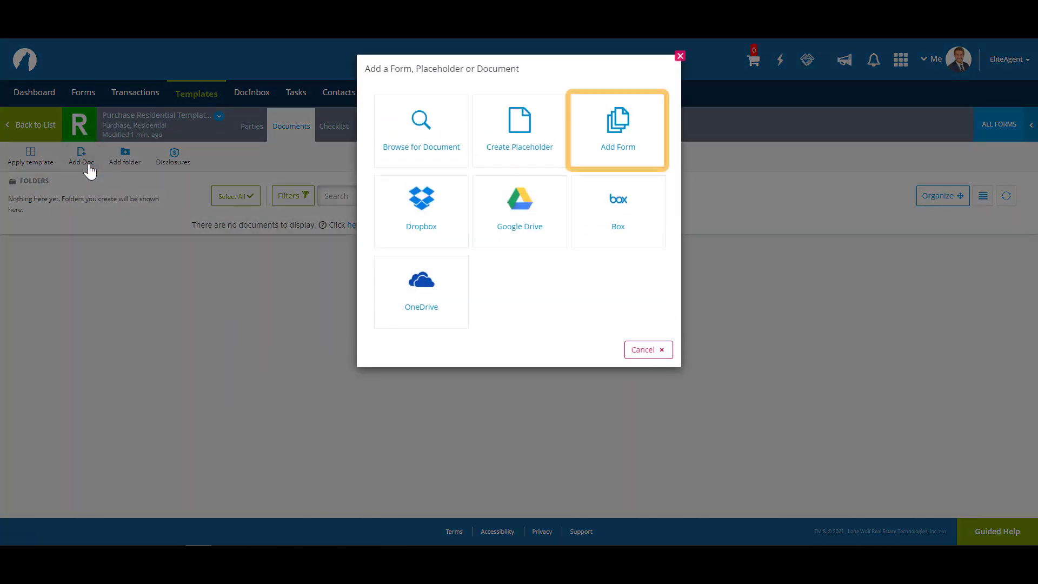
{"action": "mouse_move", "coordinate": [592, 155]}
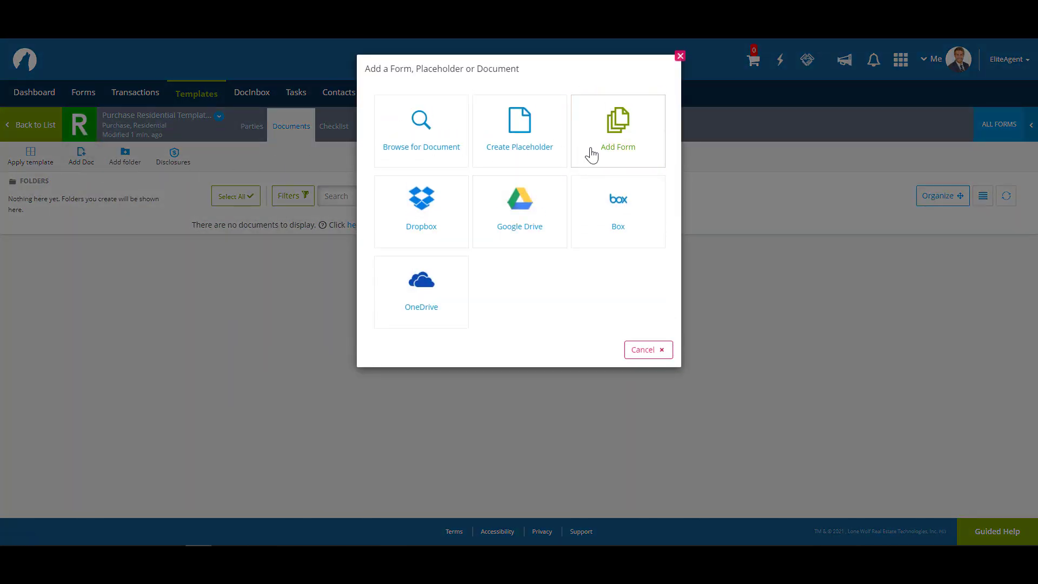
{"action": "left_click", "coordinate": [617, 126]}
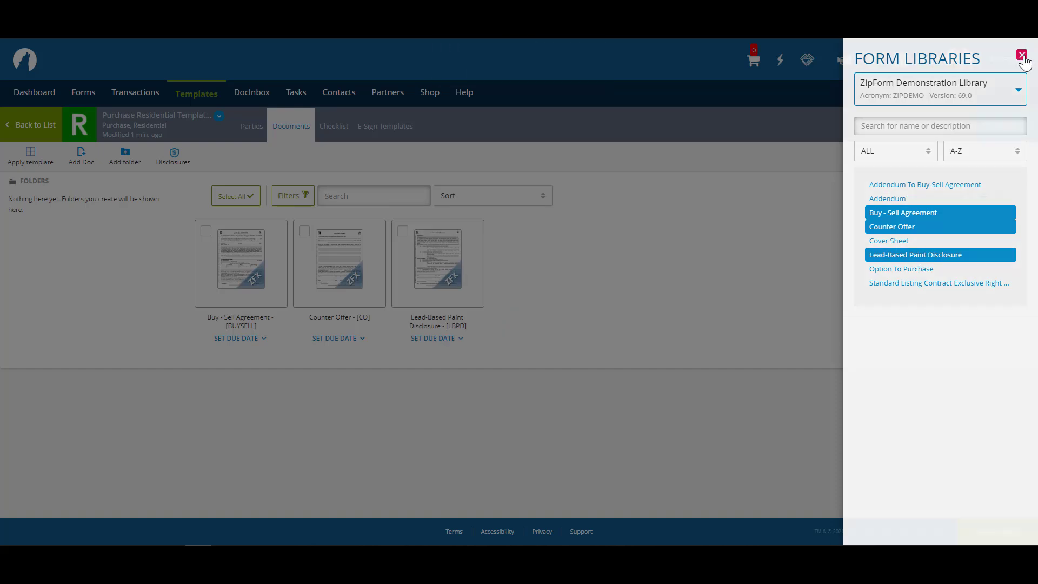
{"action": "left_click", "coordinate": [1022, 55]}
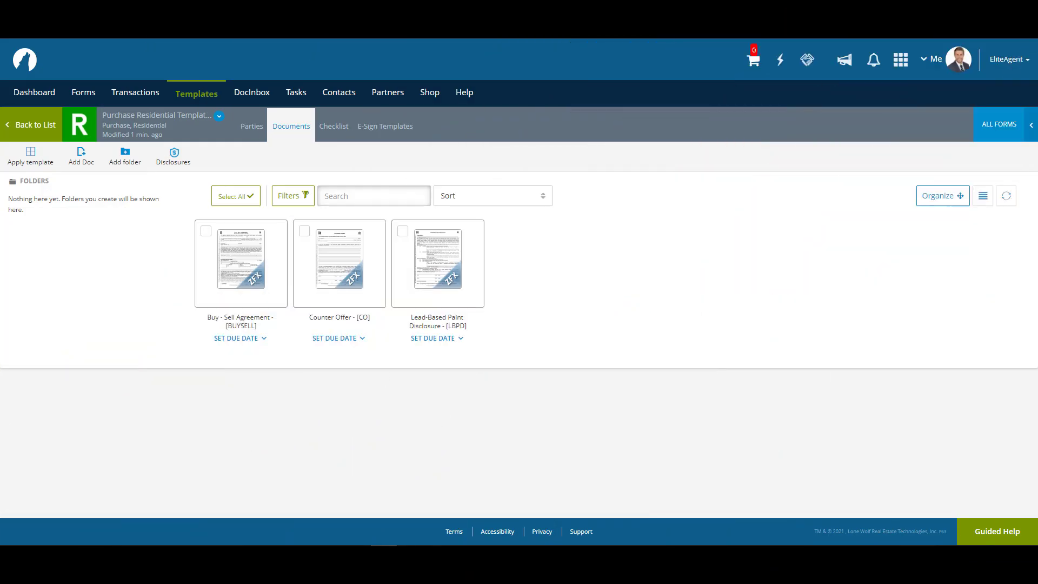
{"action": "mouse_move", "coordinate": [59, 212]}
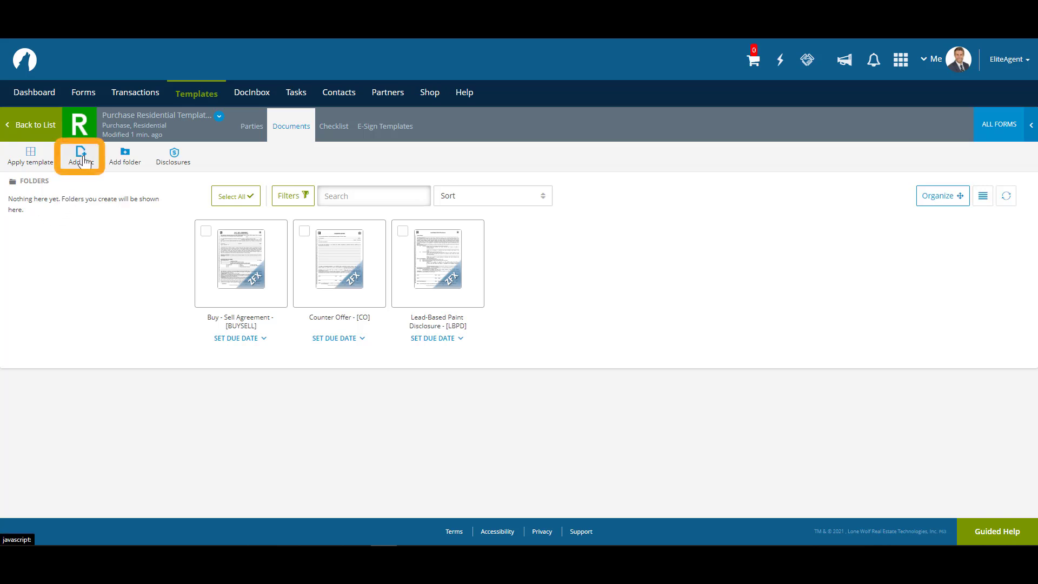
Step: Upload the 2.0 Home Inspection Report (1) PDF from the computer into the template's documents
{"action": "left_click", "coordinate": [79, 157]}
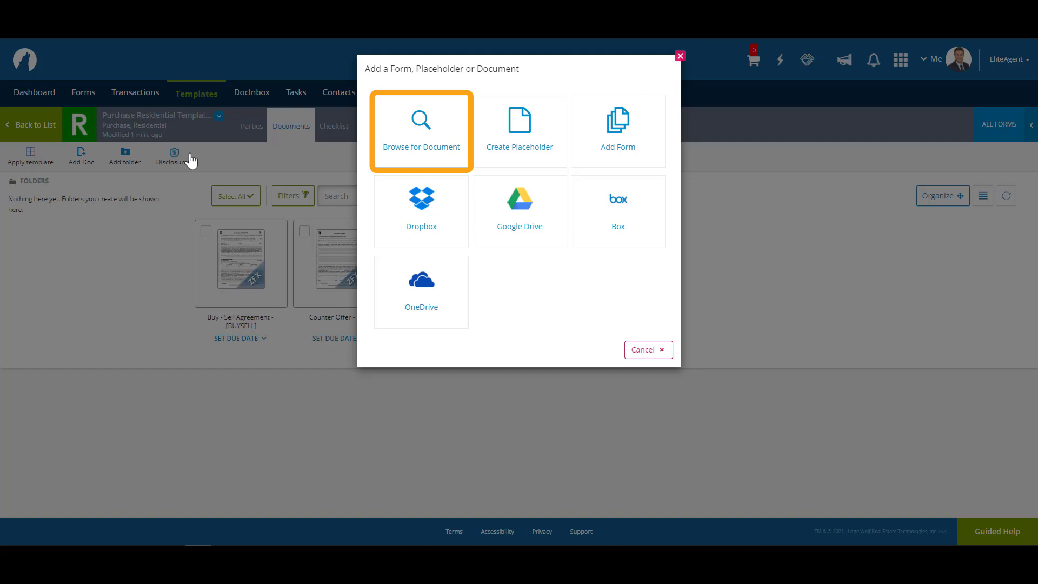
{"action": "left_click", "coordinate": [421, 129]}
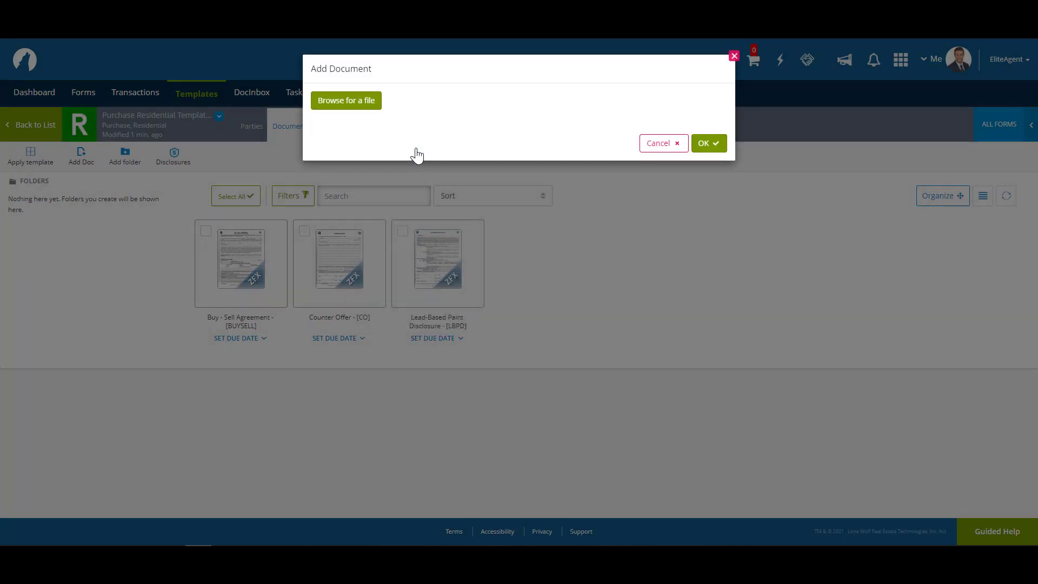
{"action": "left_click", "coordinate": [345, 100]}
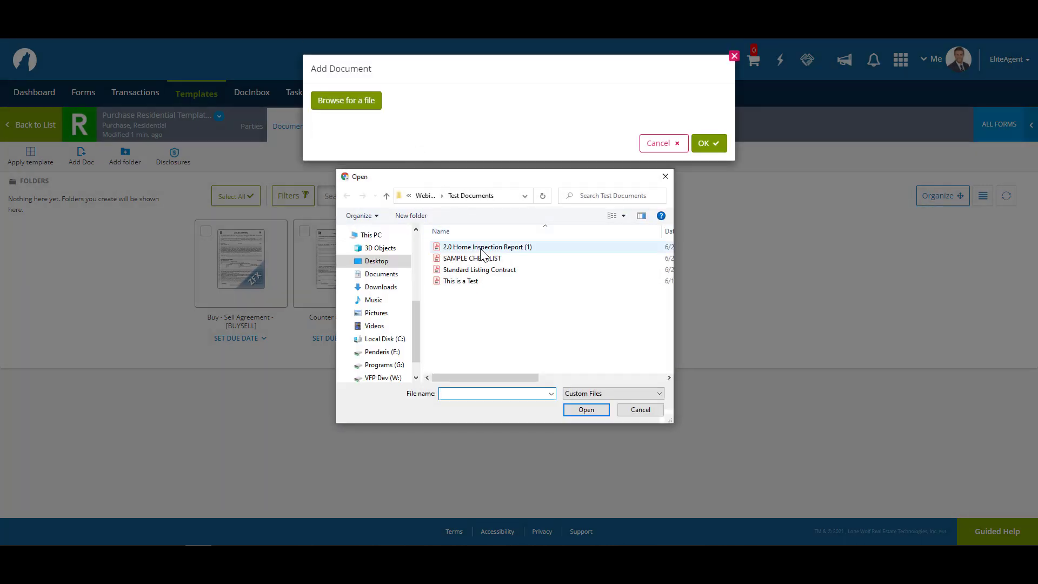
{"action": "left_click", "coordinate": [487, 247]}
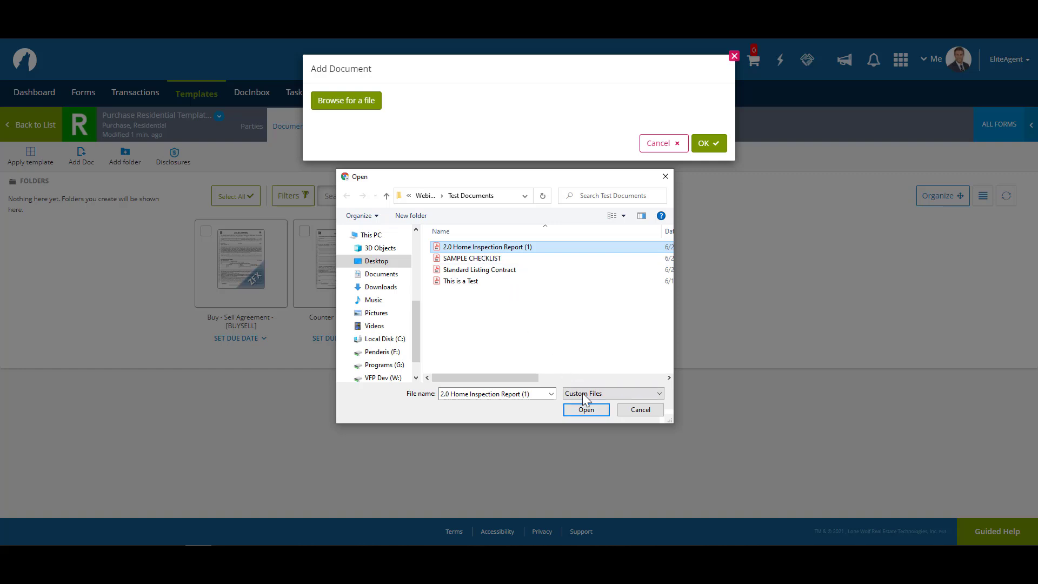
{"action": "left_click", "coordinate": [585, 409]}
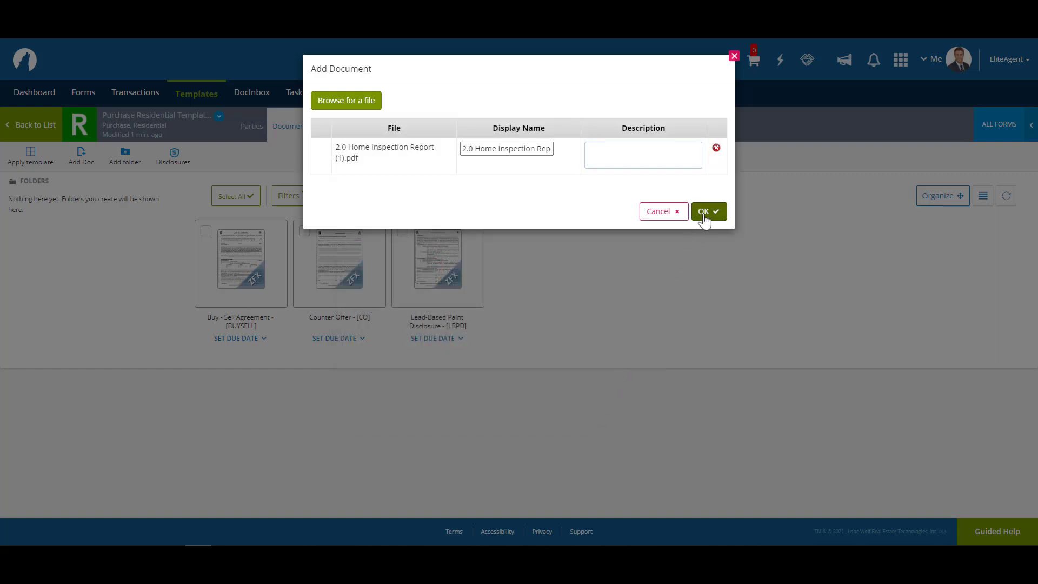
{"action": "left_click", "coordinate": [705, 210]}
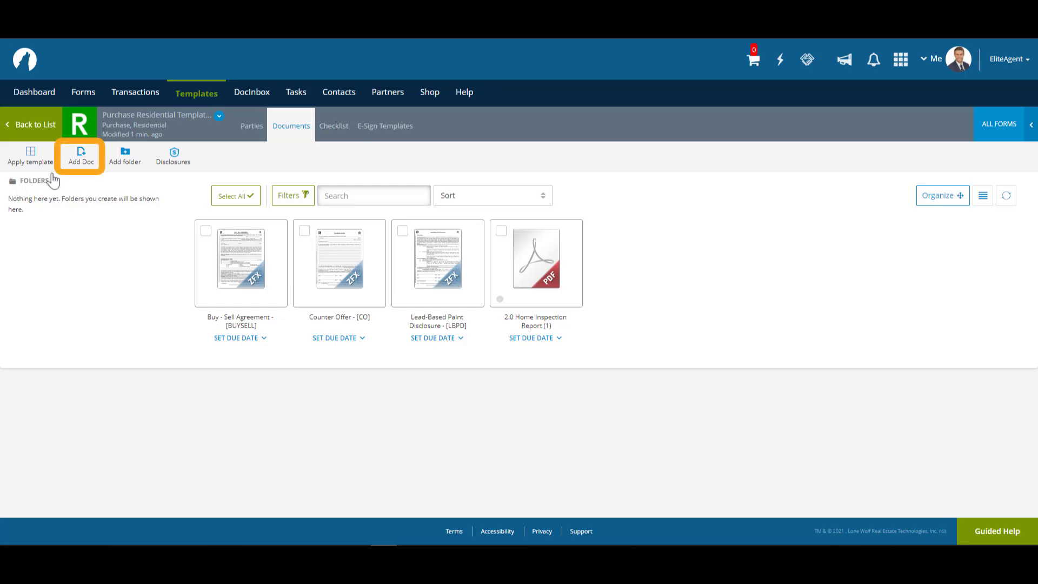
Step: Create a placeholder named Home Inspection Report
{"action": "left_click", "coordinate": [80, 156]}
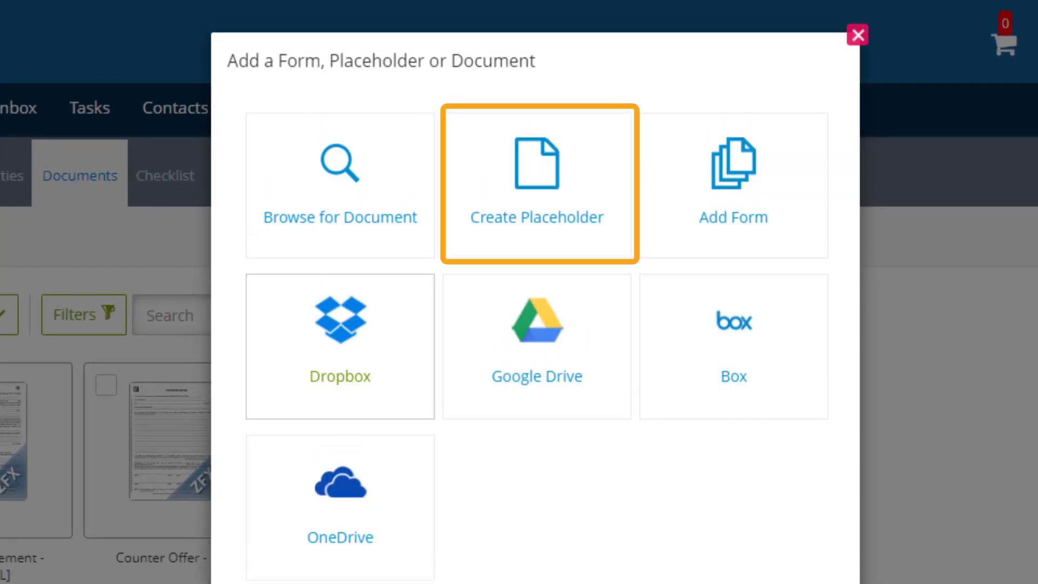
{"action": "left_click", "coordinate": [536, 183]}
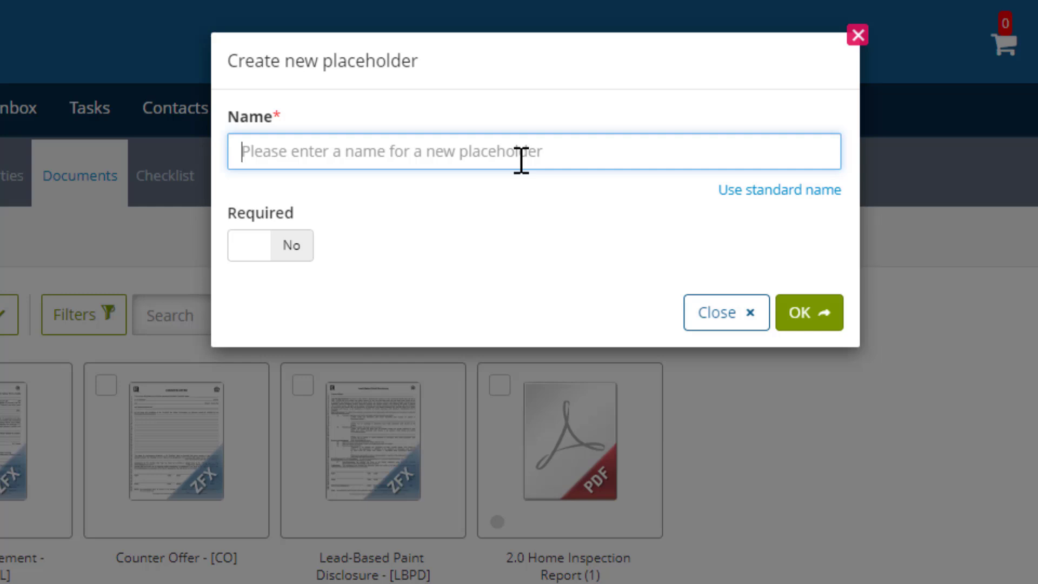
{"action": "type", "text": "Home Ins"}
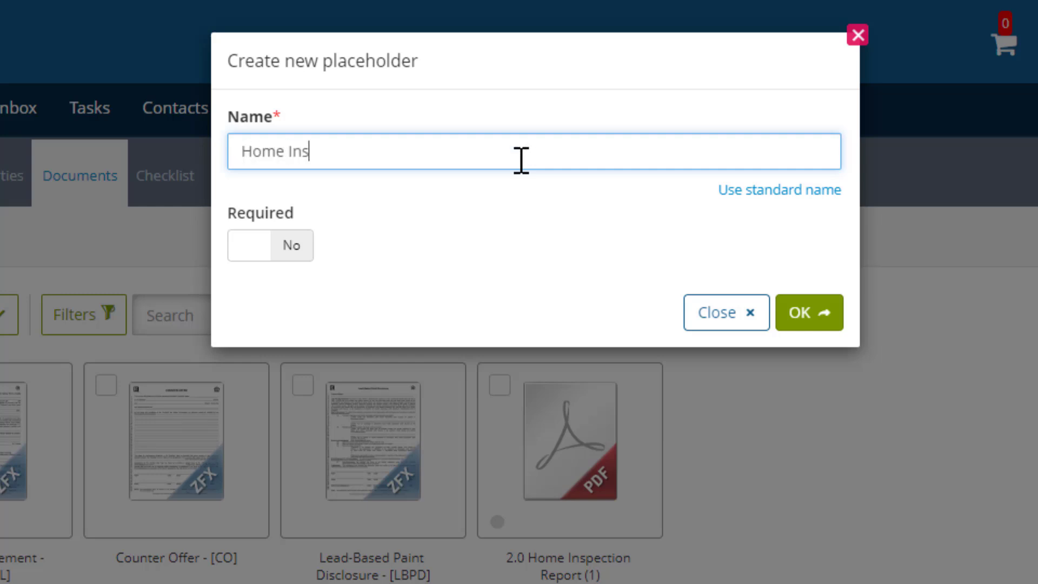
{"action": "type", "text": "pection Repor"}
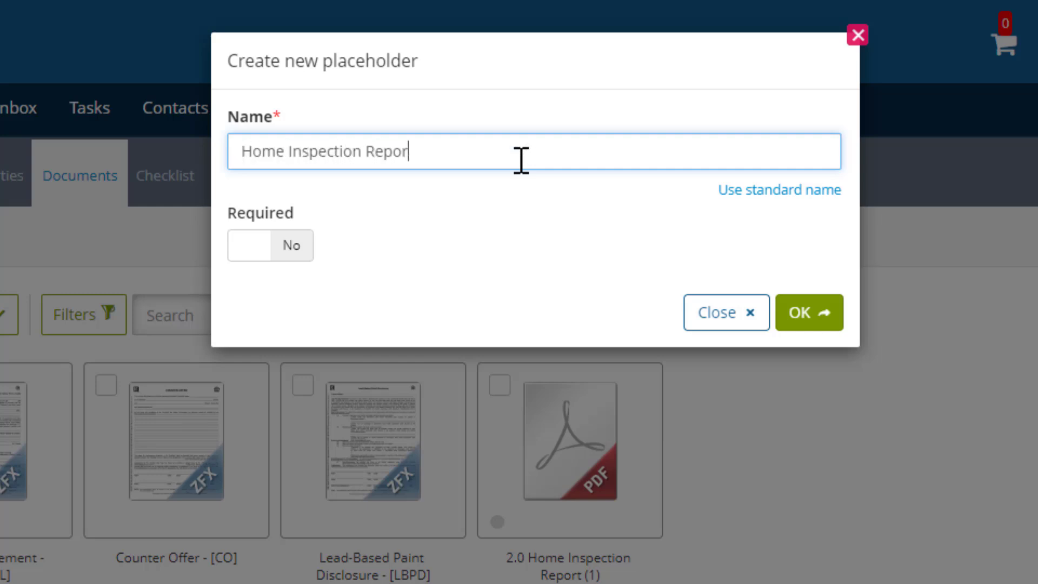
{"action": "left_click", "coordinate": [809, 313]}
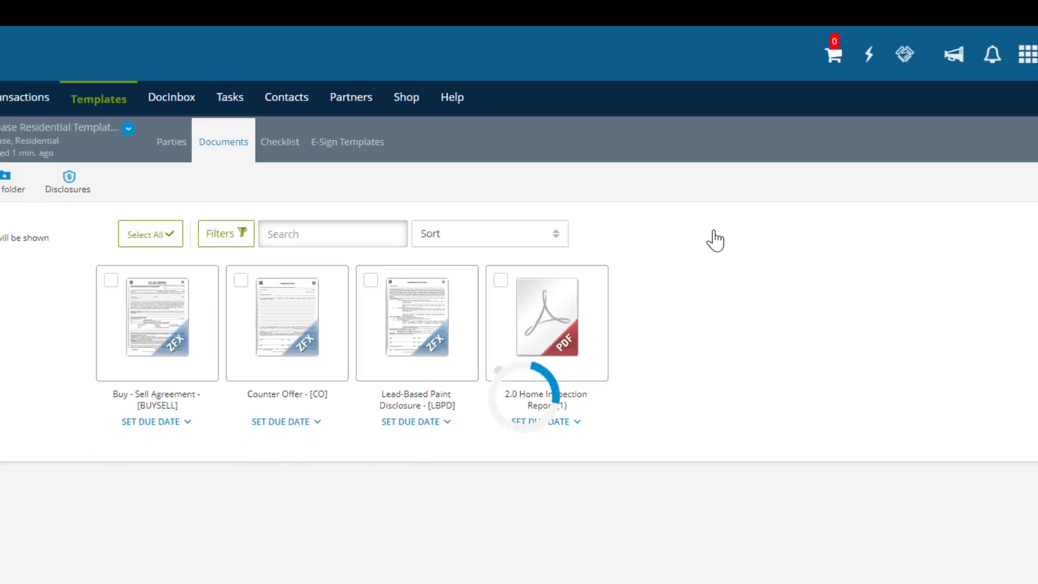
Step: Create a second placeholder using the standard name Buy - Sell Agreement
{"action": "left_click", "coordinate": [80, 156]}
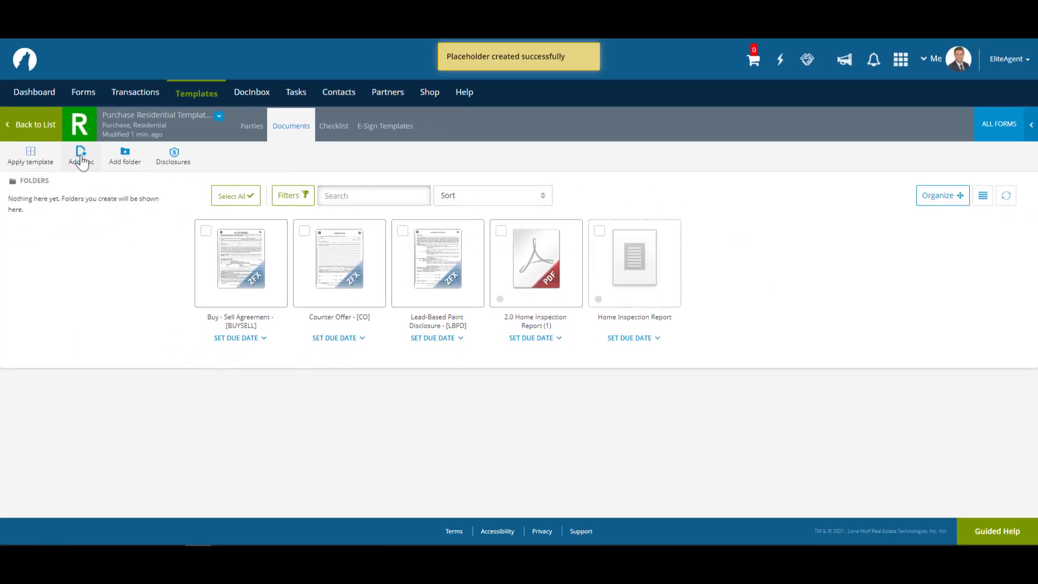
{"action": "left_click", "coordinate": [78, 155]}
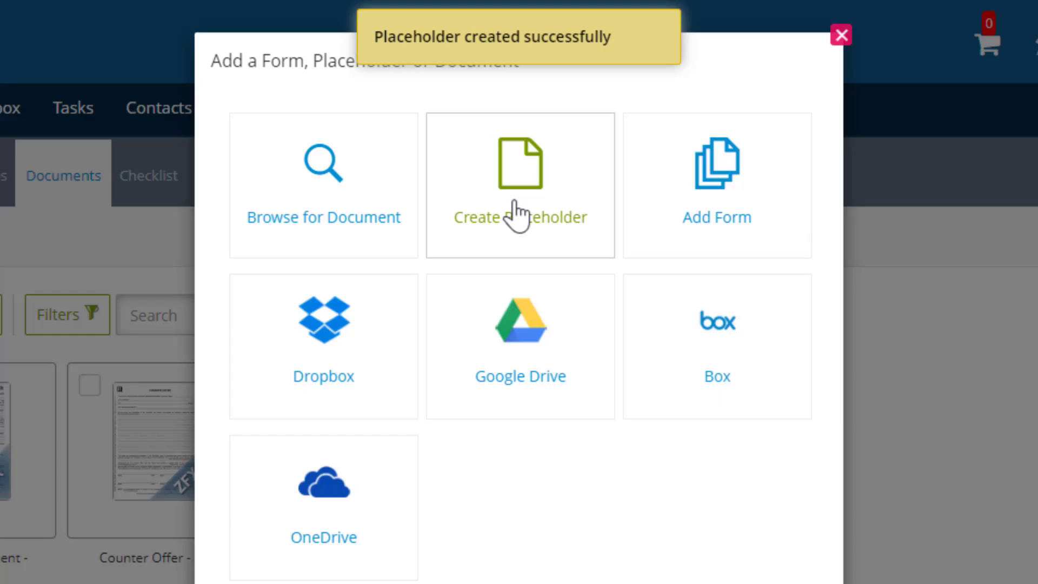
{"action": "left_click", "coordinate": [520, 185]}
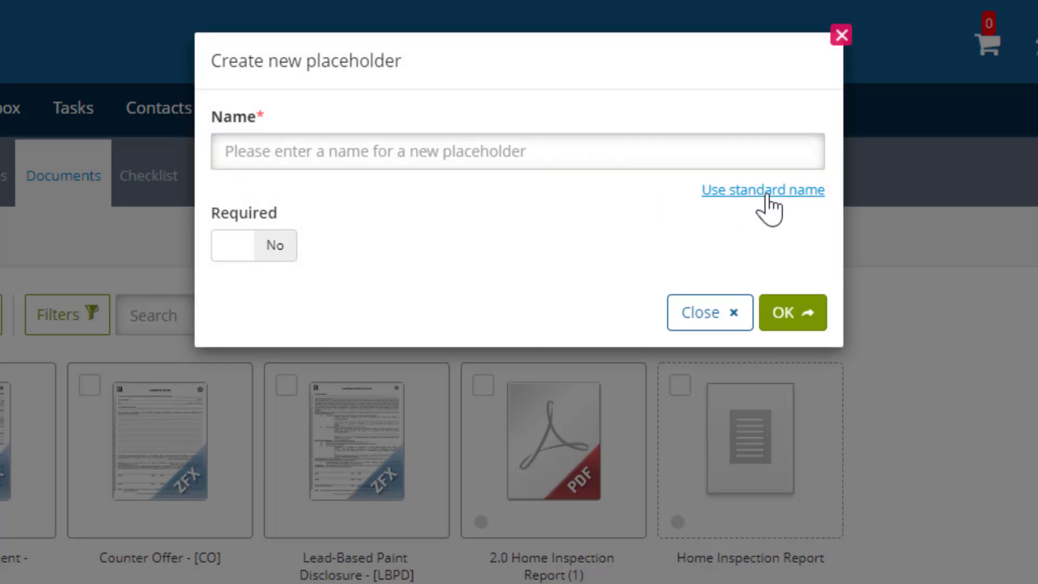
{"action": "left_click", "coordinate": [762, 190]}
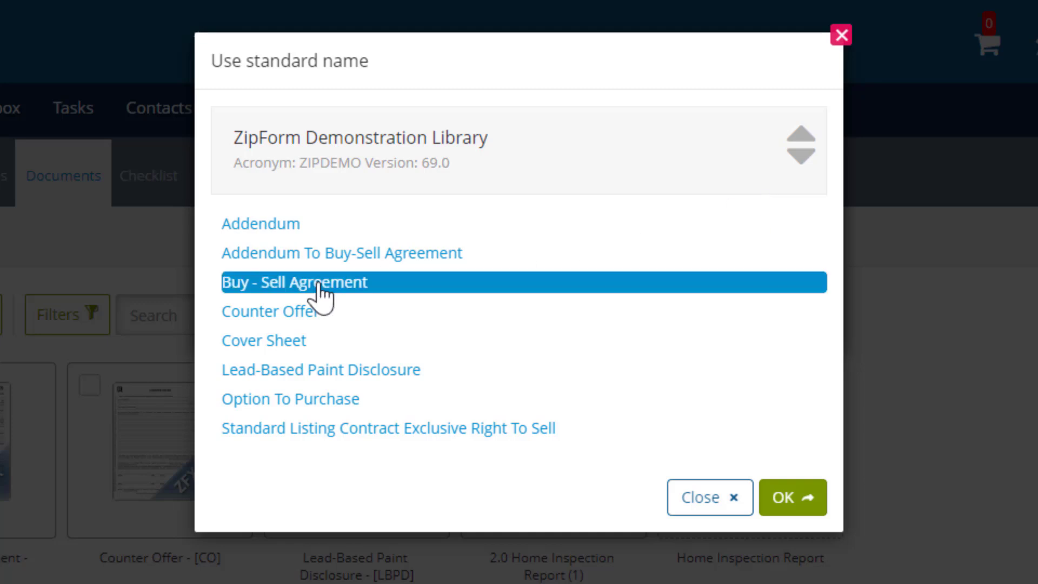
{"action": "left_click", "coordinate": [791, 497]}
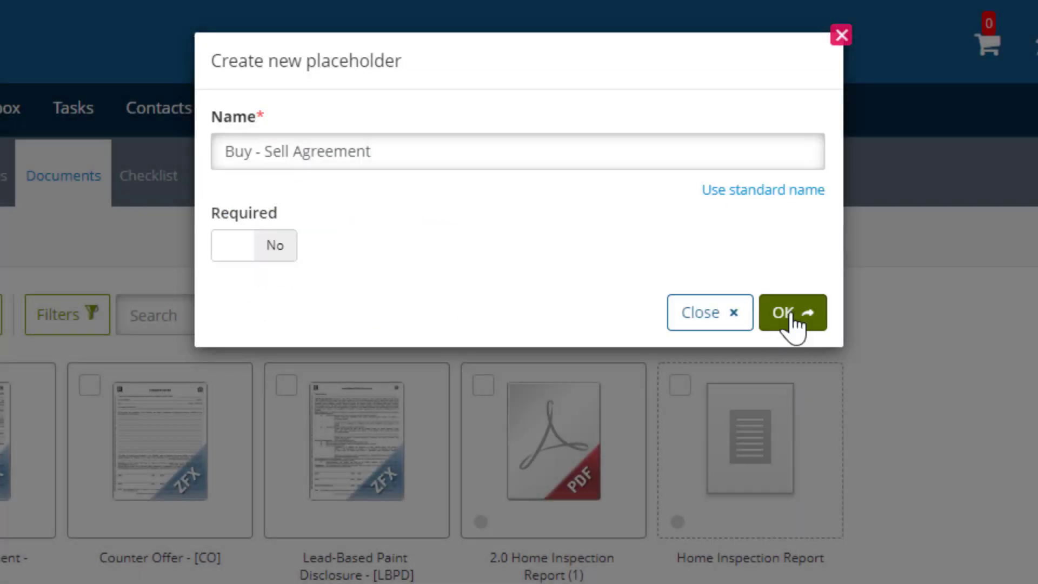
{"action": "left_click", "coordinate": [792, 312]}
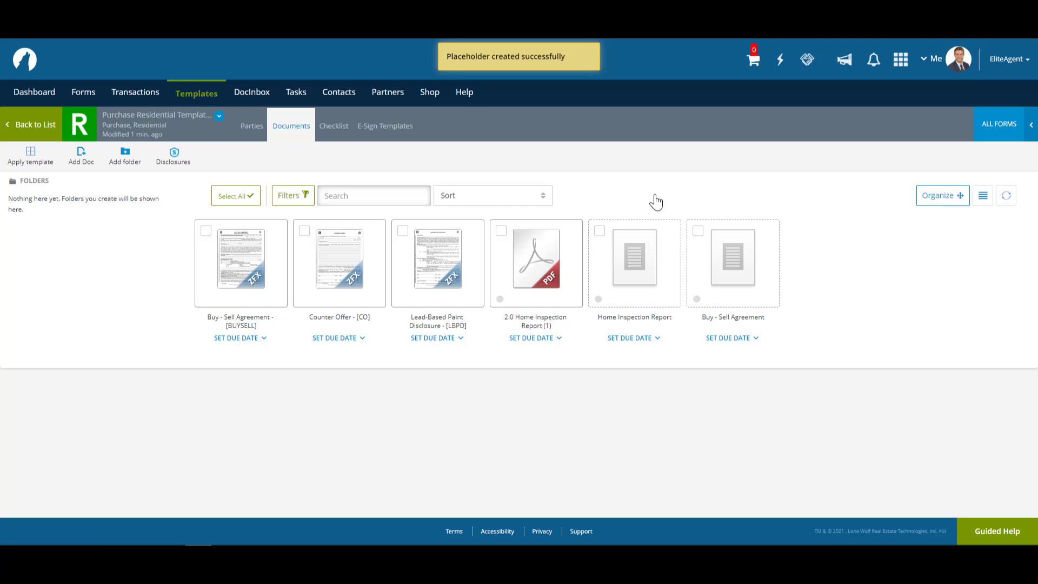
{"action": "mouse_move", "coordinate": [79, 206]}
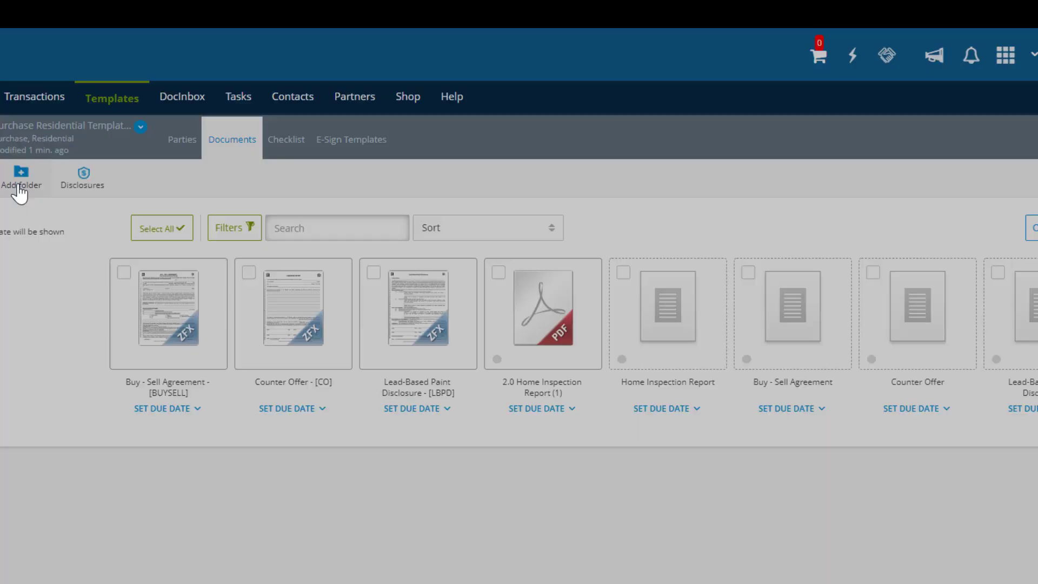
Step: Create a Working Documents folder in the template's documents
{"action": "left_click", "coordinate": [22, 176]}
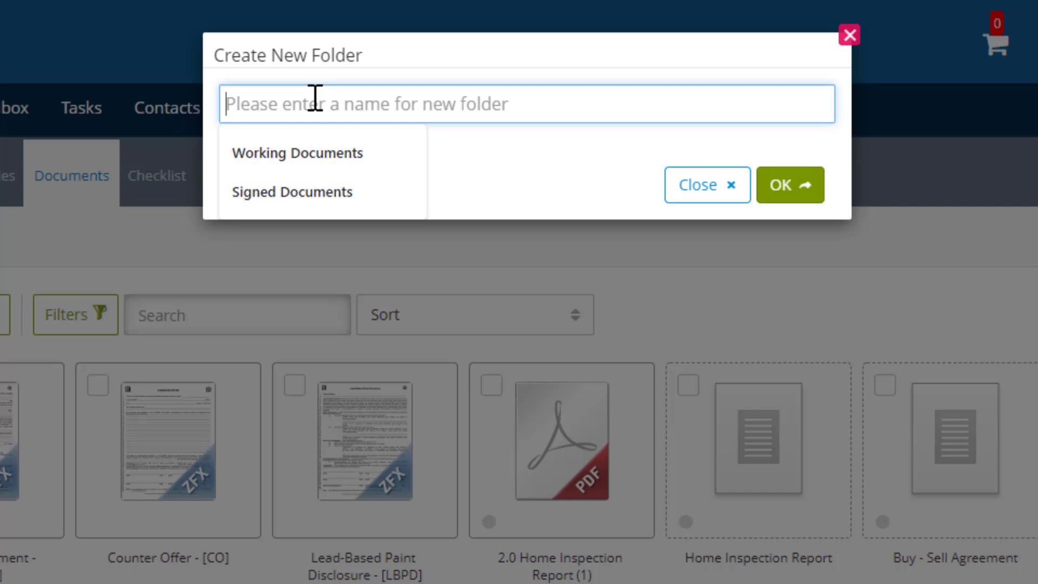
{"action": "left_click", "coordinate": [298, 152]}
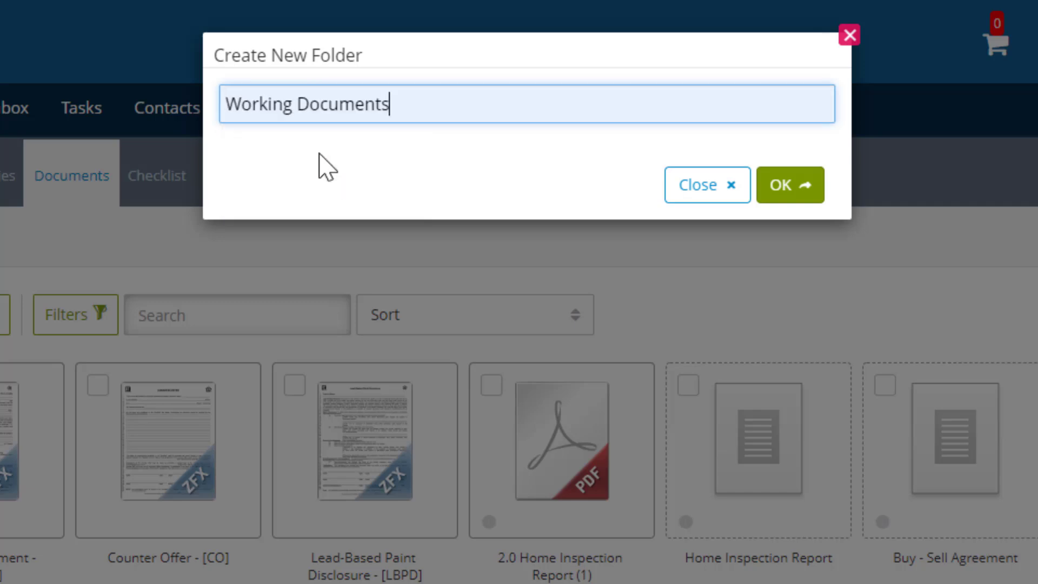
{"action": "left_click", "coordinate": [789, 183]}
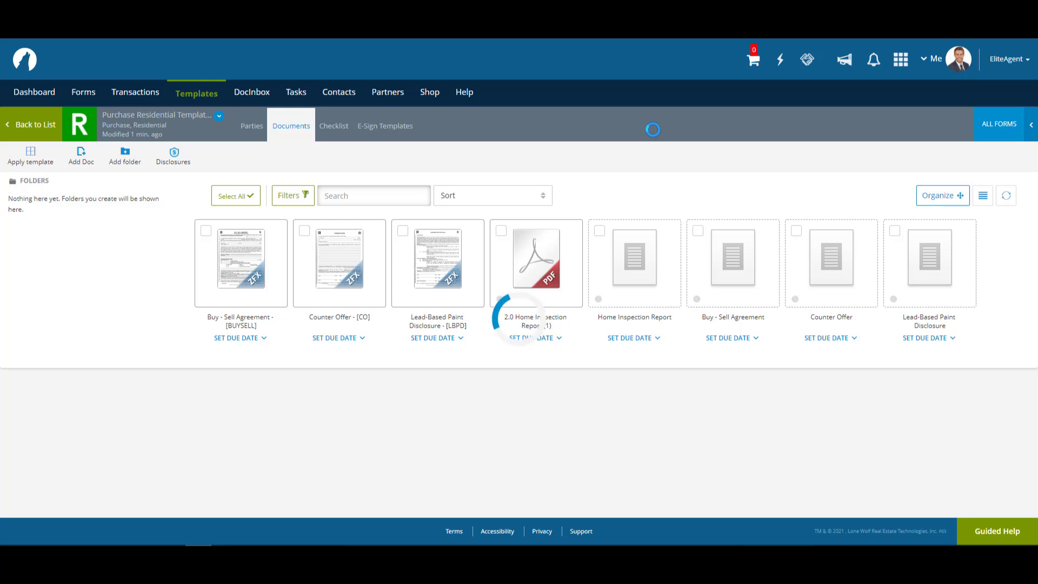
Step: Create a second folder named Signed Documents
{"action": "left_click", "coordinate": [125, 156]}
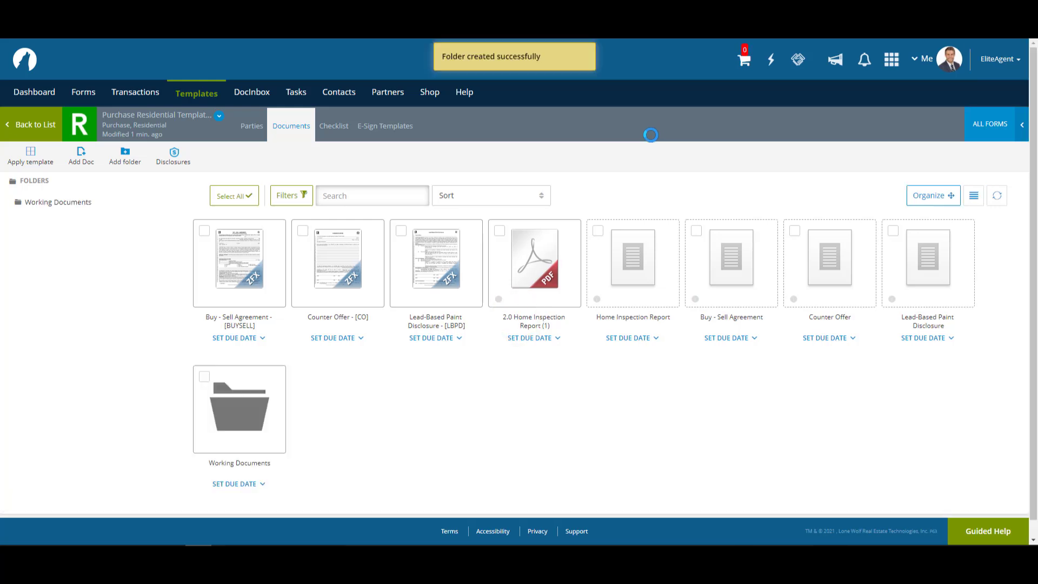
{"action": "left_click", "coordinate": [124, 157]}
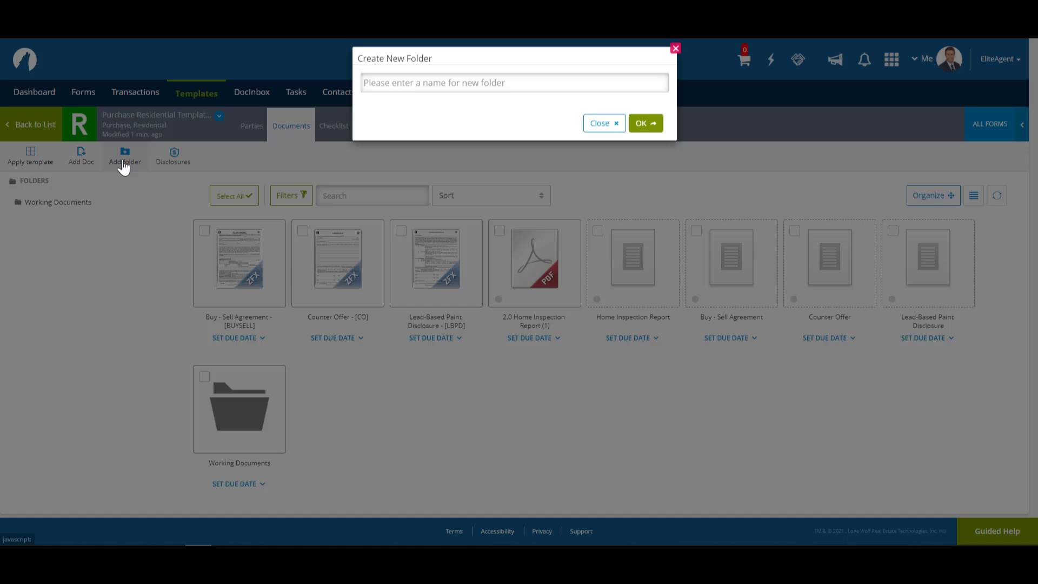
{"action": "type", "text": "Signed Documents"}
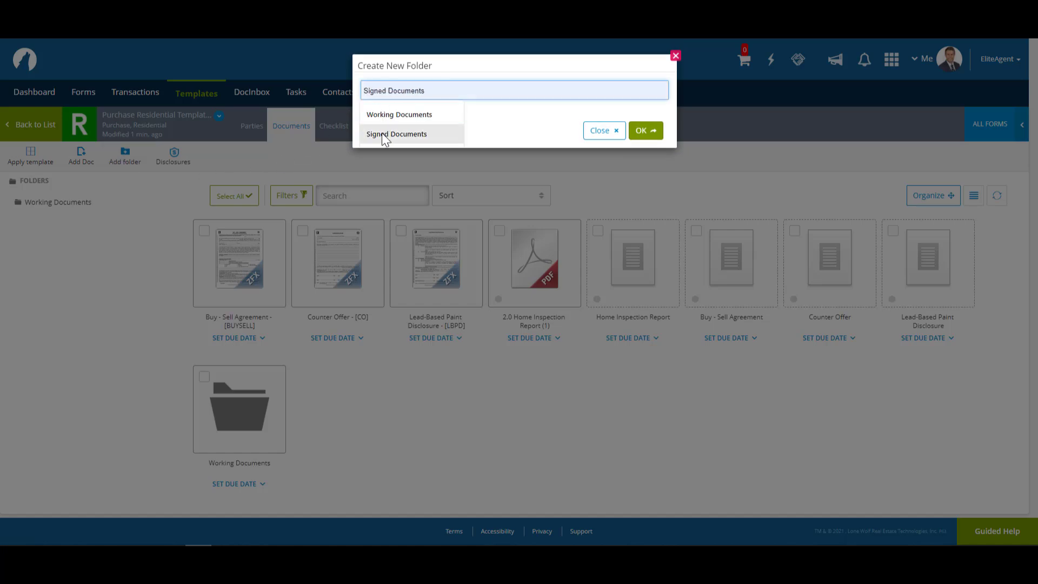
{"action": "left_click", "coordinate": [397, 134]}
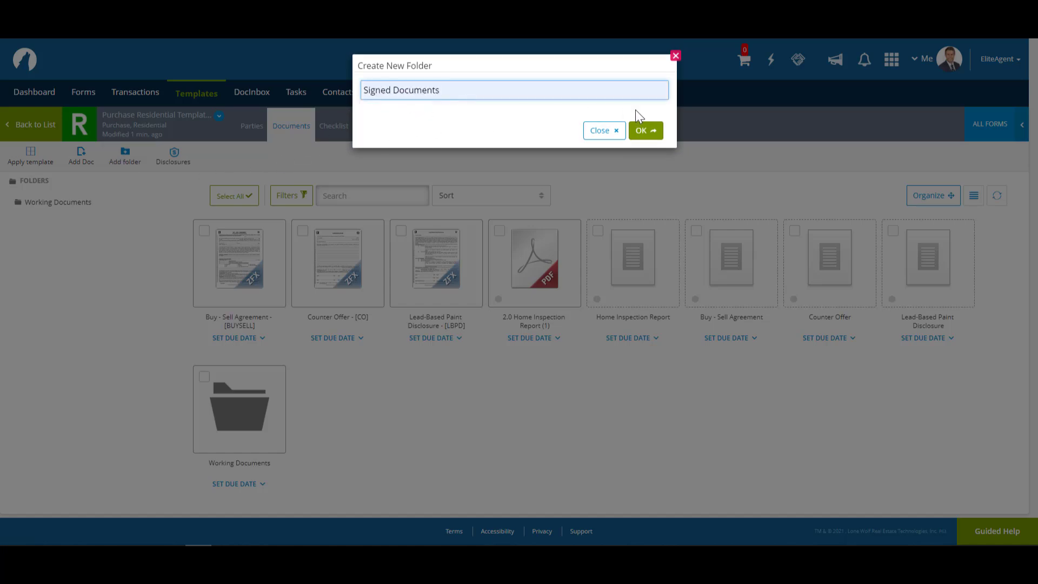
{"action": "left_click", "coordinate": [645, 131]}
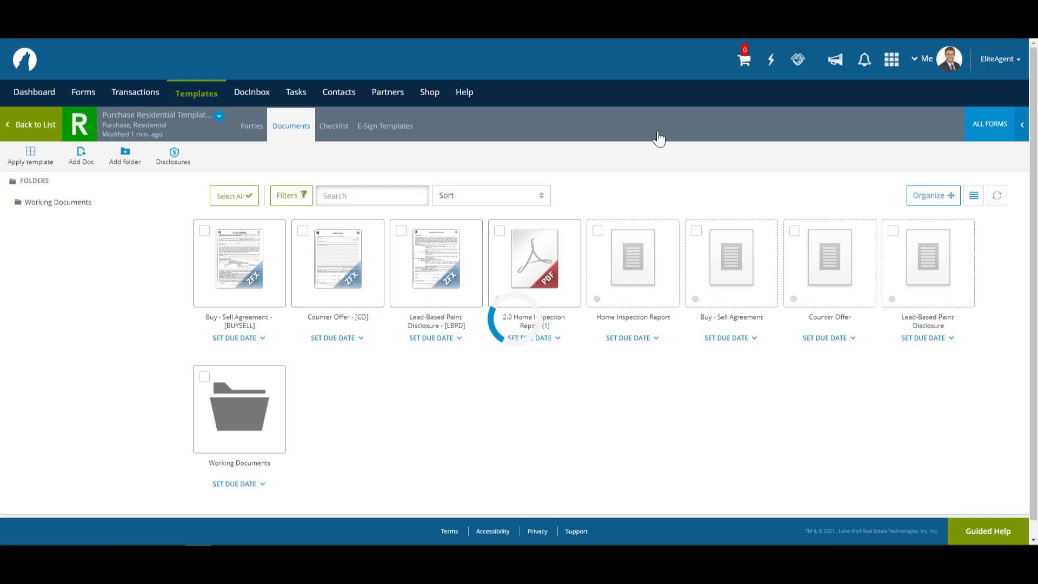
Step: Move the filled Counter Offer, Lead-Based Paint and Home Inspection forms into a folder
{"action": "left_click", "coordinate": [124, 156]}
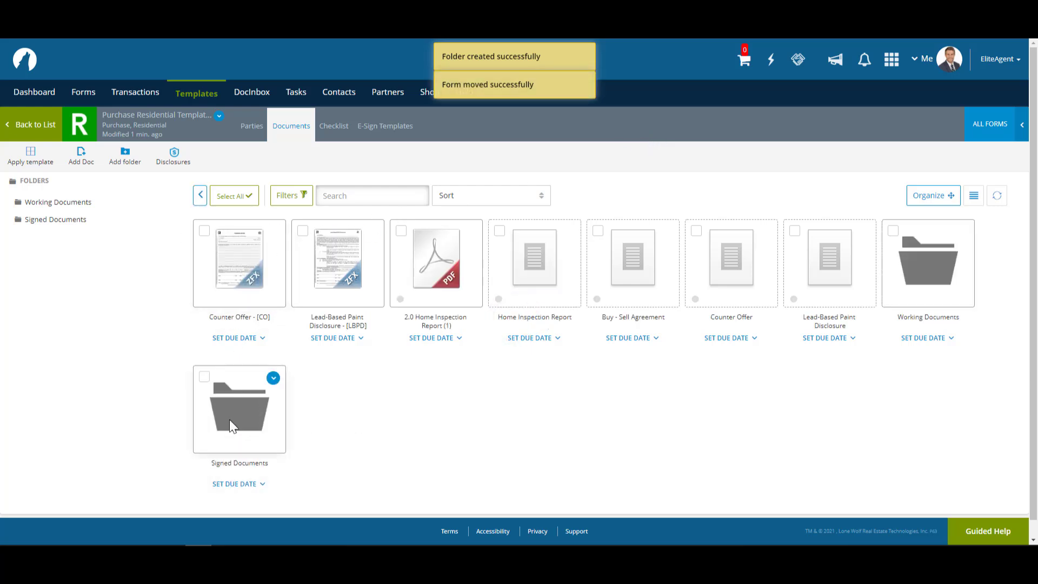
{"action": "left_click", "coordinate": [204, 230]}
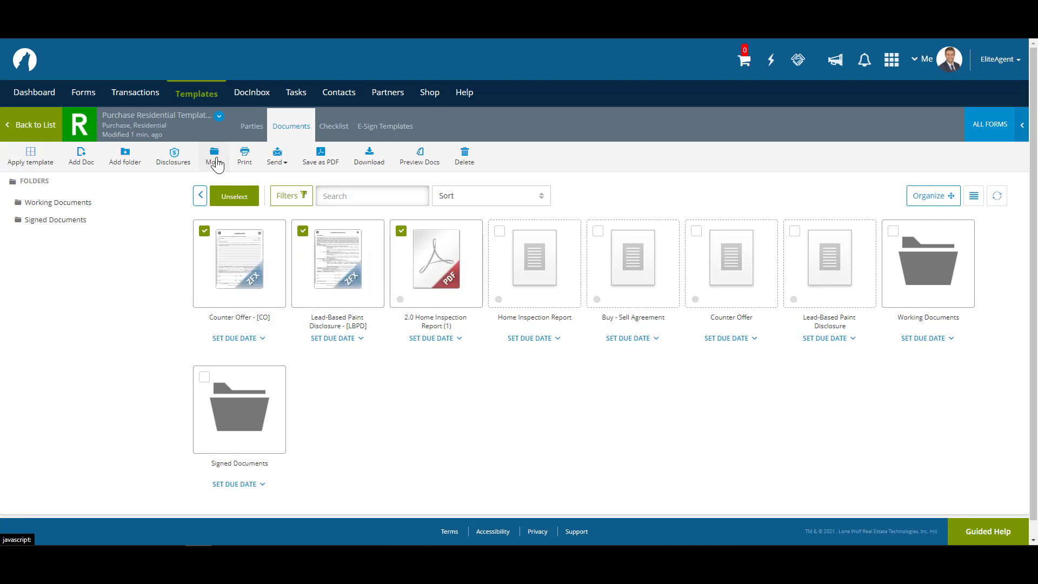
{"action": "left_click", "coordinate": [213, 156]}
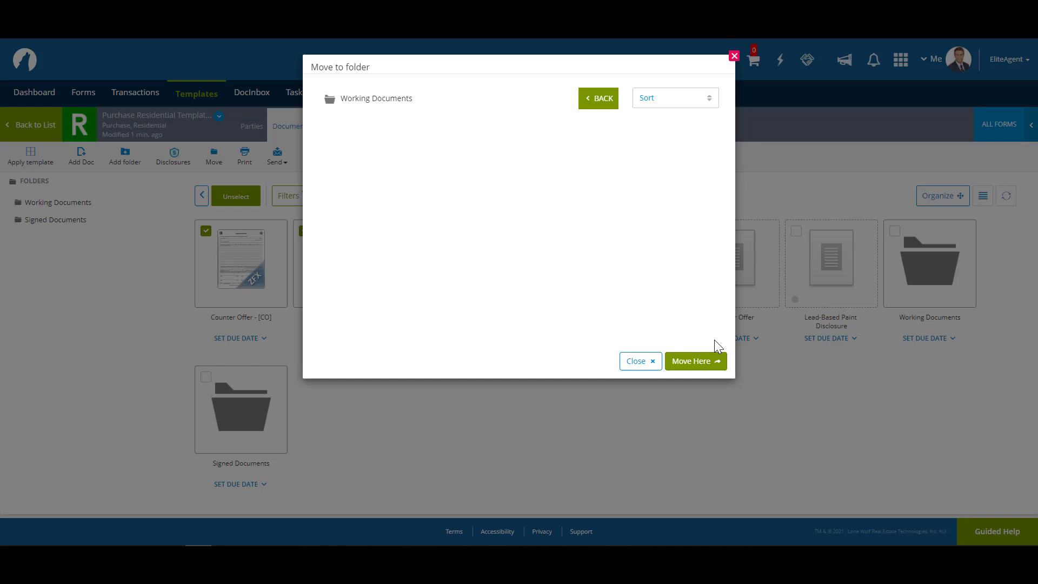
{"action": "left_click", "coordinate": [695, 361]}
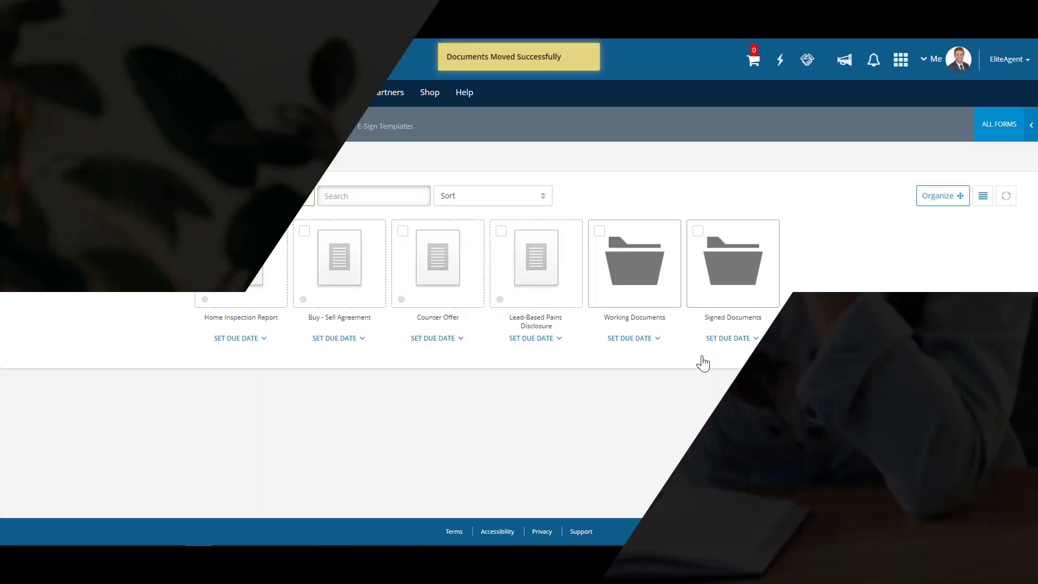
{"action": "left_click", "coordinate": [333, 125]}
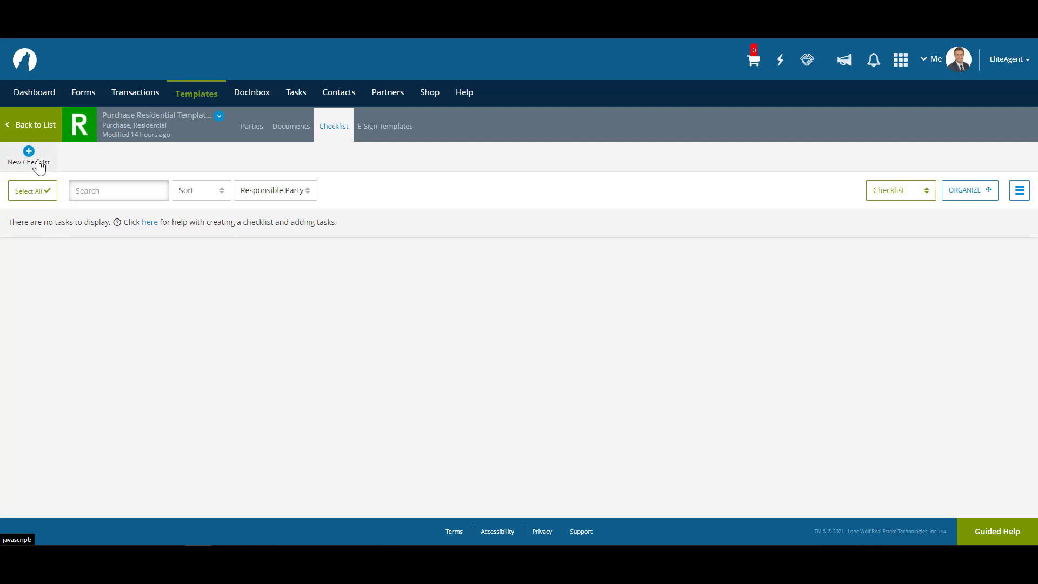
Step: Create a checklist named 'To Do List' for the template
{"action": "left_click", "coordinate": [28, 158]}
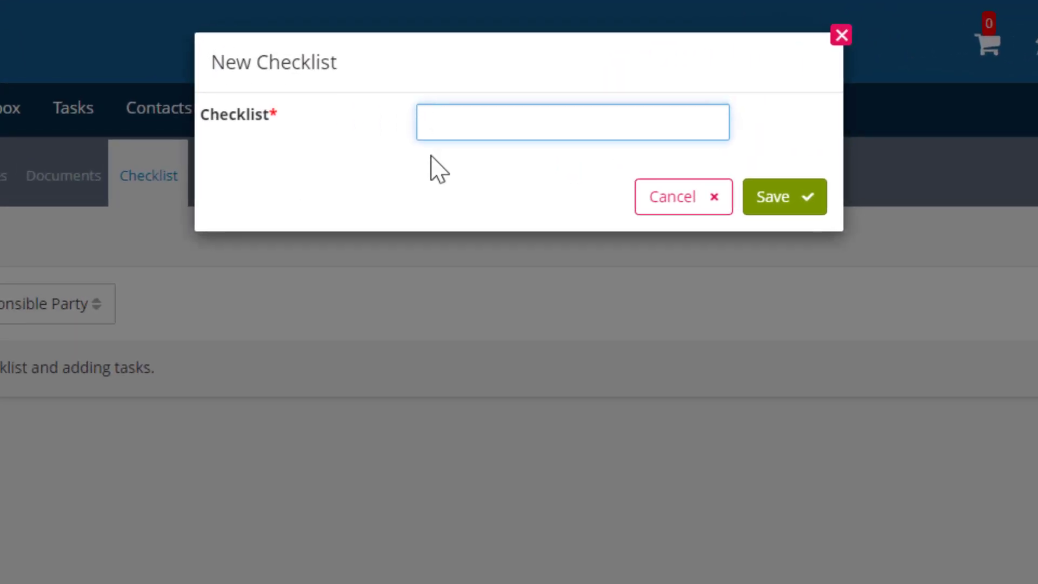
{"action": "type", "text": "To Do List"}
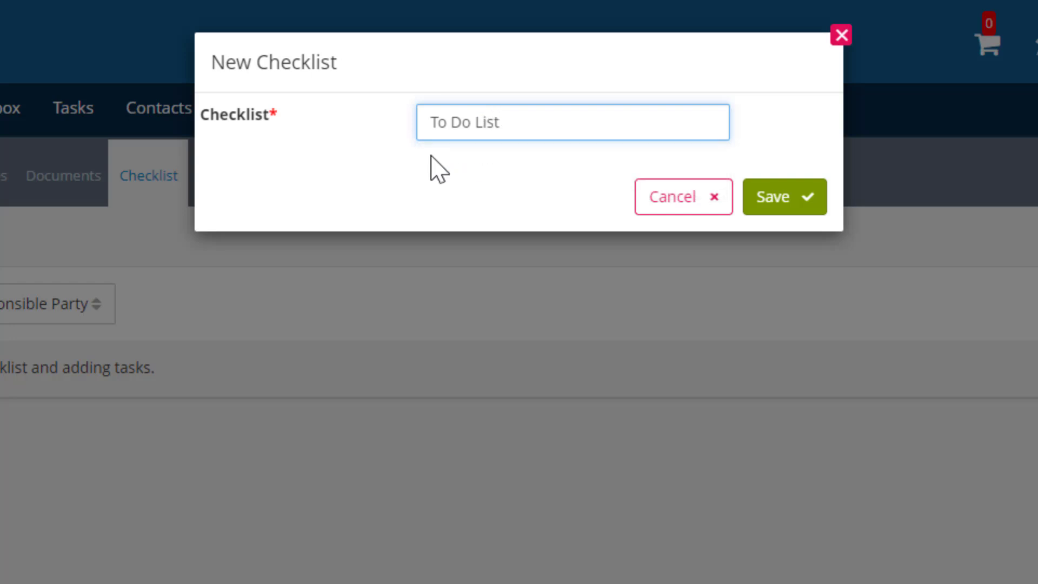
{"action": "left_click", "coordinate": [784, 197]}
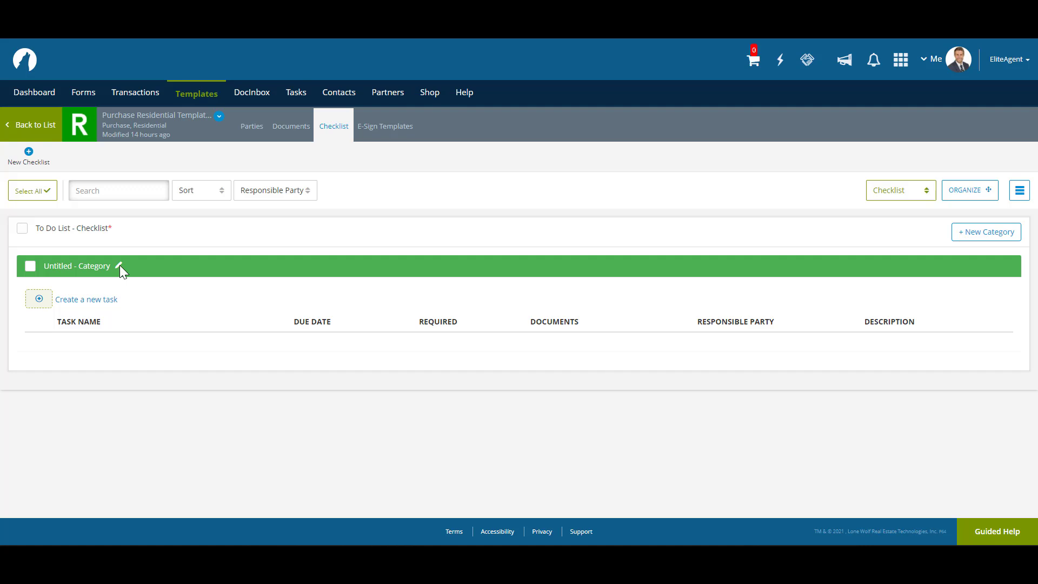
Step: Rename the Untitled category to 'Meetings' with the cyan colour and save it
{"action": "left_click", "coordinate": [120, 268]}
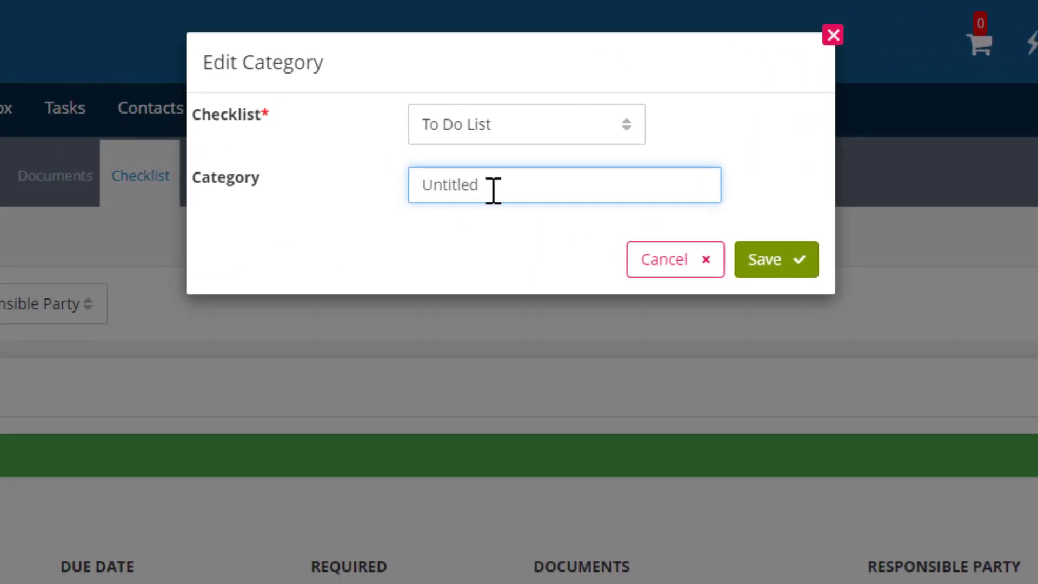
{"action": "type", "text": "Met"}
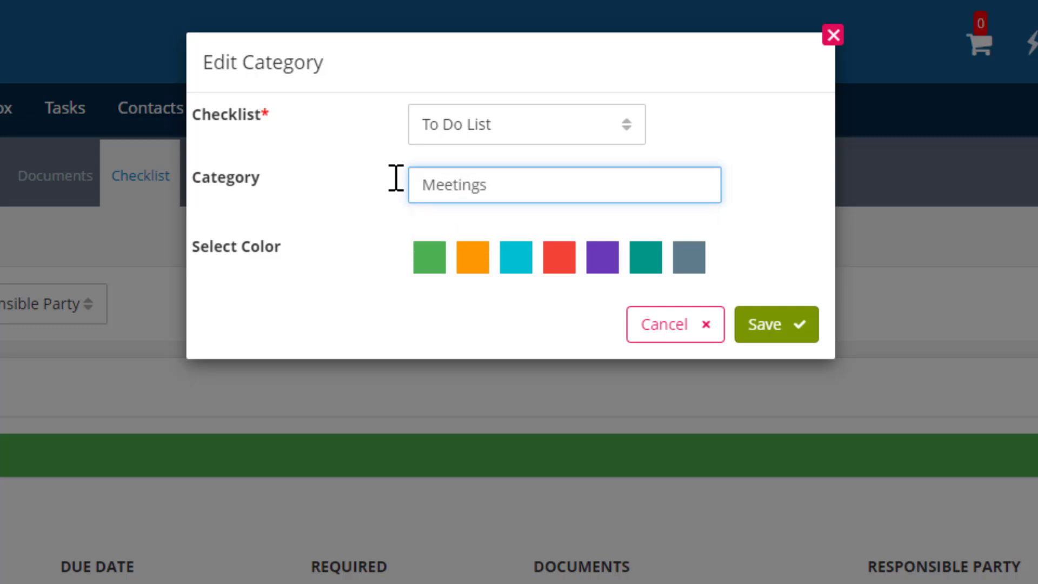
{"action": "left_click", "coordinate": [515, 257]}
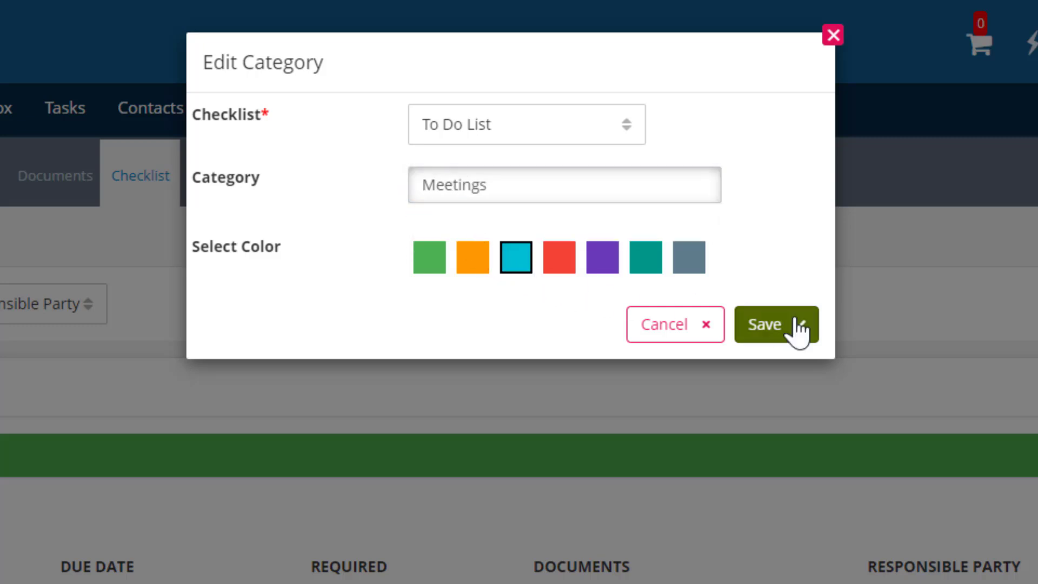
{"action": "left_click", "coordinate": [776, 326]}
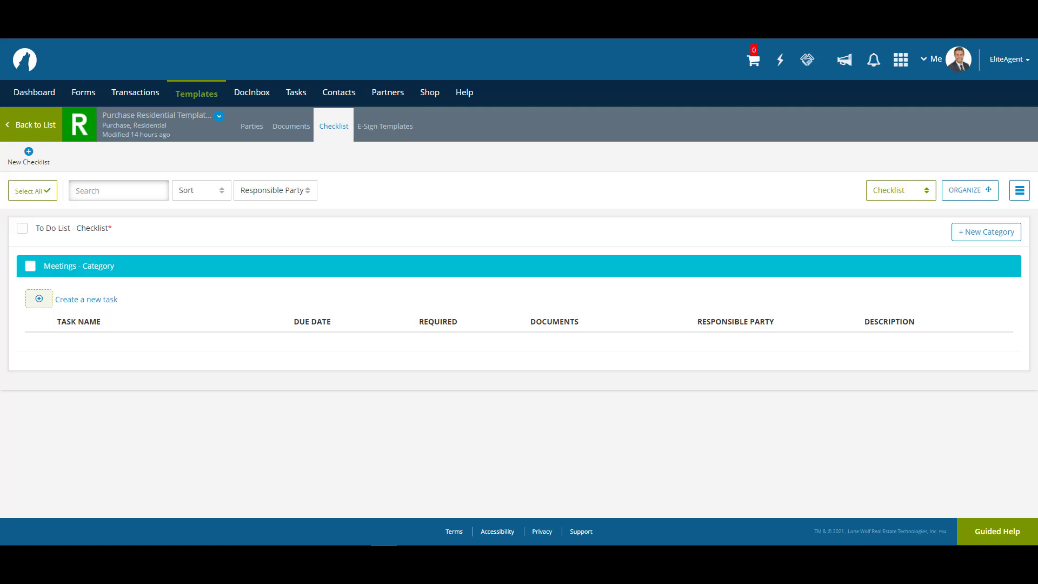
{"action": "mouse_move", "coordinate": [814, 258]}
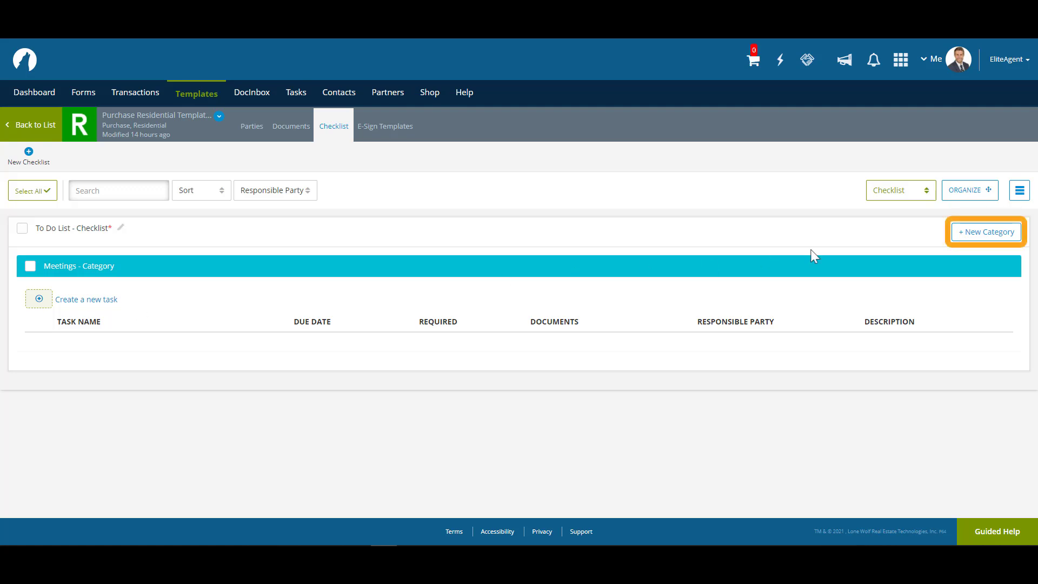
Step: Add a second category named 'Contractors' in orange and save it
{"action": "left_click", "coordinate": [986, 231]}
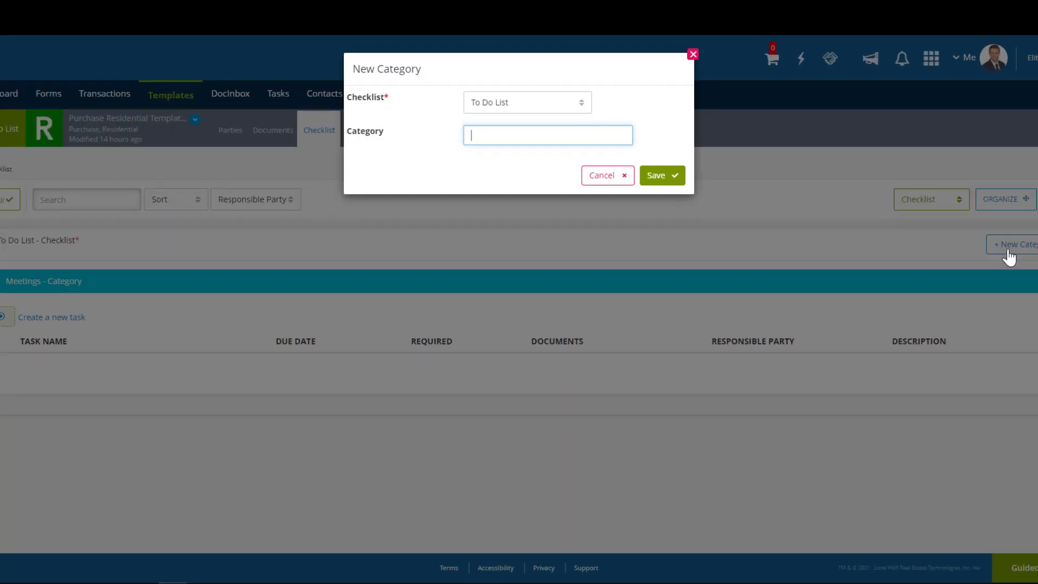
{"action": "left_click", "coordinate": [547, 135]}
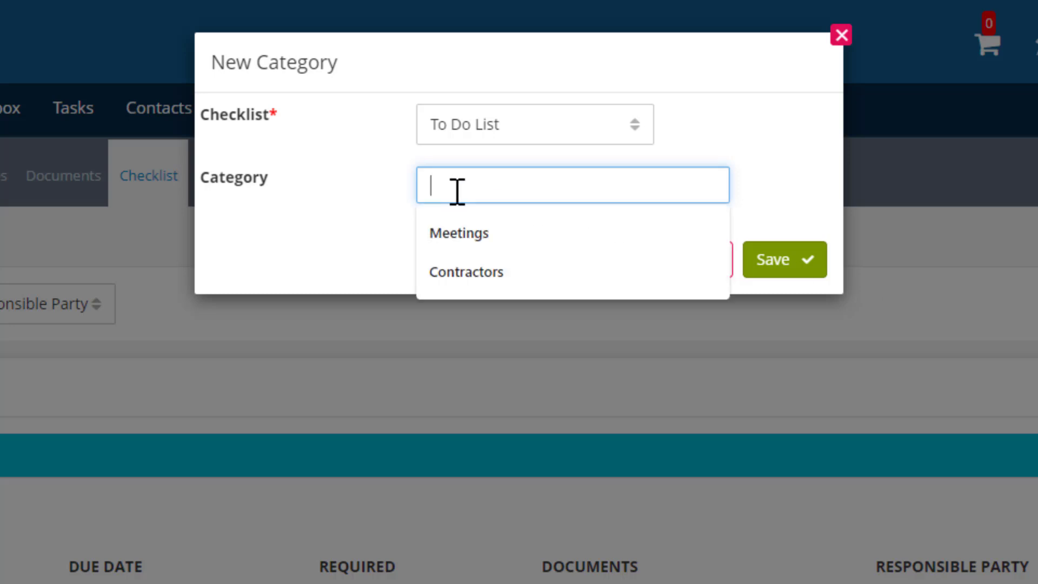
{"action": "left_click", "coordinate": [465, 272]}
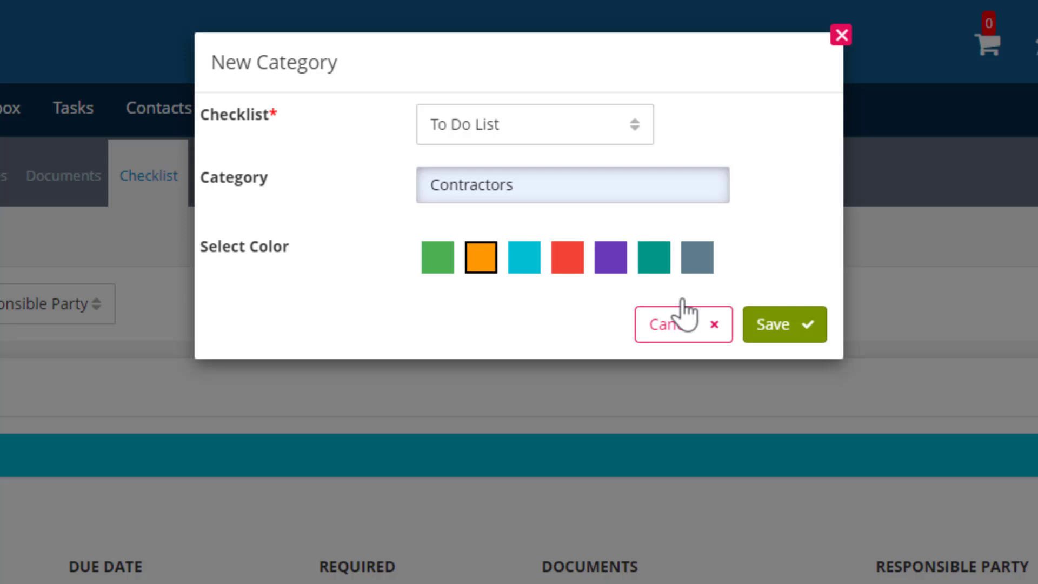
{"action": "left_click", "coordinate": [783, 325]}
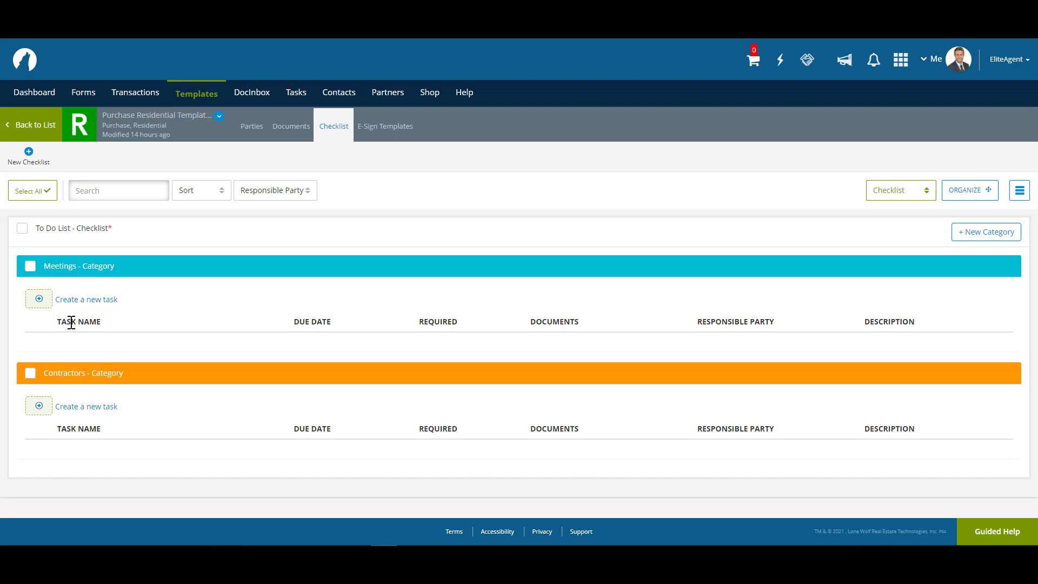
{"action": "mouse_move", "coordinate": [111, 330]}
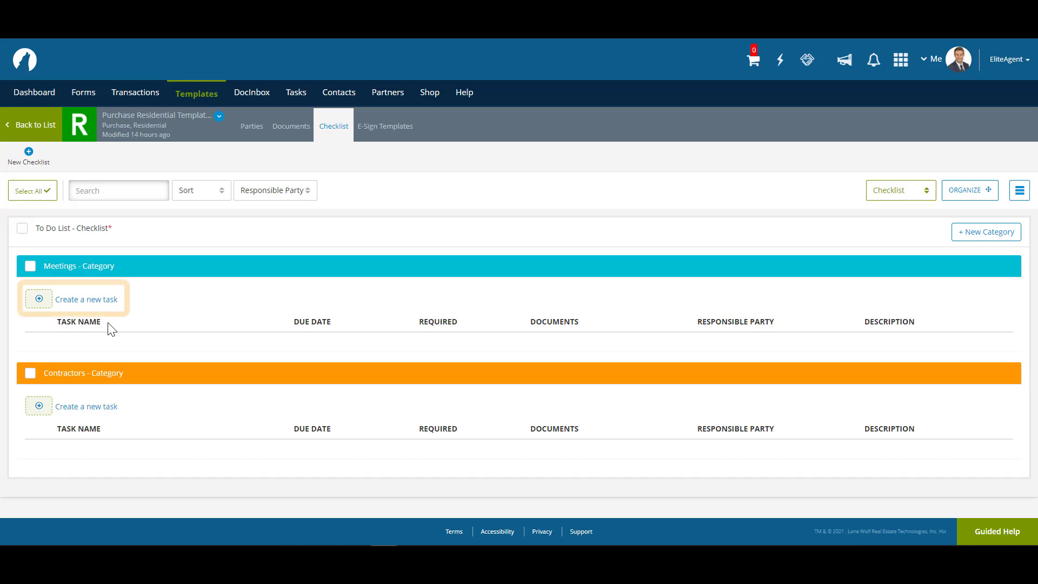
{"action": "mouse_move", "coordinate": [88, 305]}
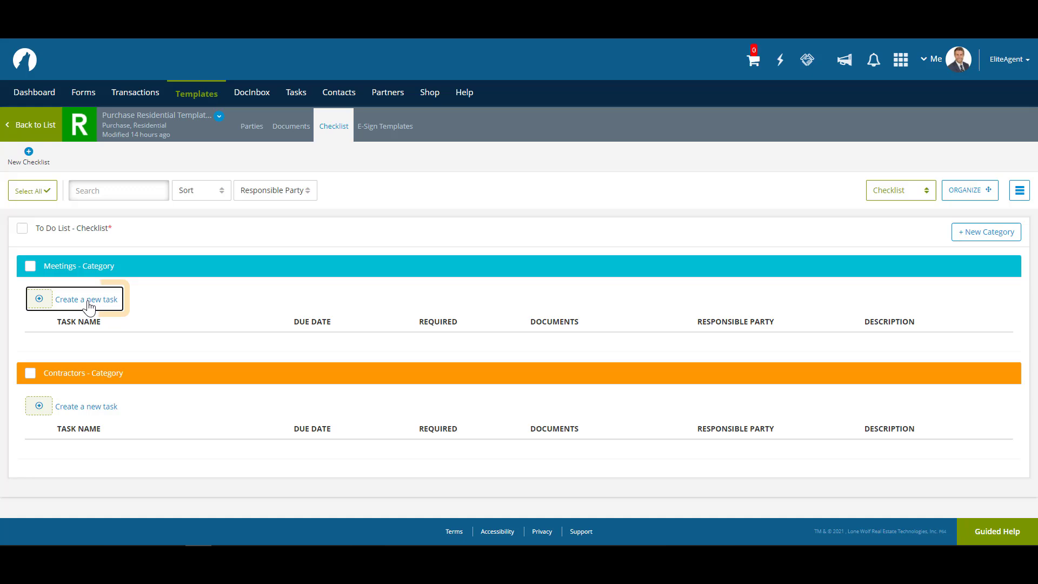
Step: Create a new Meetings task named 'Meeting with Accountant' from the suggestions
{"action": "left_click", "coordinate": [86, 298]}
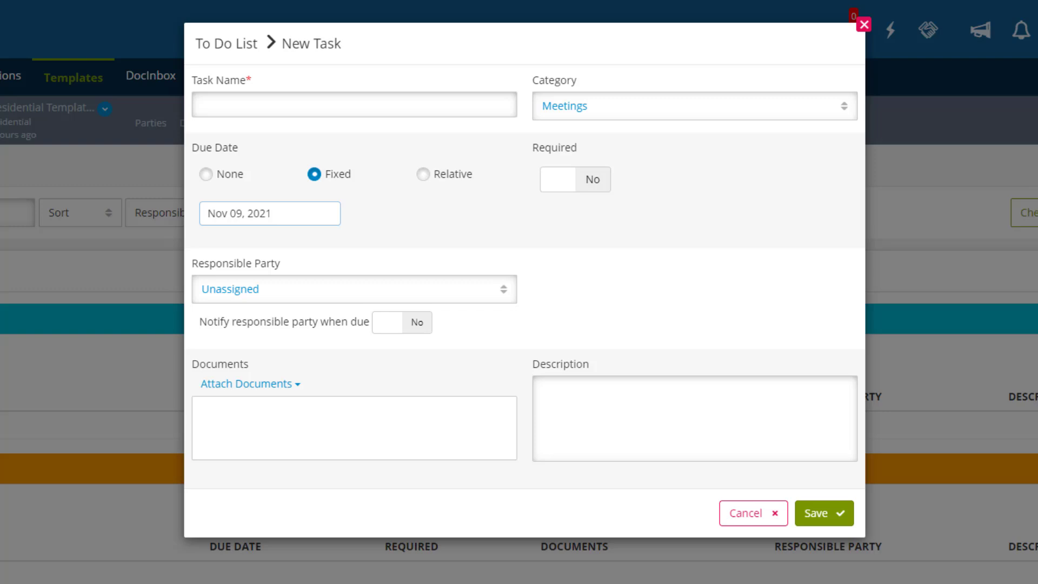
{"action": "type", "text": "Meet"}
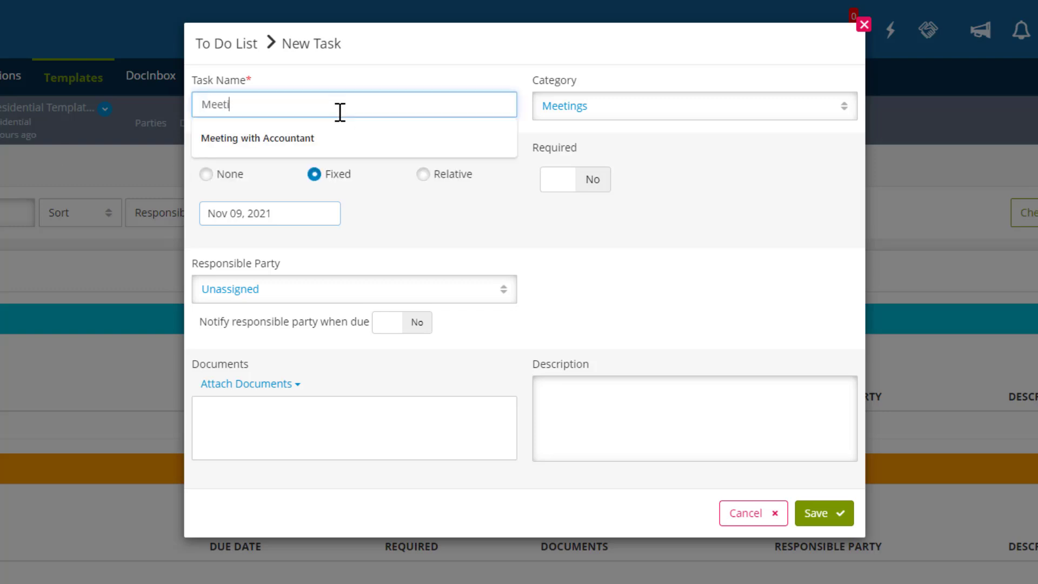
{"action": "type", "text": "ing with Account"}
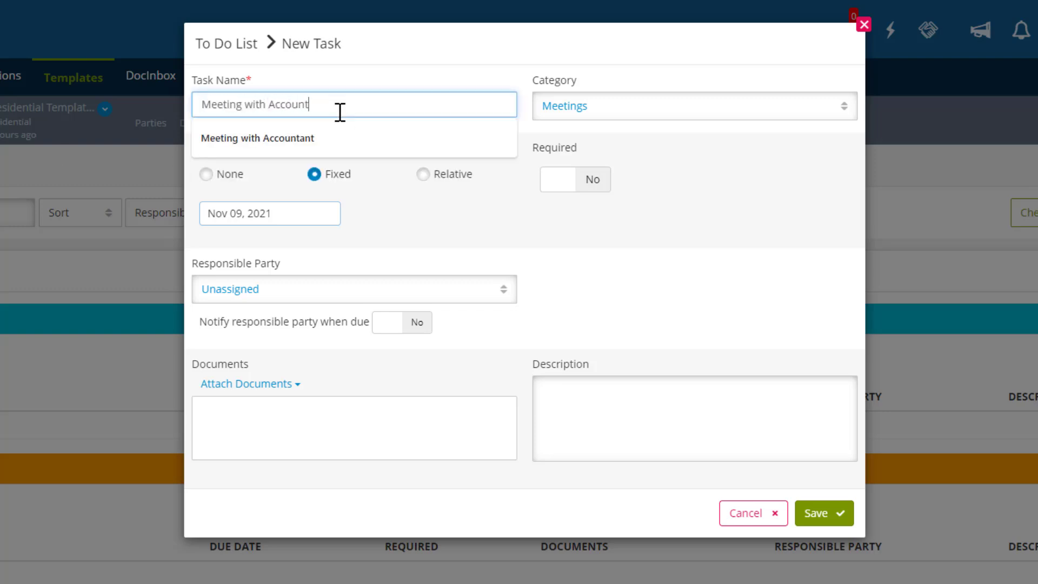
{"action": "left_click", "coordinate": [257, 137]}
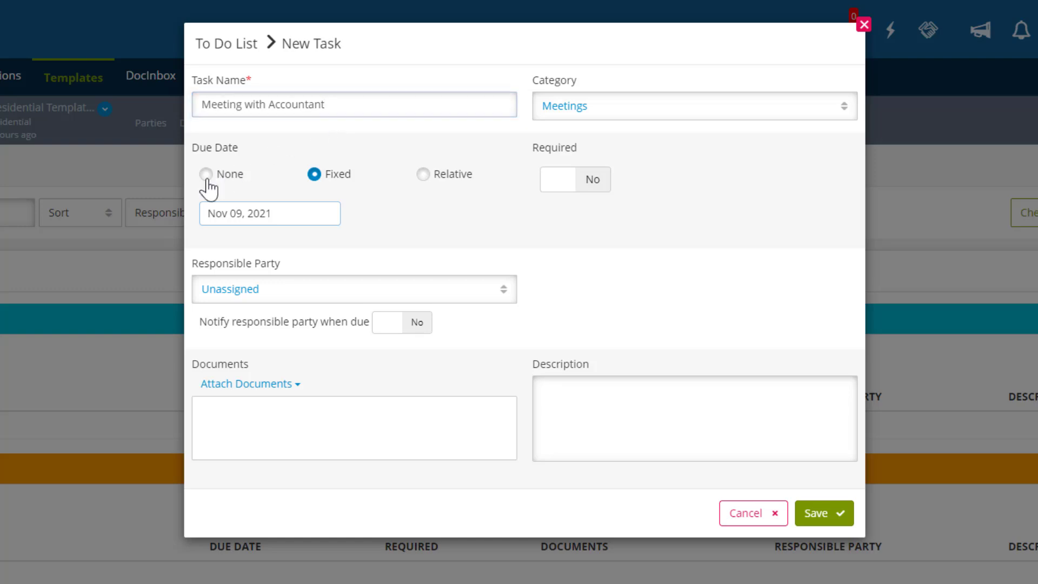
Step: Review the due-date options, keeping Listing Date as the relative reference date
{"action": "left_click", "coordinate": [205, 173]}
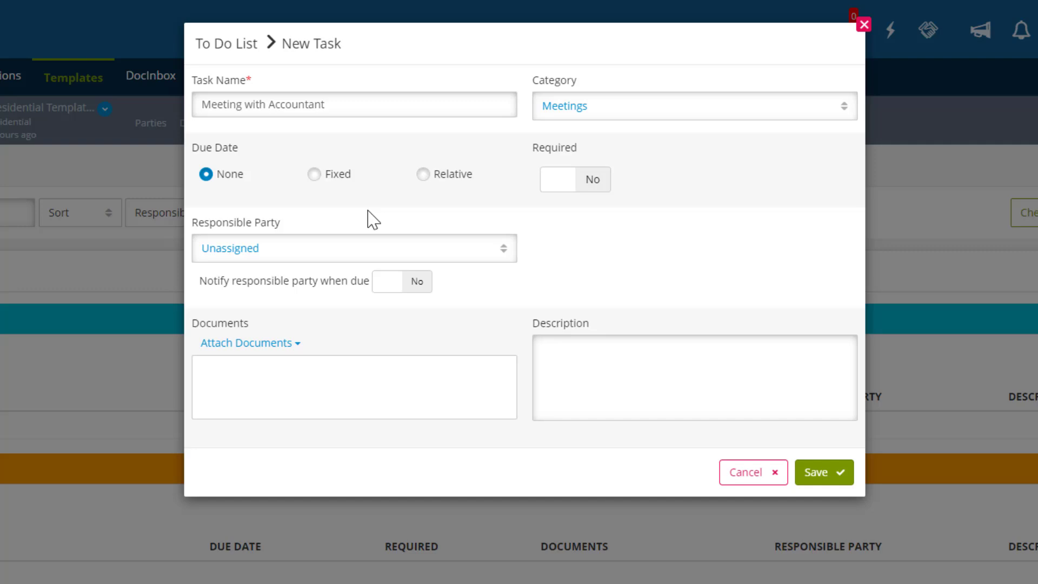
{"action": "left_click", "coordinate": [423, 173]}
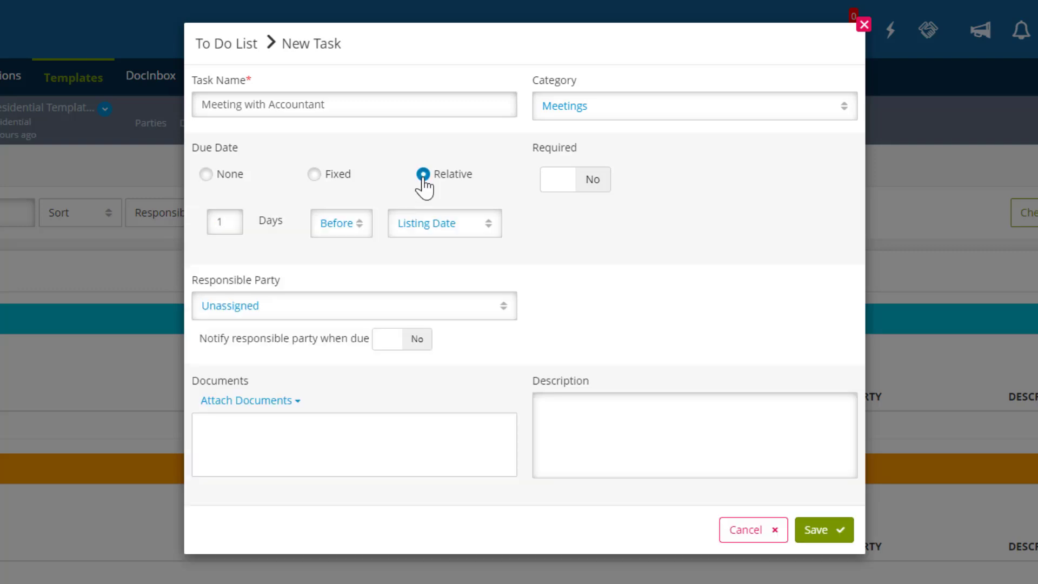
{"action": "mouse_move", "coordinate": [493, 236]}
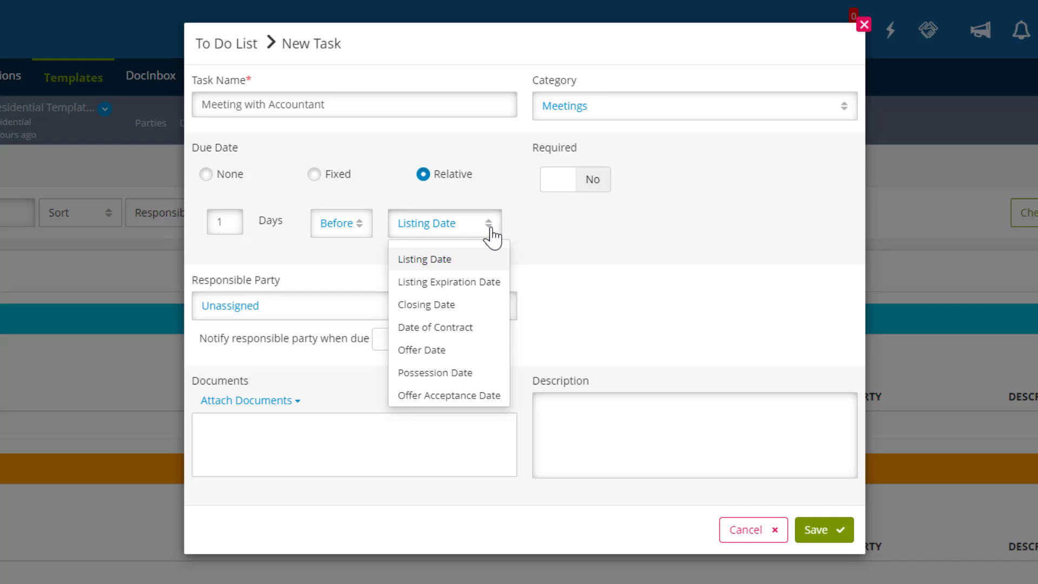
{"action": "left_click", "coordinate": [424, 259]}
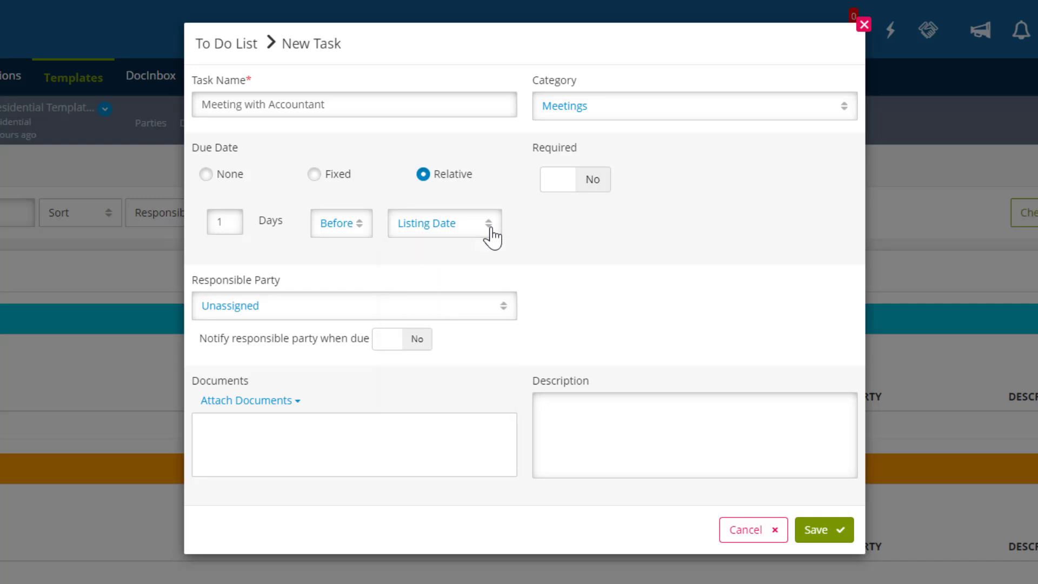
{"action": "left_click", "coordinate": [205, 174]}
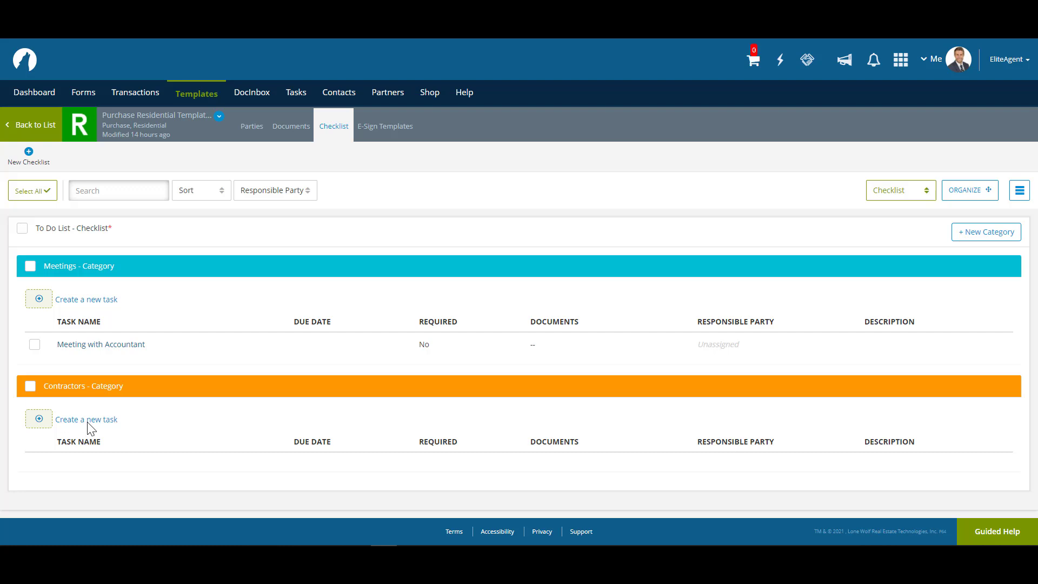
{"action": "mouse_move", "coordinate": [85, 419]}
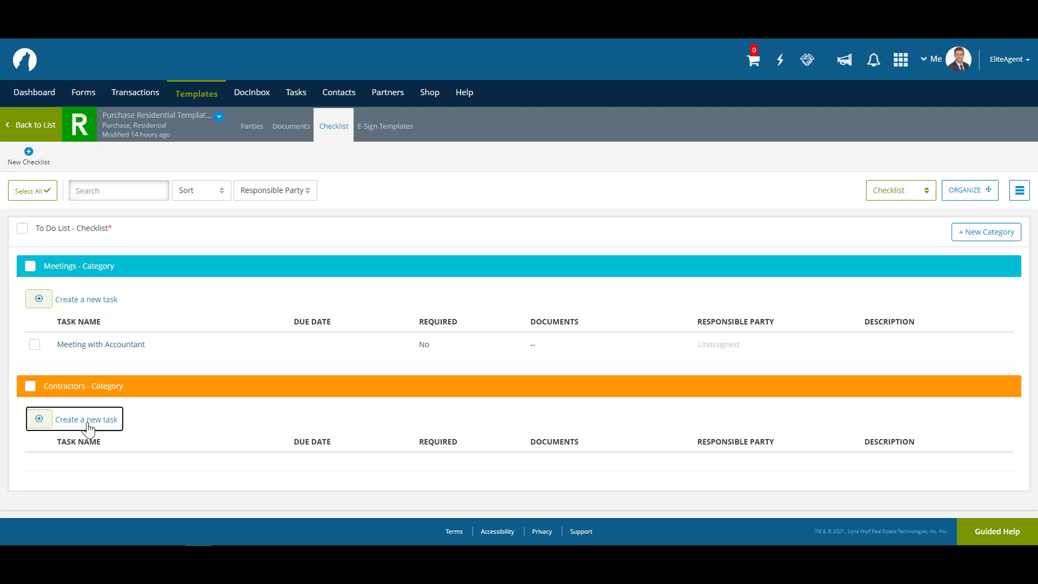
Step: Create a new Contractors task named 'Roof Inspection Report'
{"action": "left_click", "coordinate": [85, 420]}
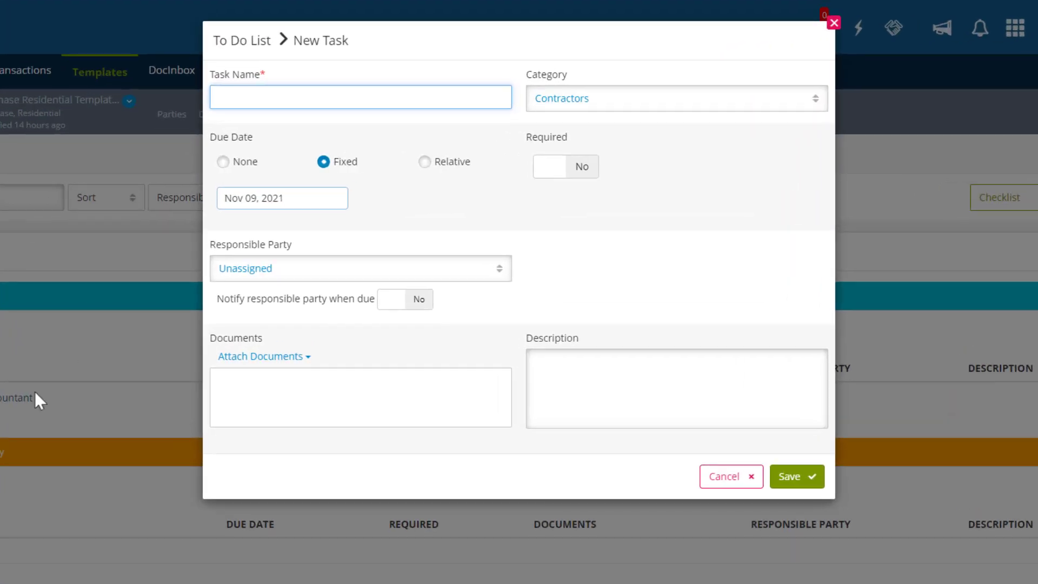
{"action": "left_click", "coordinate": [360, 97]}
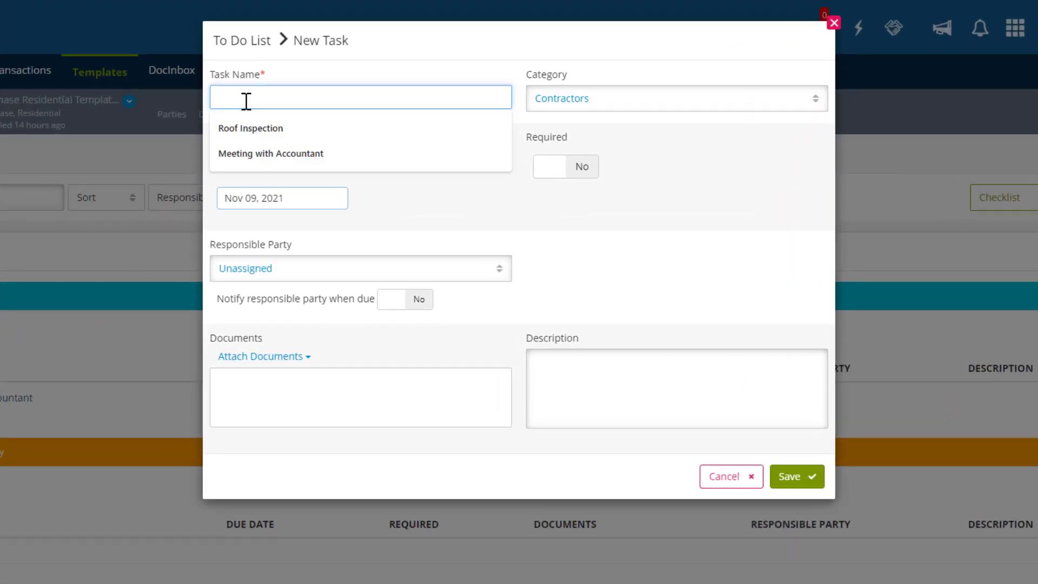
{"action": "left_click", "coordinate": [250, 127]}
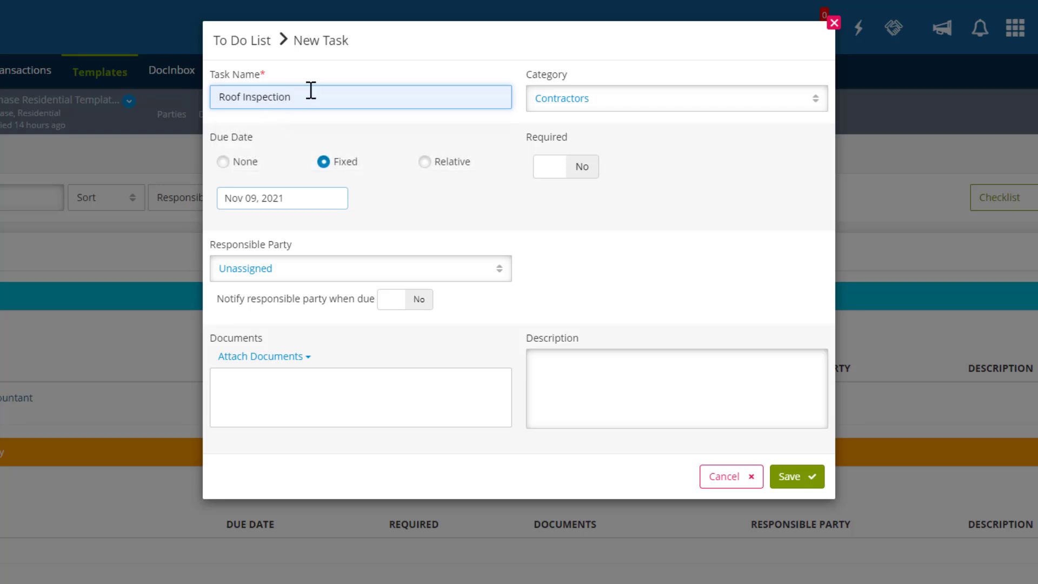
{"action": "type", "text": "Report"}
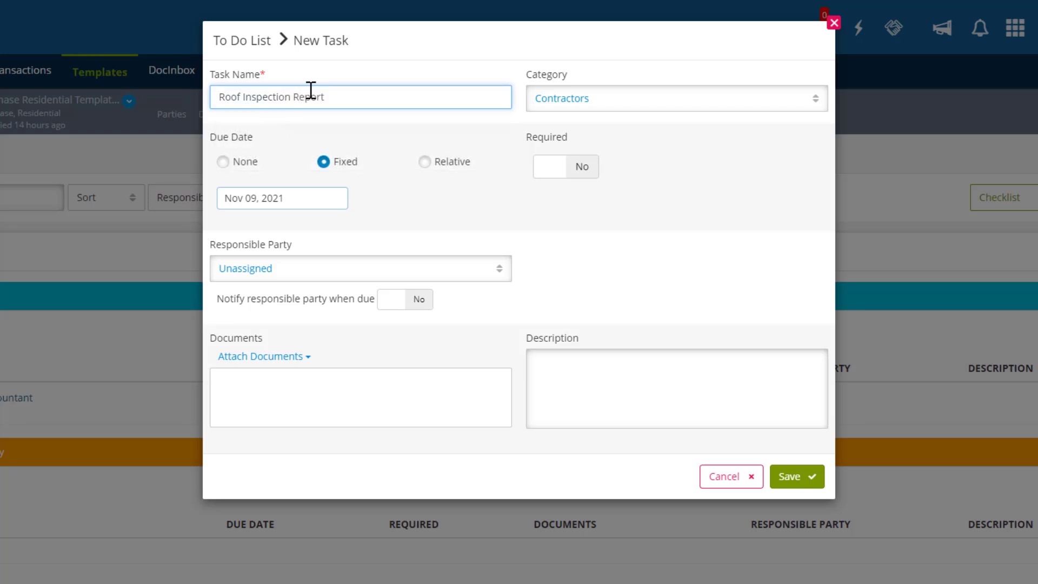
{"action": "mouse_move", "coordinate": [380, 124]}
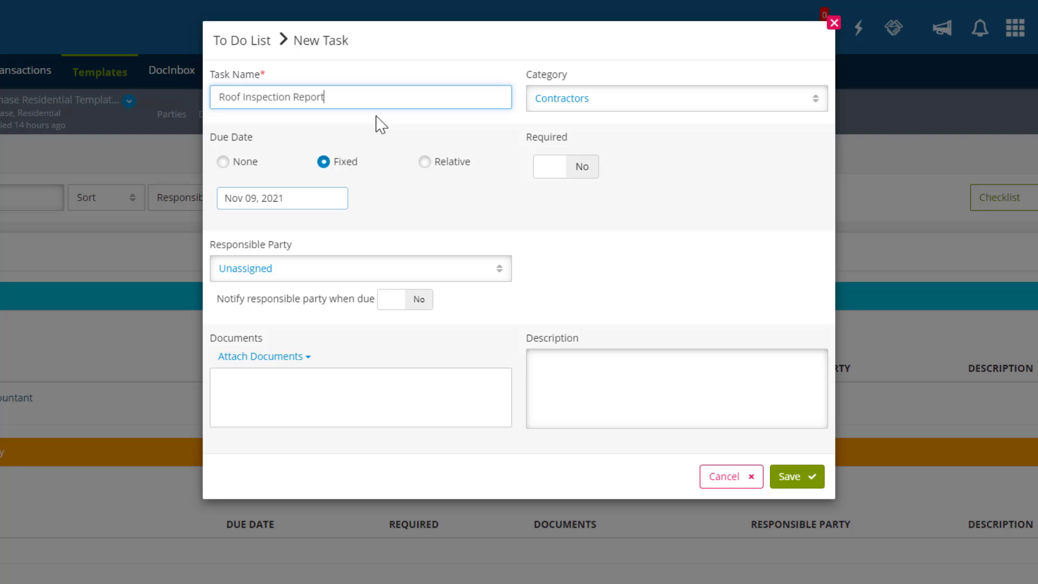
{"action": "mouse_move", "coordinate": [223, 161]}
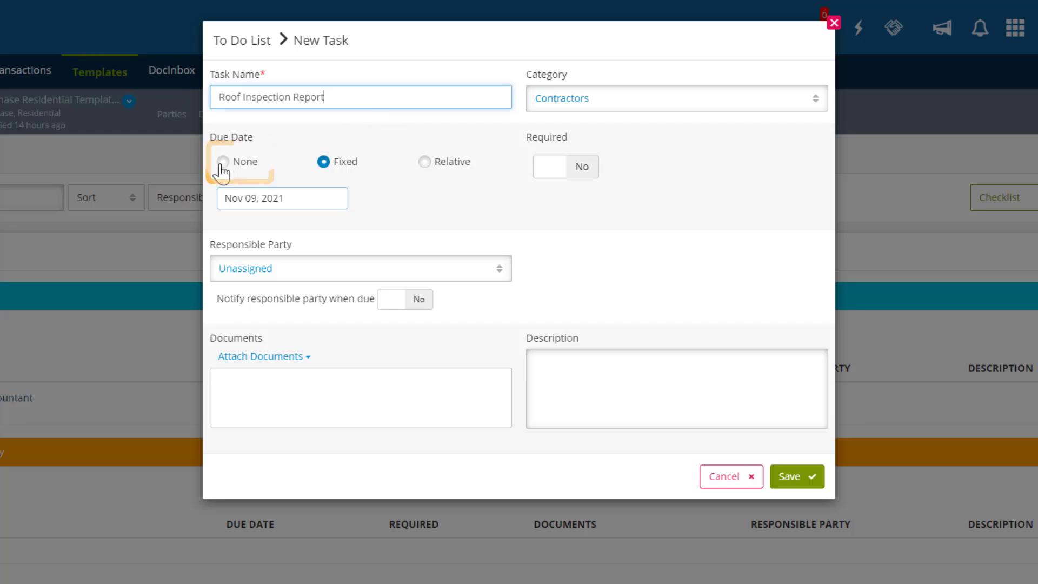
Step: Make its due date relative to Listing Date, assign Buyer(s) and enable Notify
{"action": "left_click", "coordinate": [223, 162]}
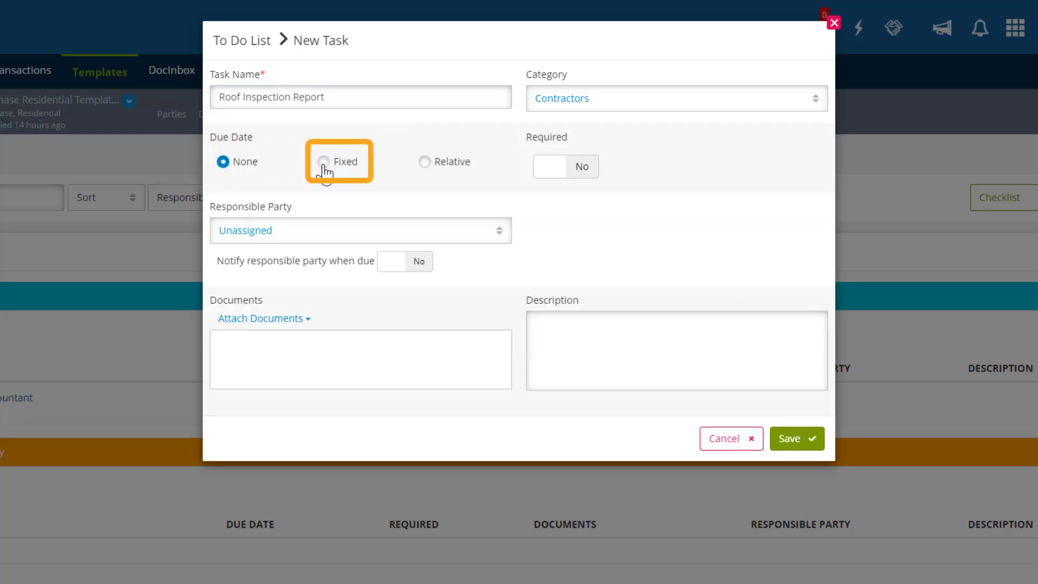
{"action": "left_click", "coordinate": [324, 161]}
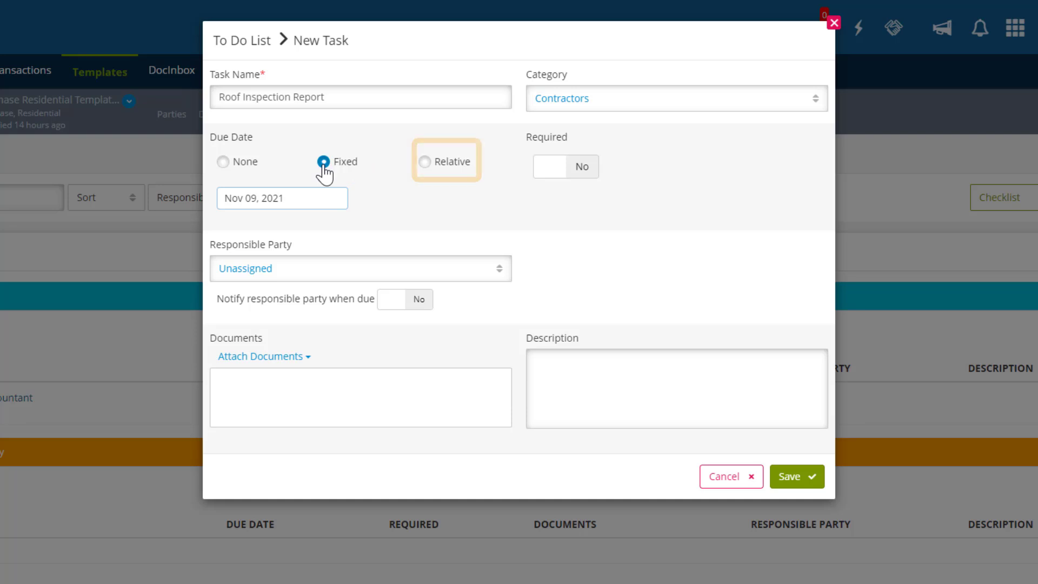
{"action": "left_click", "coordinate": [424, 161]}
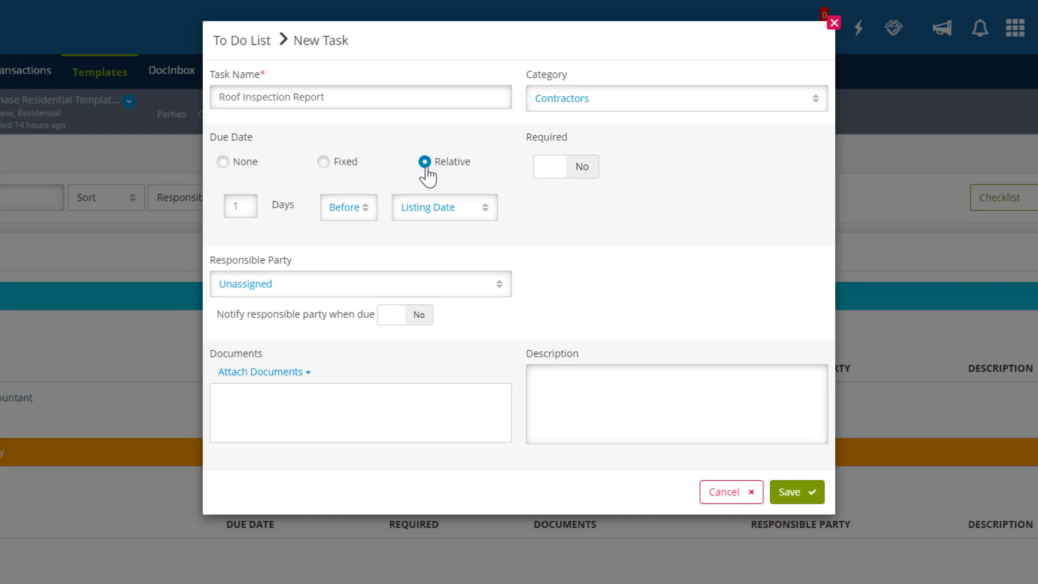
{"action": "mouse_move", "coordinate": [252, 211]}
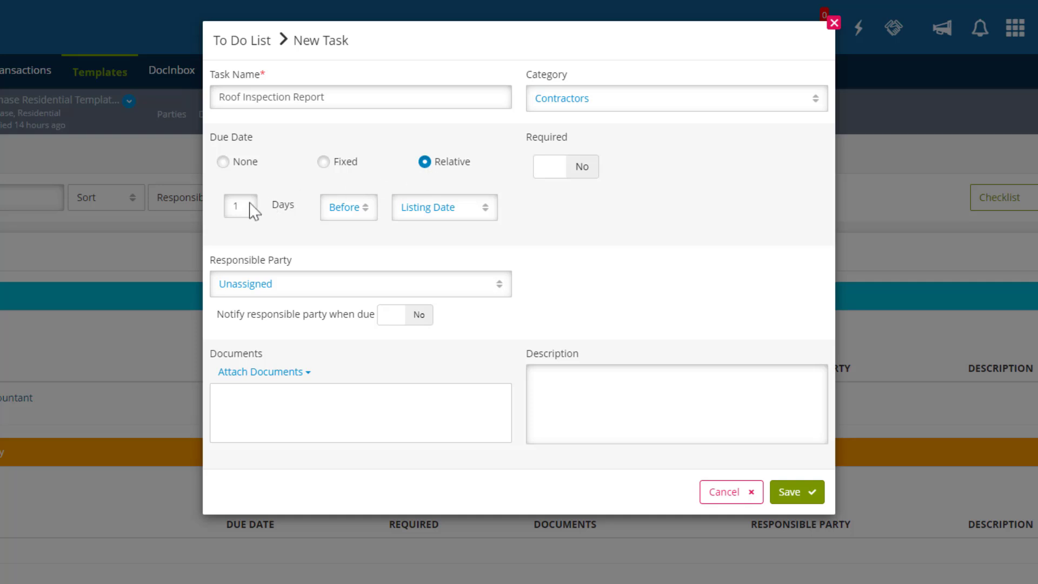
{"action": "mouse_move", "coordinate": [249, 204]}
{"action": "type", "text": "5"}
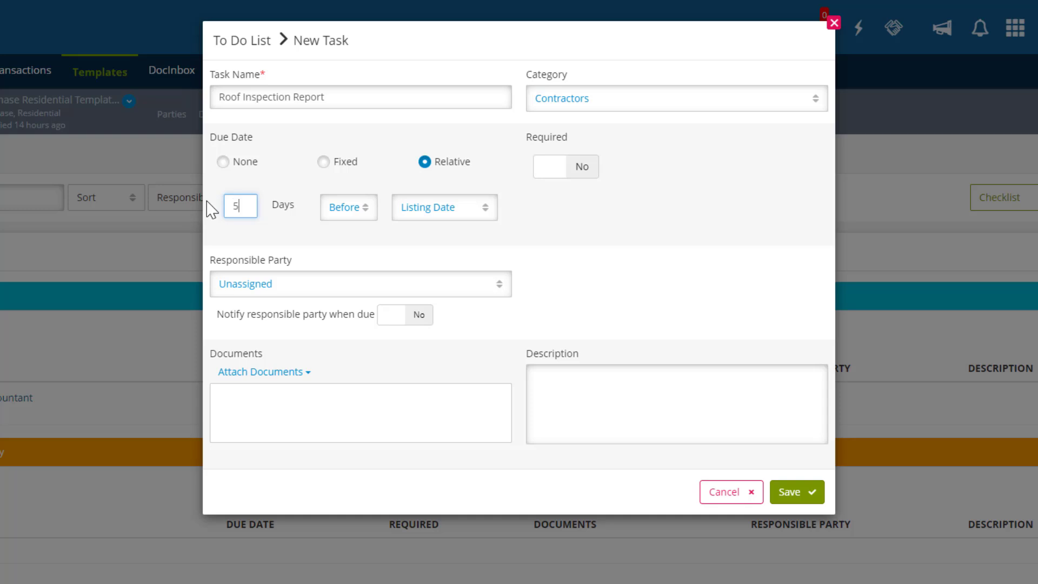
{"action": "mouse_move", "coordinate": [290, 200]}
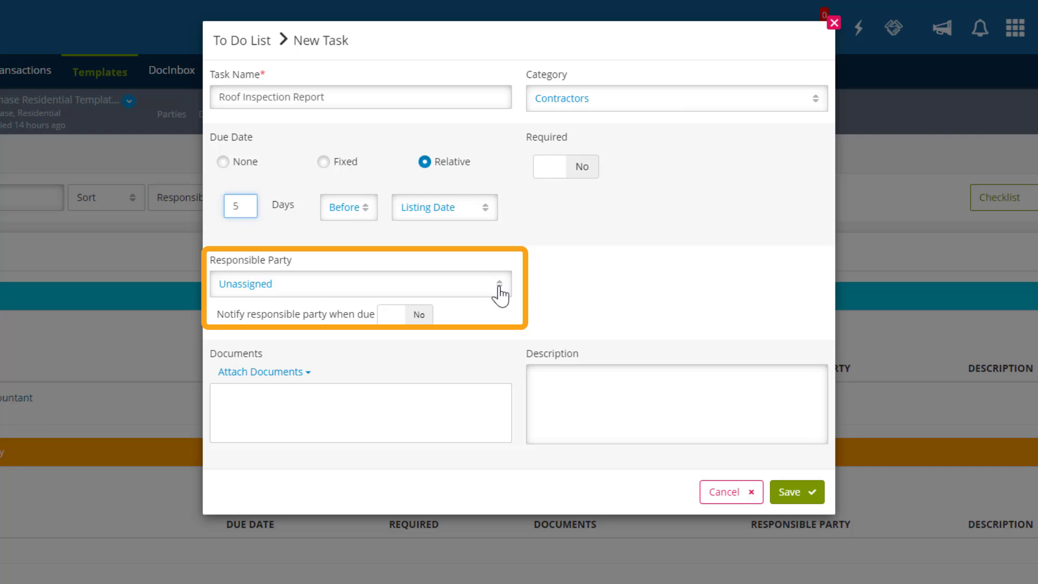
{"action": "mouse_move", "coordinate": [499, 290]}
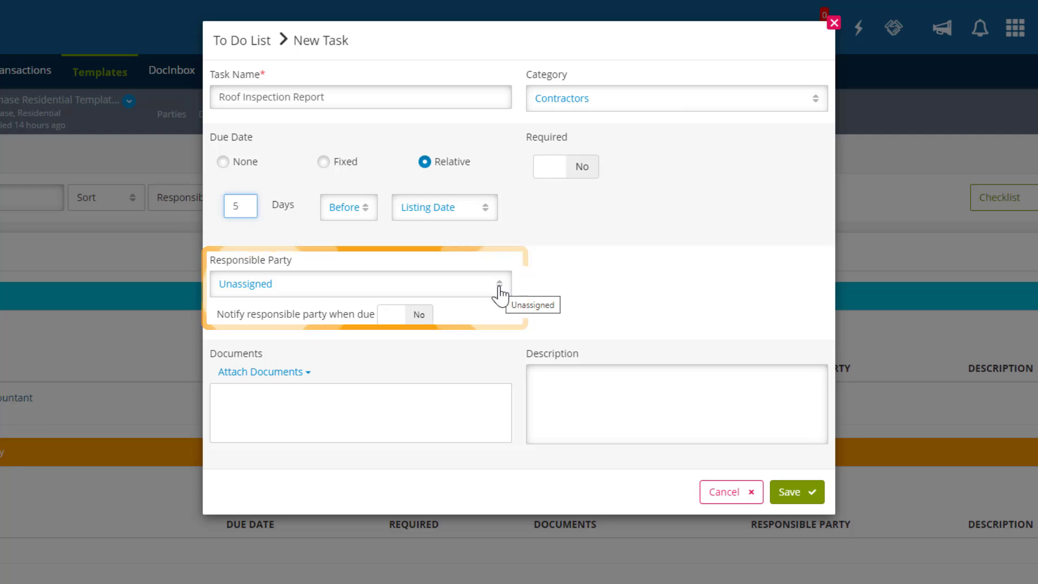
{"action": "mouse_move", "coordinate": [505, 294]}
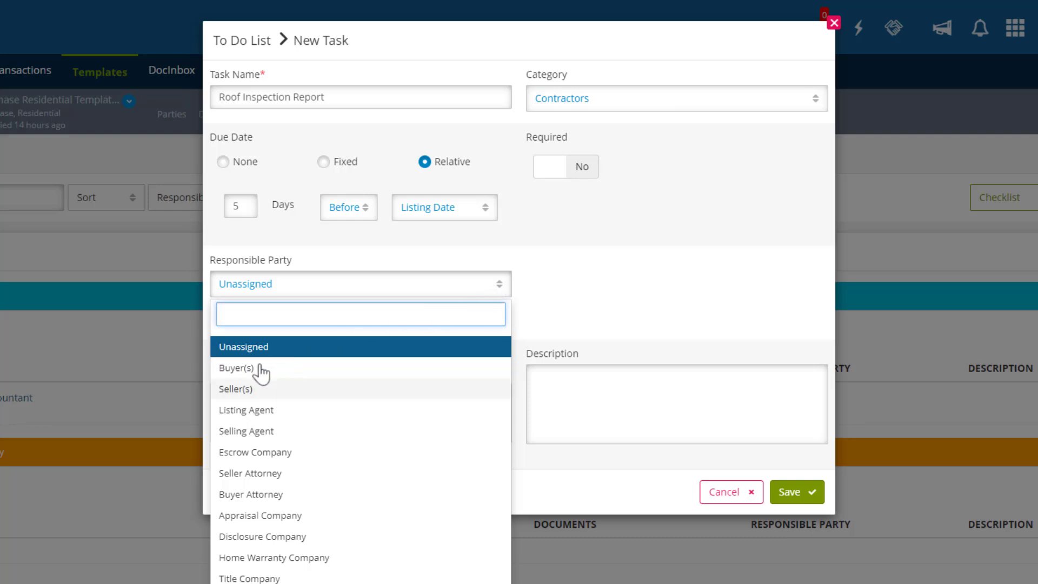
{"action": "left_click", "coordinate": [236, 368]}
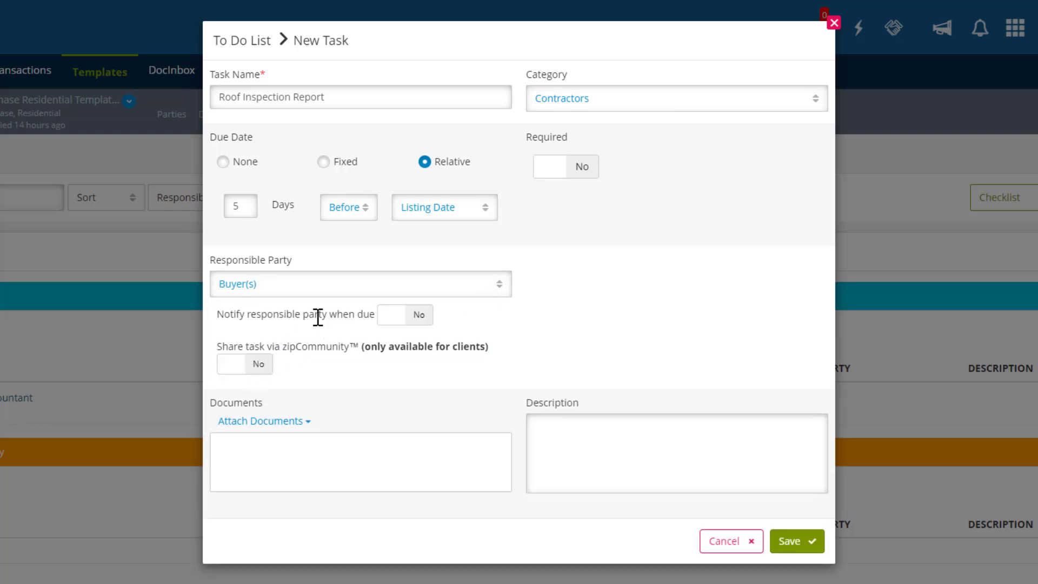
{"action": "mouse_move", "coordinate": [392, 325]}
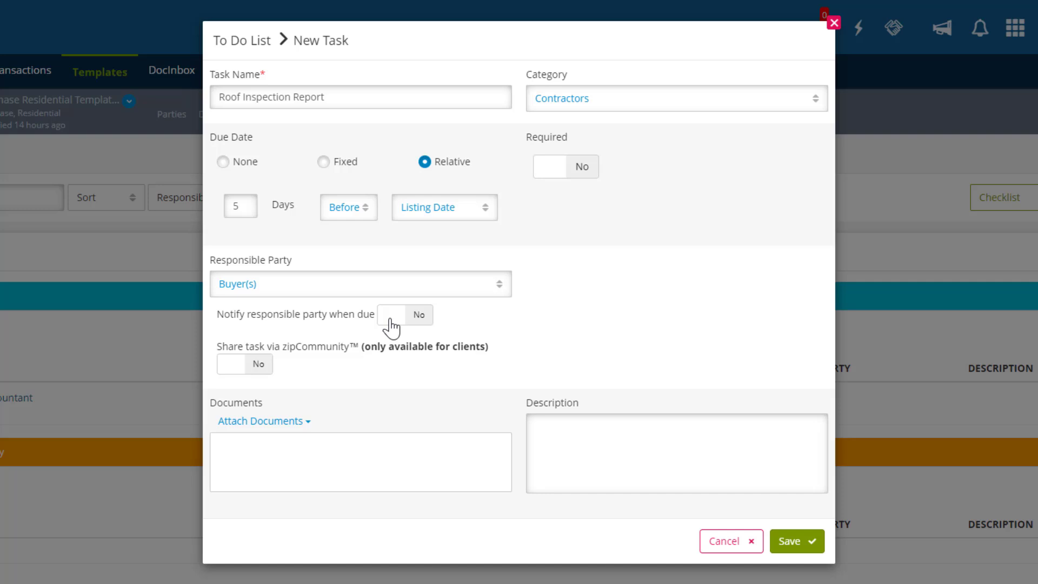
{"action": "left_click", "coordinate": [405, 315]}
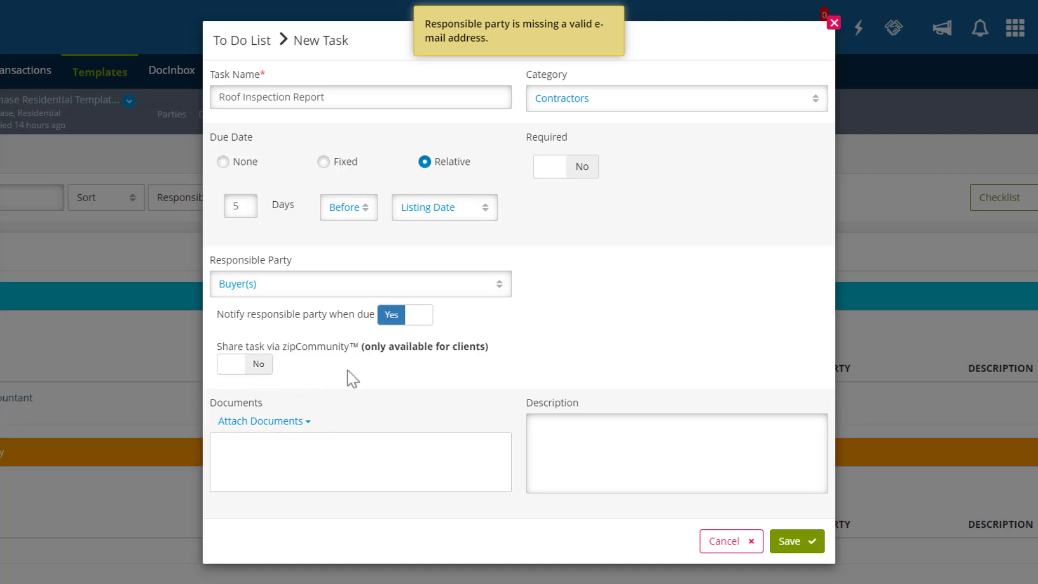
Step: Attach a document placeholder named 'Roof Inspection Report' to the task
{"action": "left_click", "coordinate": [264, 421]}
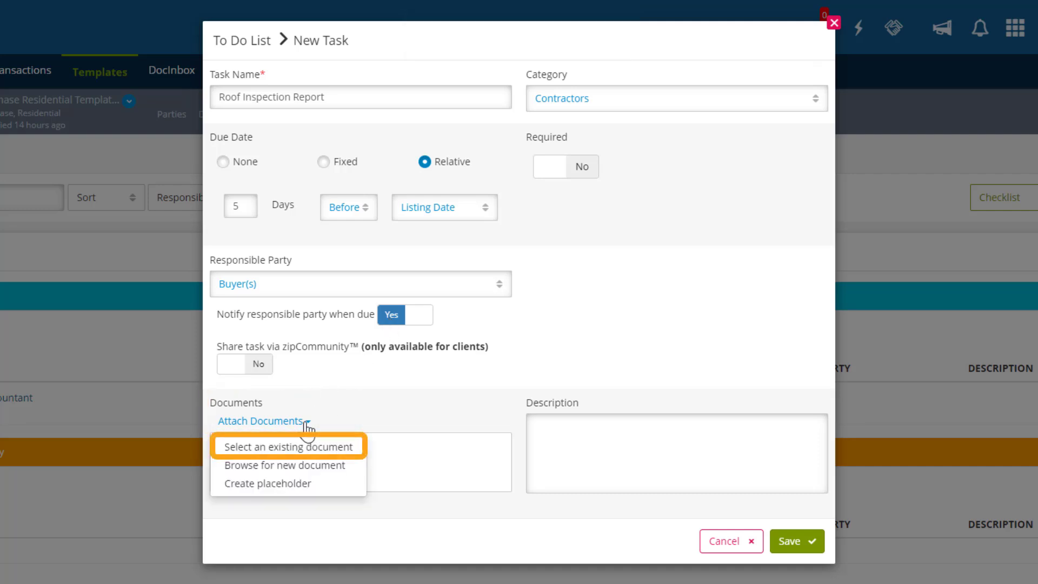
{"action": "mouse_move", "coordinate": [350, 473]}
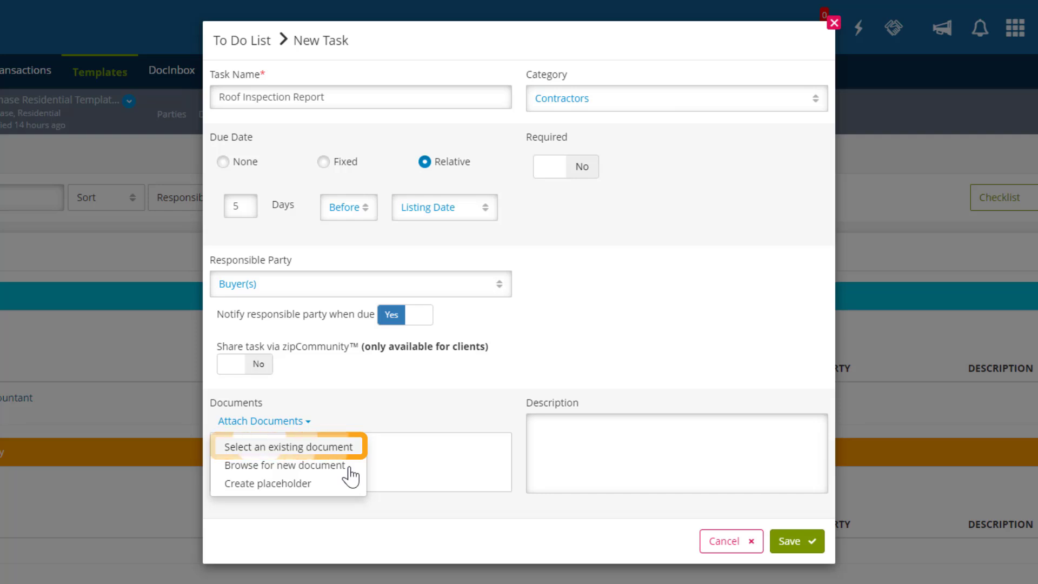
{"action": "mouse_move", "coordinate": [285, 465]}
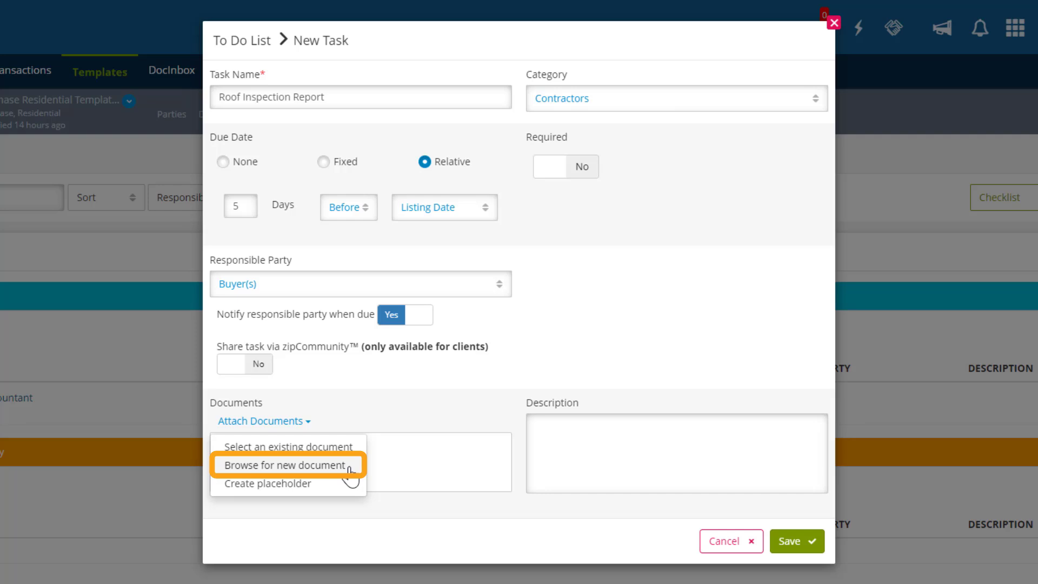
{"action": "mouse_move", "coordinate": [352, 474]}
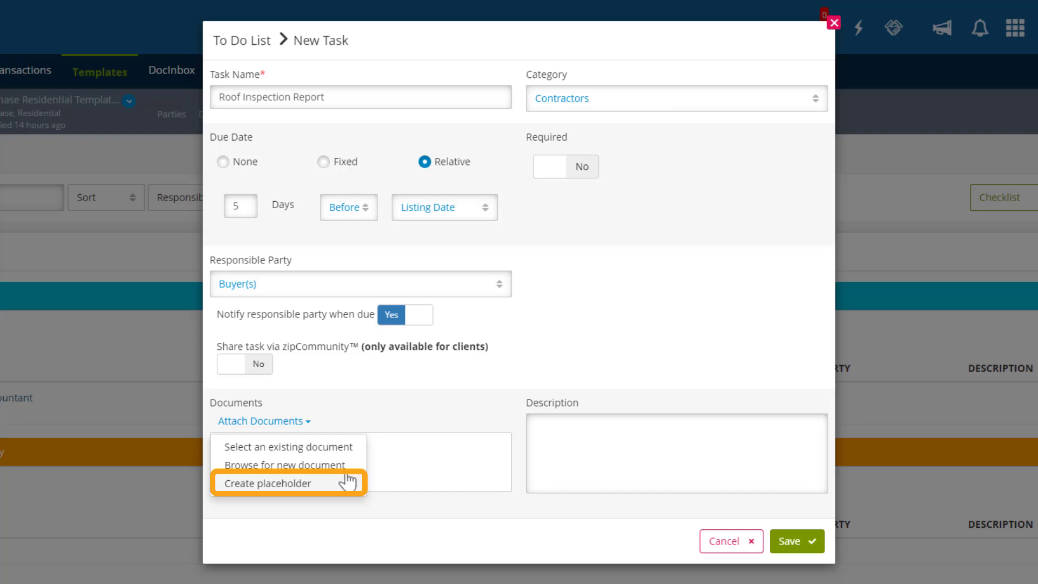
{"action": "left_click", "coordinate": [267, 484]}
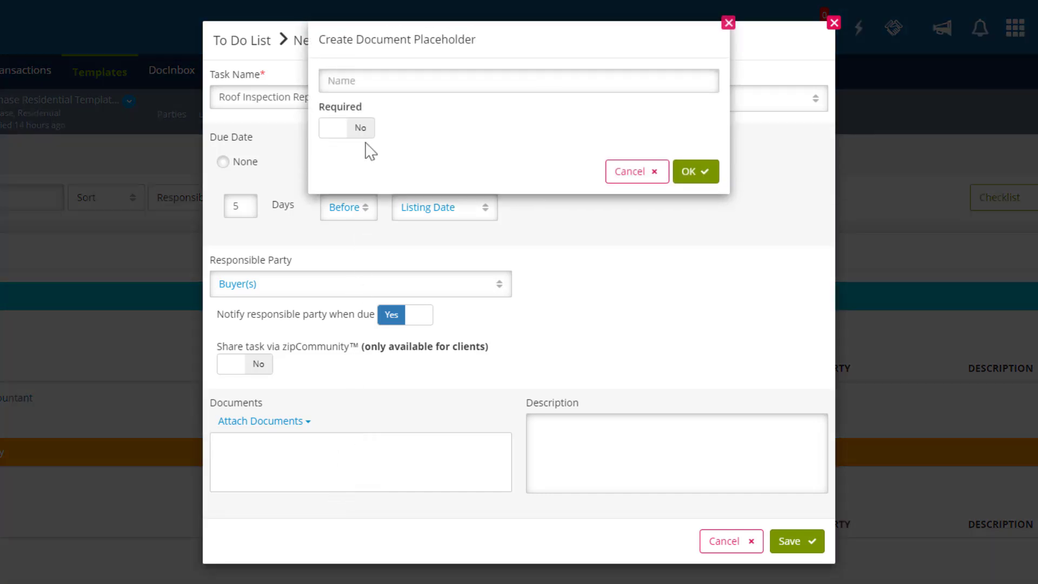
{"action": "left_click", "coordinate": [518, 81]}
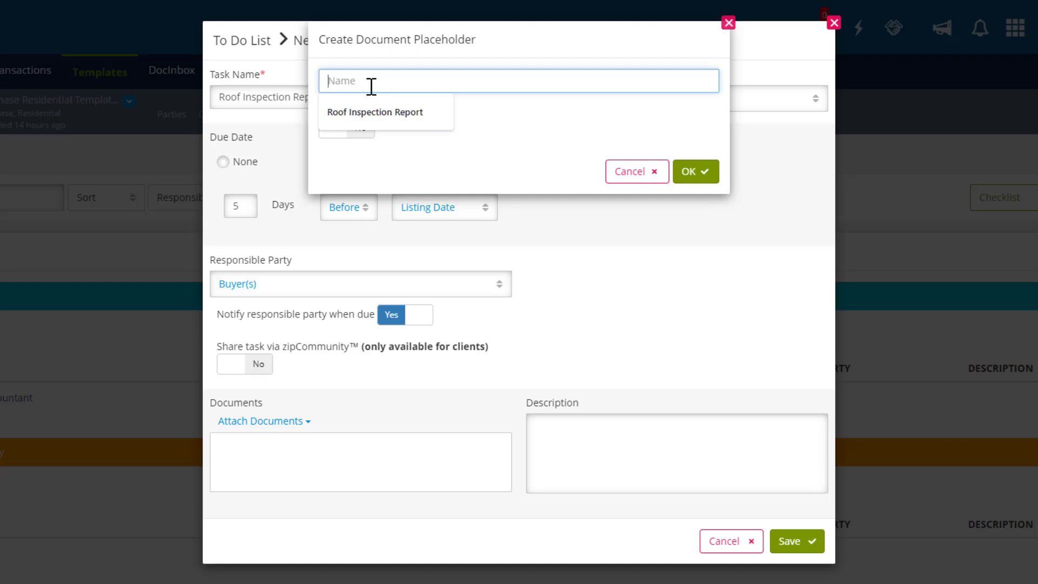
{"action": "left_click", "coordinate": [375, 112]}
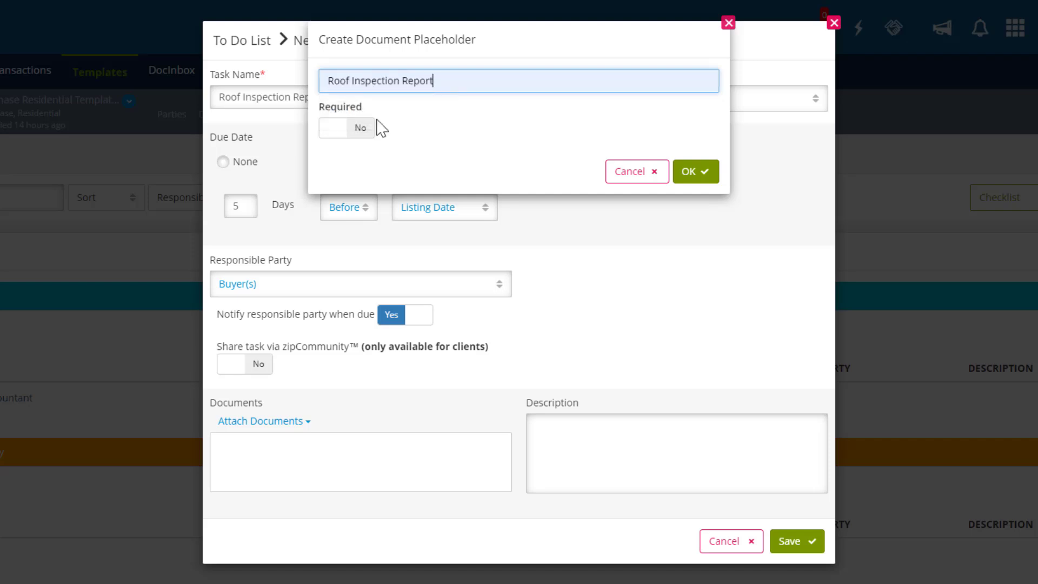
{"action": "mouse_move", "coordinate": [406, 132]}
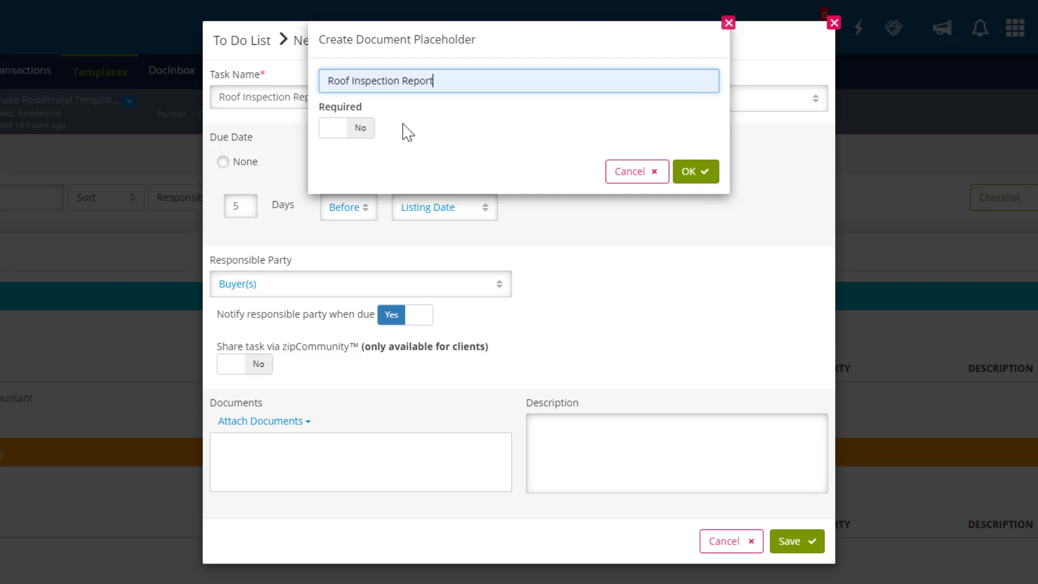
{"action": "left_click", "coordinate": [695, 171]}
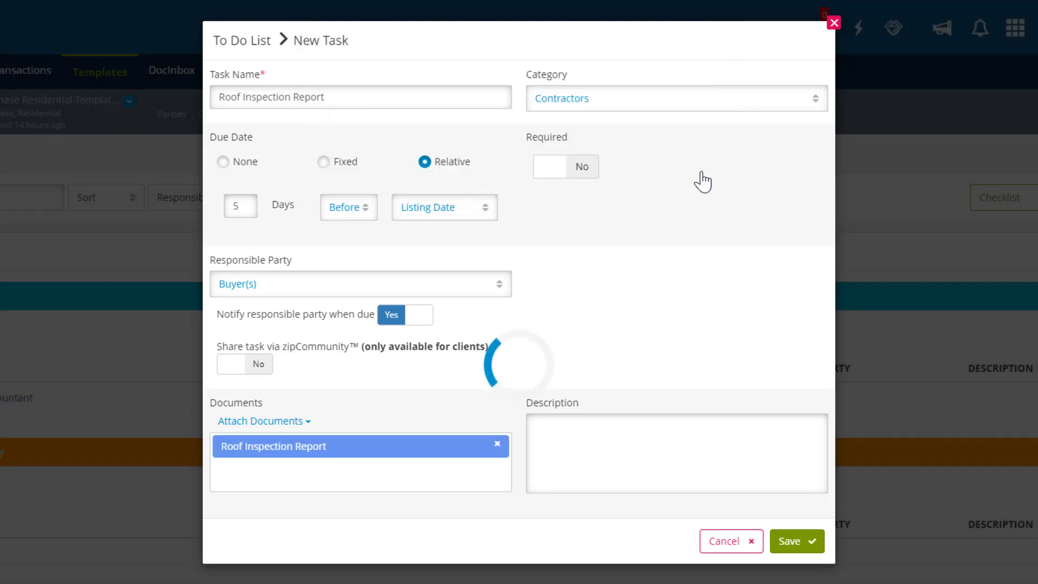
Step: Save the Roof Inspection Report task
{"action": "left_click", "coordinate": [797, 540]}
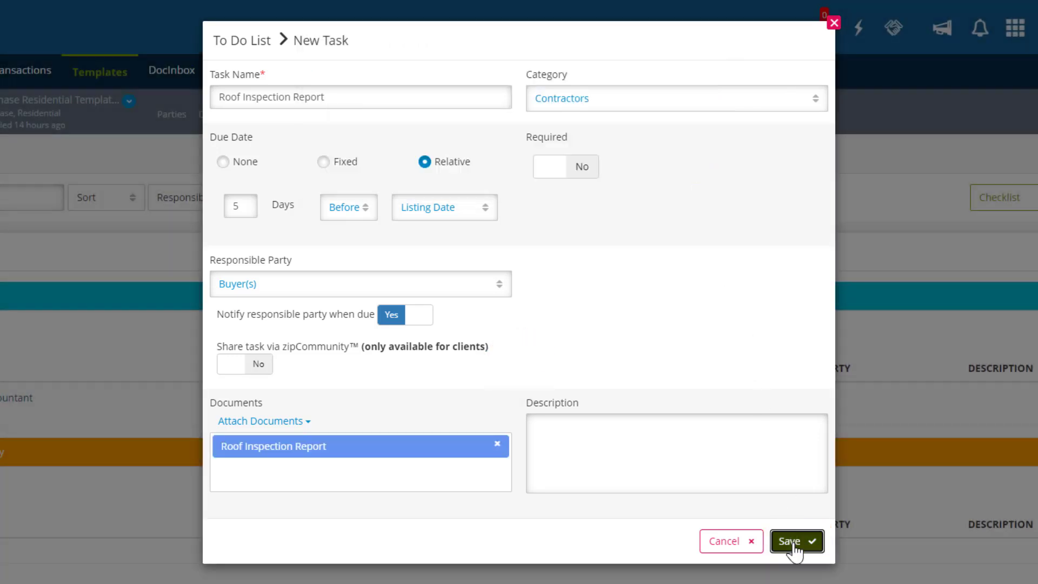
{"action": "left_click", "coordinate": [795, 541]}
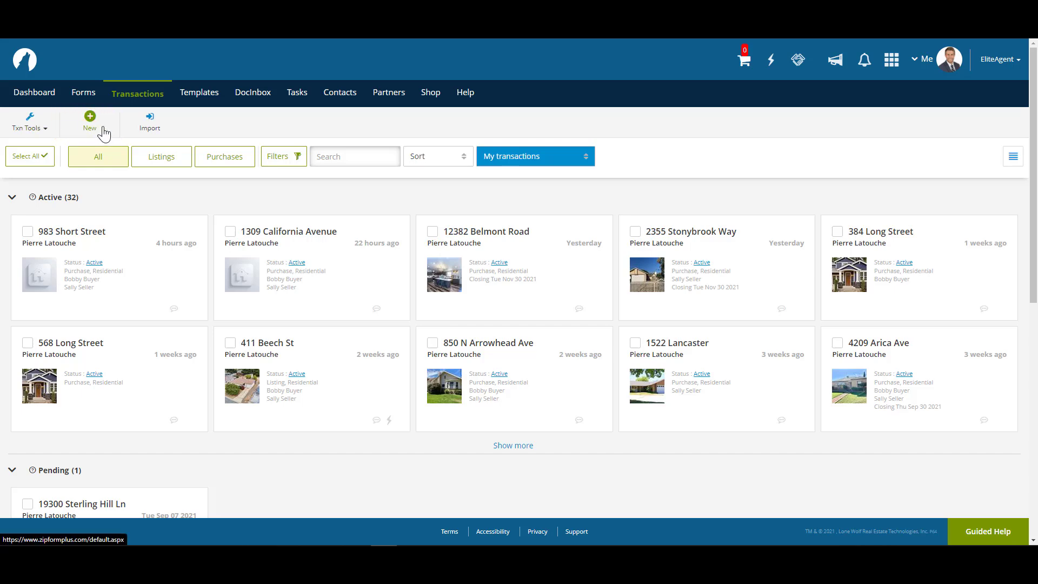
{"action": "left_click", "coordinate": [90, 122]}
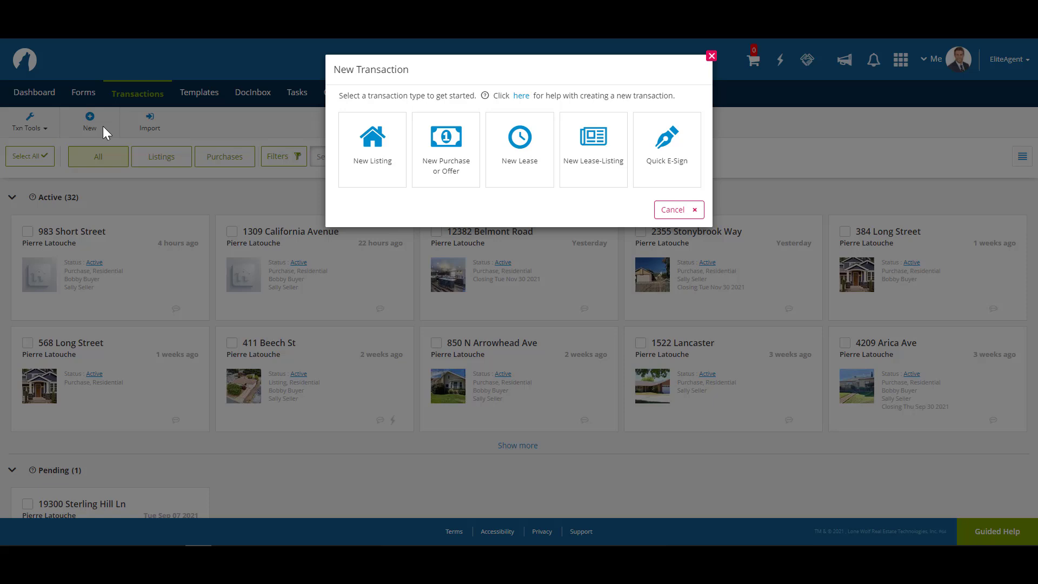
{"action": "mouse_move", "coordinate": [460, 218]}
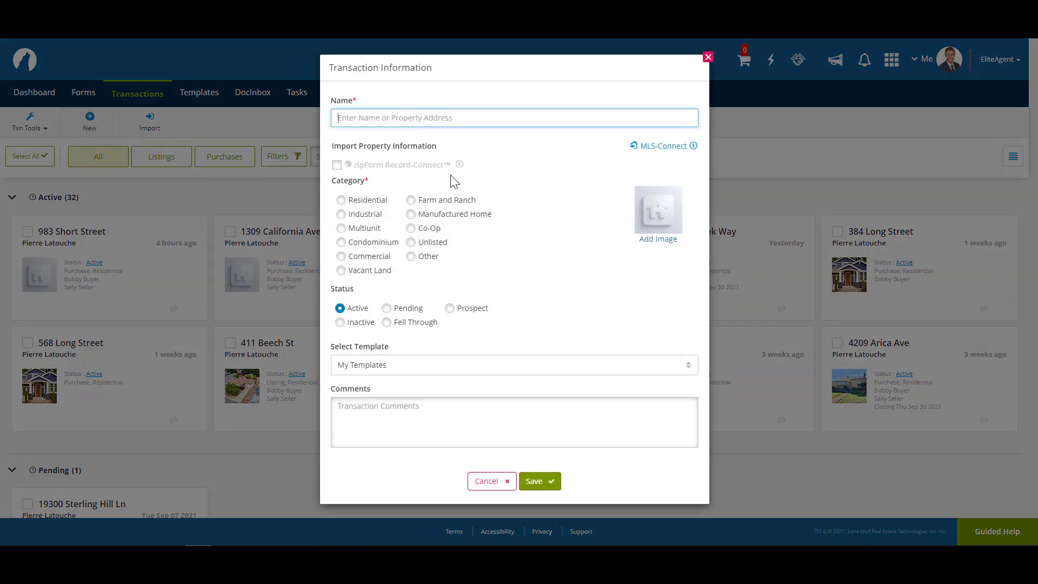
{"action": "type", "text": "984 Short Stree"}
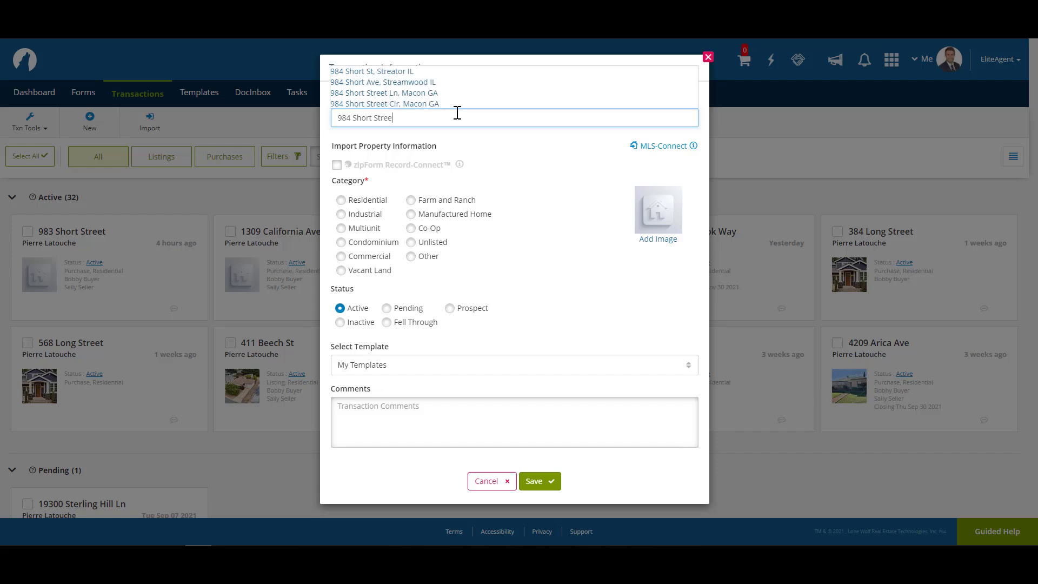
{"action": "left_click", "coordinate": [337, 200]}
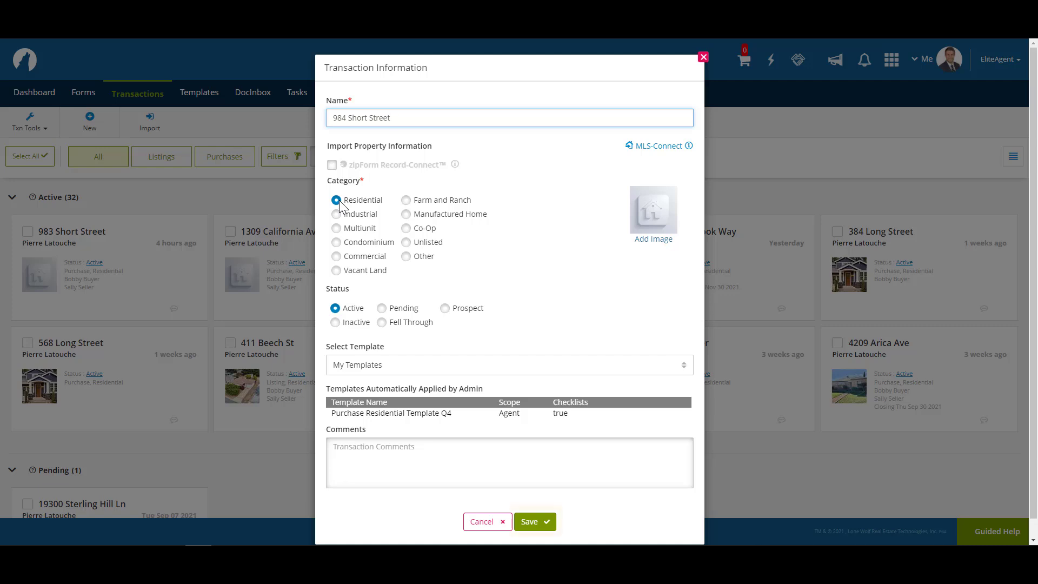
{"action": "left_click", "coordinate": [534, 522]}
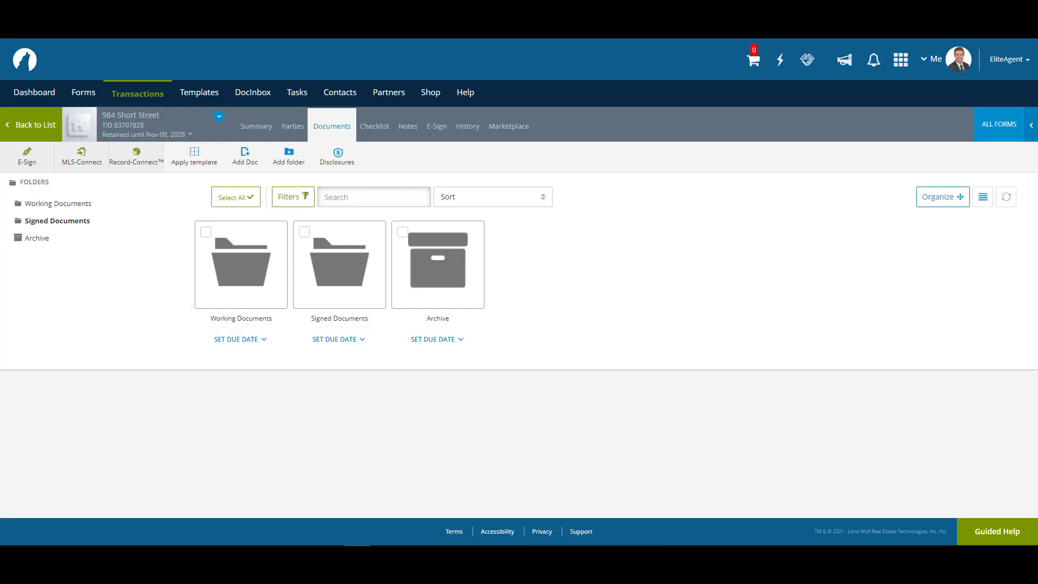
Step: Browse the Working Documents and Signed Documents folders and return to the folder overview
{"action": "left_click", "coordinate": [240, 263]}
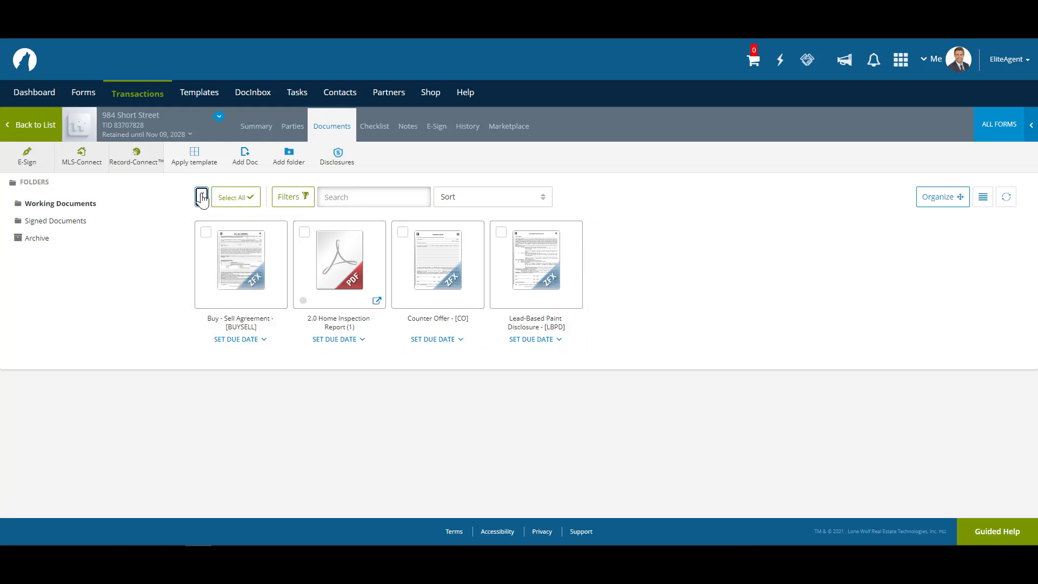
{"action": "left_click", "coordinate": [201, 197]}
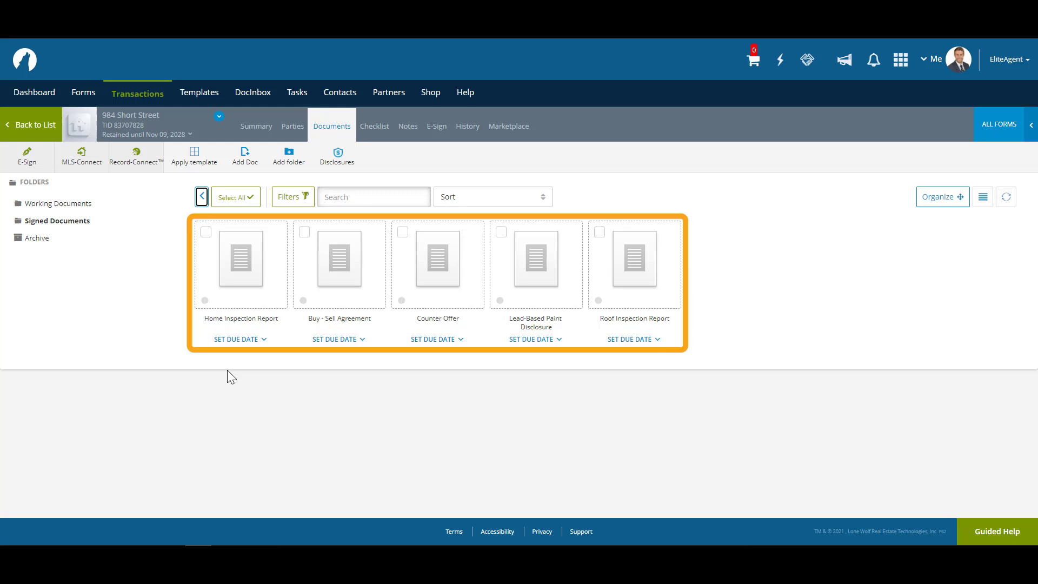
{"action": "left_click", "coordinate": [202, 197]}
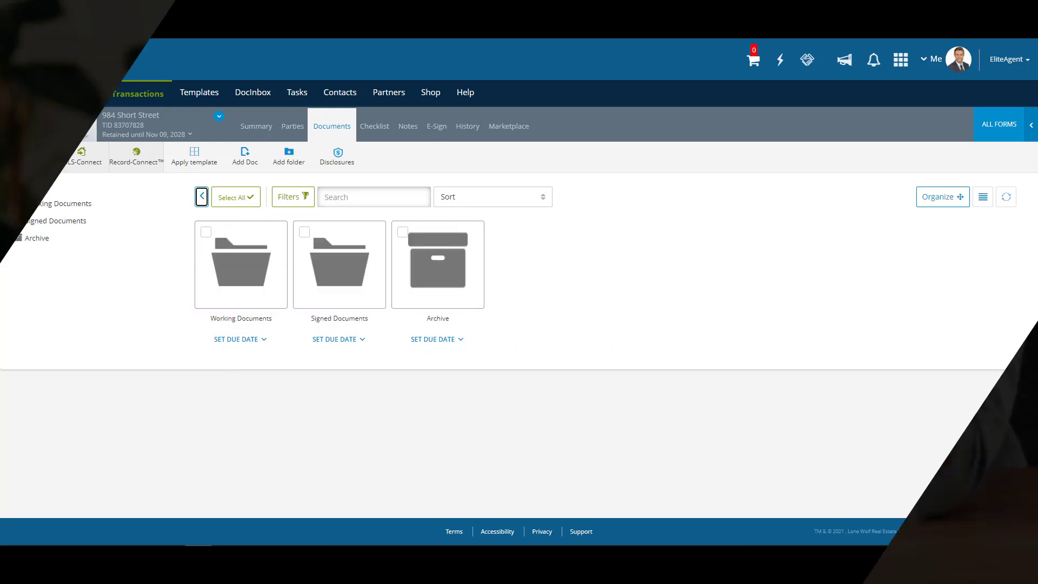
Step: Give the Meeting with Accountant task a fixed due date of November 10
{"action": "left_click", "coordinate": [374, 125]}
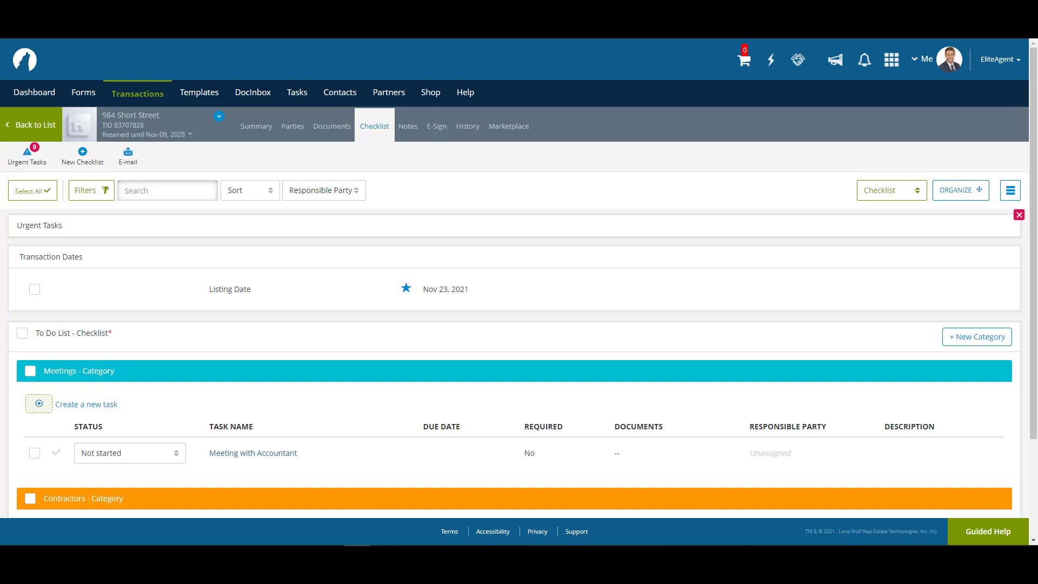
{"action": "mouse_move", "coordinate": [398, 411]}
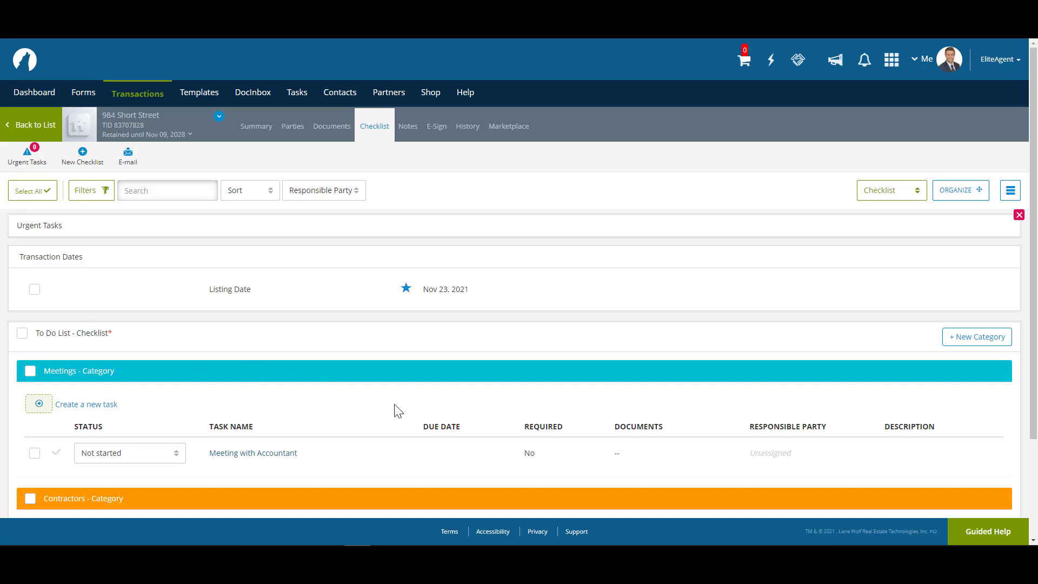
{"action": "scroll", "scroll_direction": "down", "scroll_amount": 3}
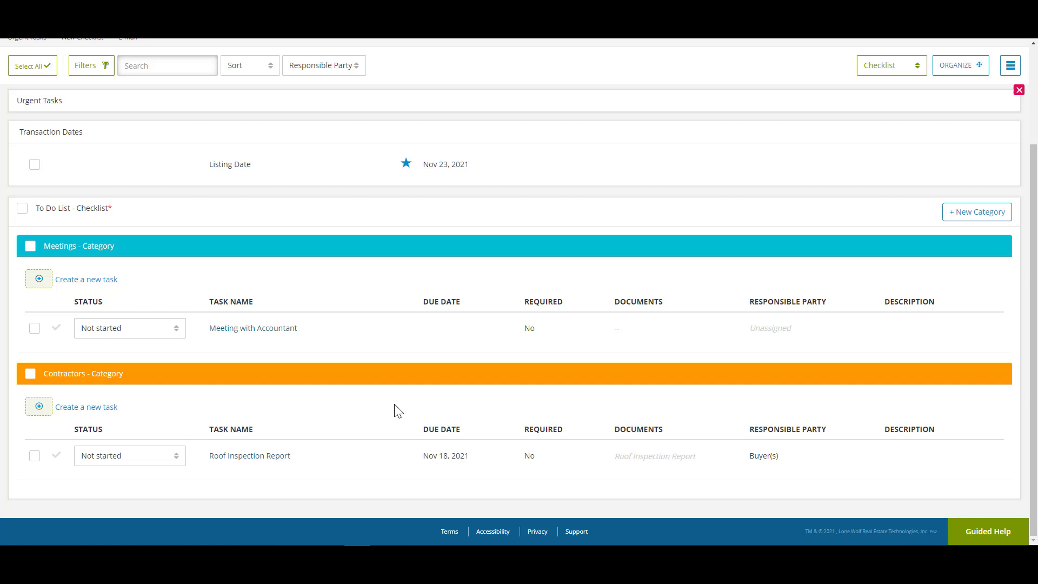
{"action": "mouse_move", "coordinate": [273, 335]}
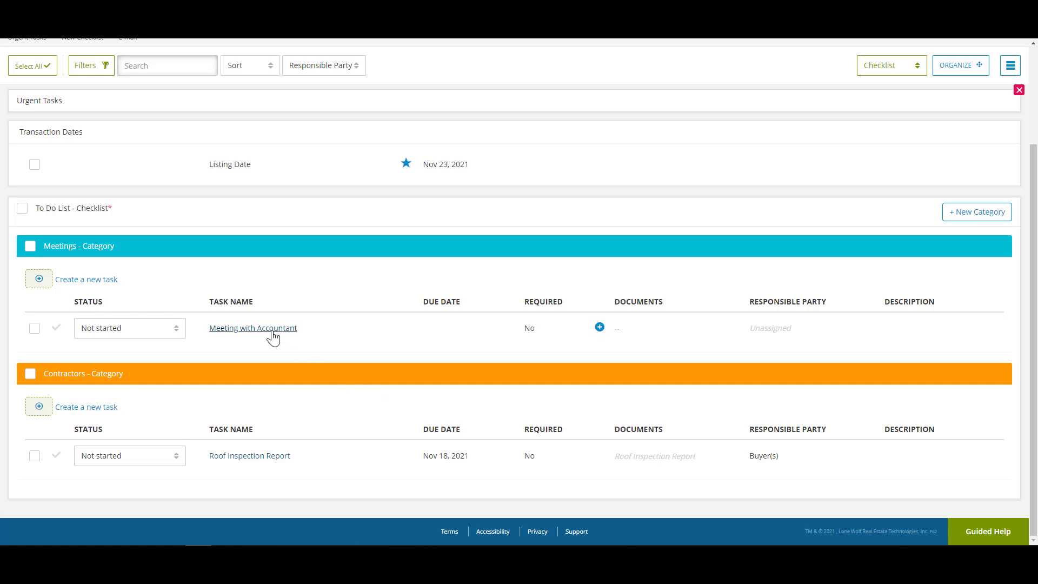
{"action": "left_click", "coordinate": [253, 328]}
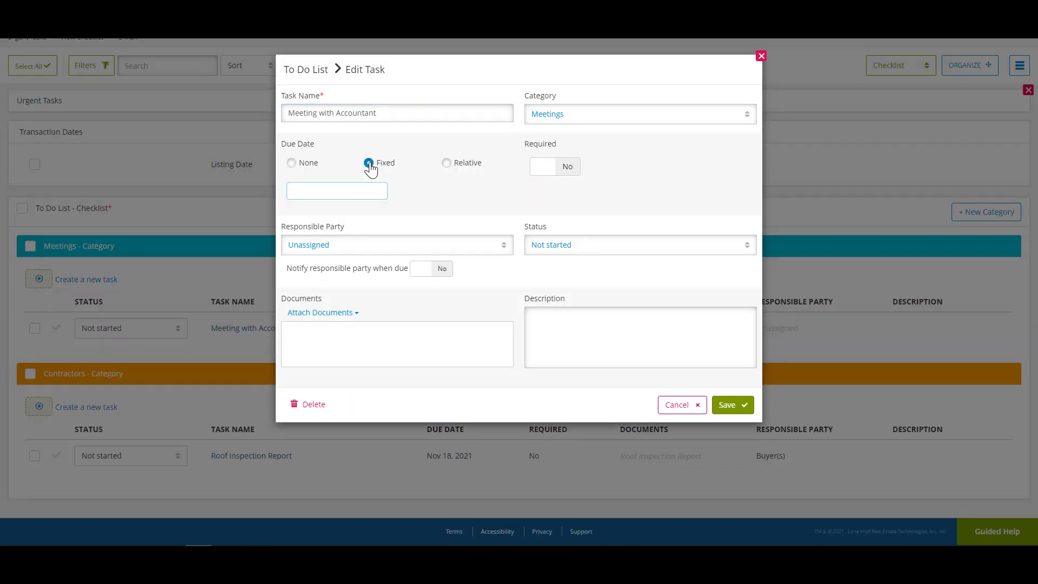
{"action": "left_click", "coordinate": [336, 191]}
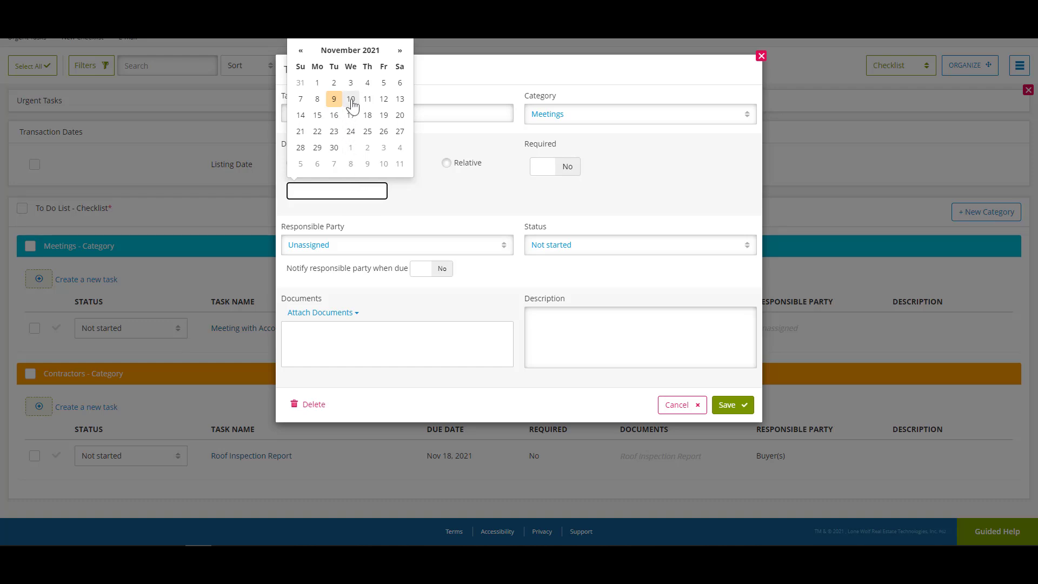
{"action": "left_click", "coordinate": [733, 404]}
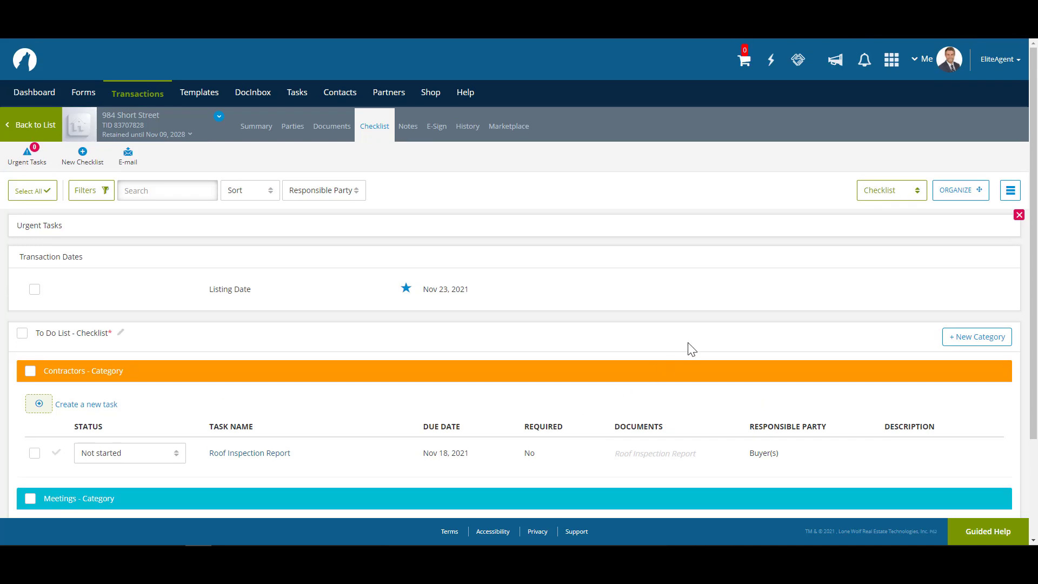
Step: View the checklist as a calendar (month and day), then as a status board, then go to Summary
{"action": "left_click", "coordinate": [890, 190]}
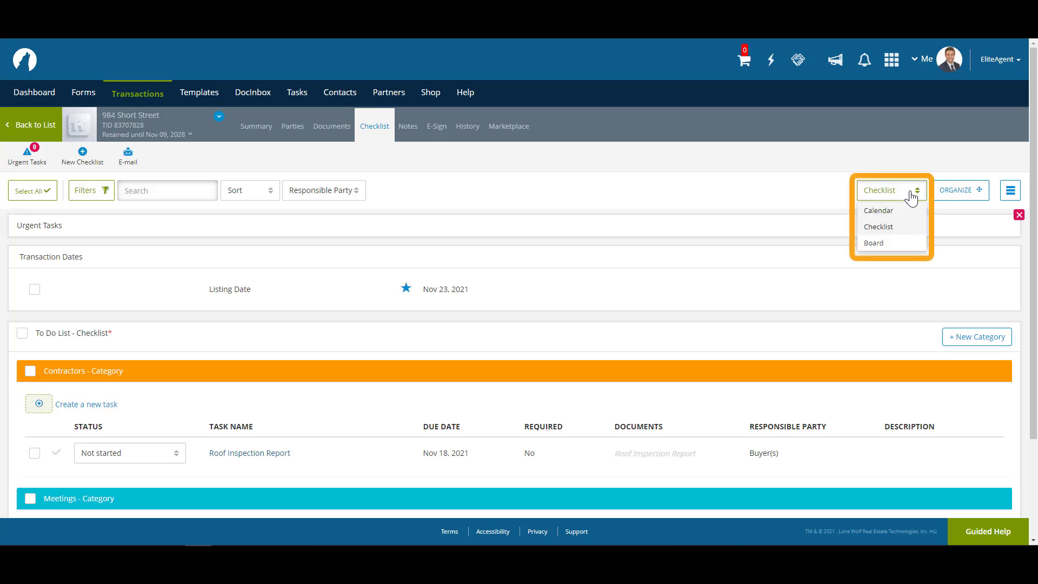
{"action": "mouse_move", "coordinate": [905, 217]}
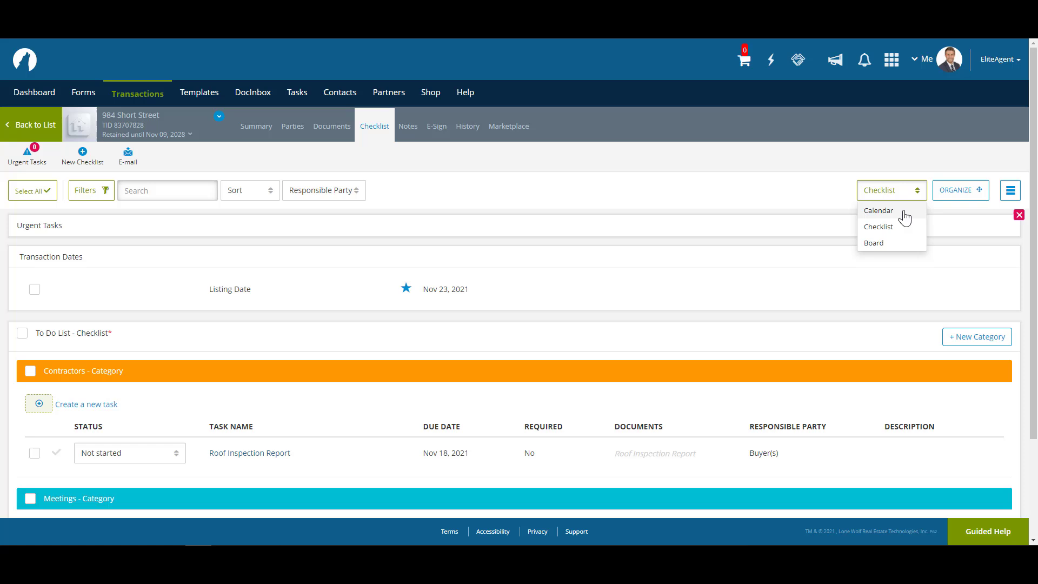
{"action": "left_click", "coordinate": [878, 211]}
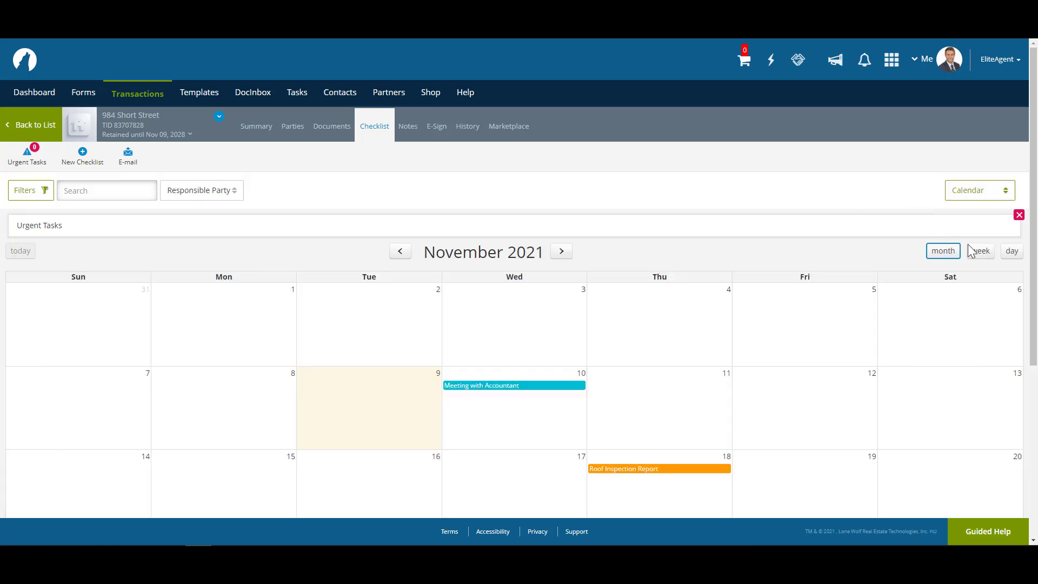
{"action": "left_click", "coordinate": [1012, 250]}
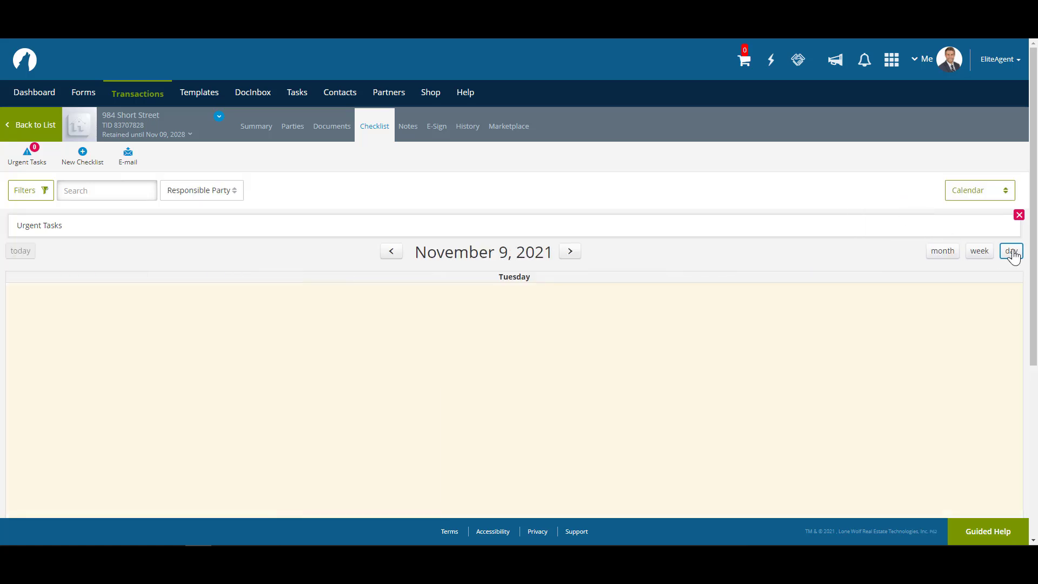
{"action": "left_click", "coordinate": [979, 191]}
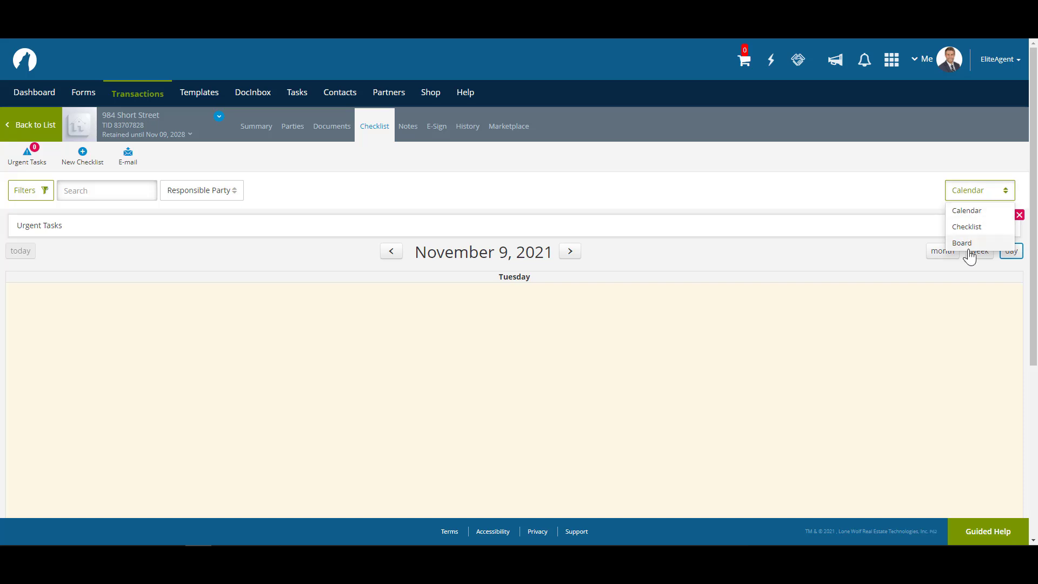
{"action": "left_click", "coordinate": [962, 243]}
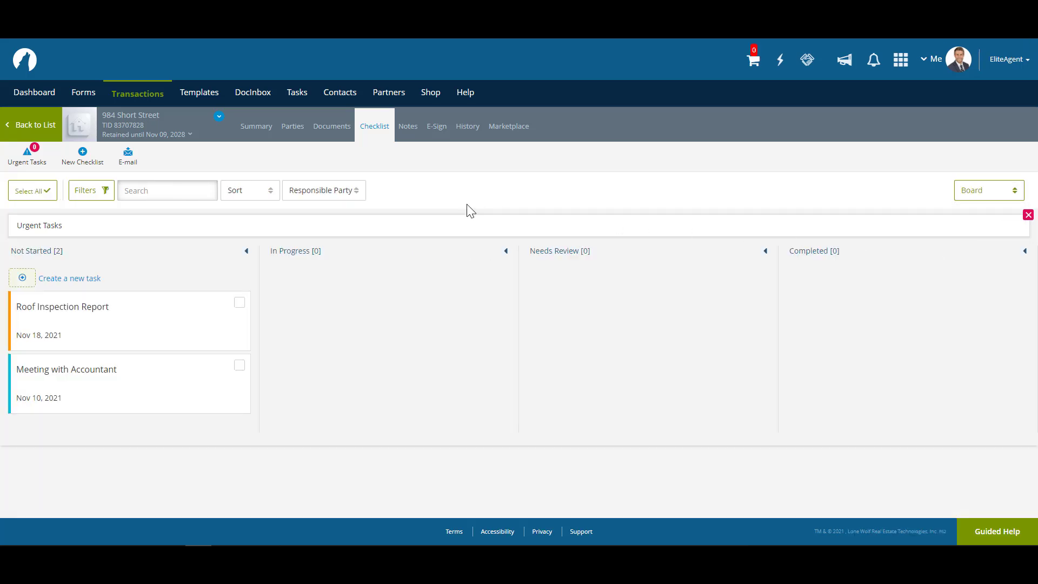
{"action": "left_click", "coordinate": [255, 125]}
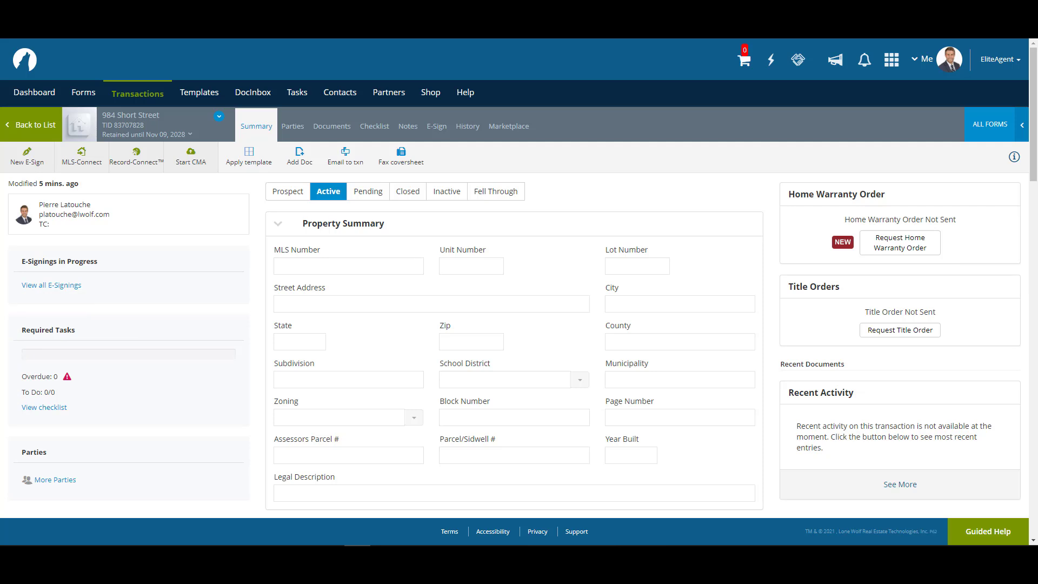
{"action": "mouse_move", "coordinate": [202, 277]}
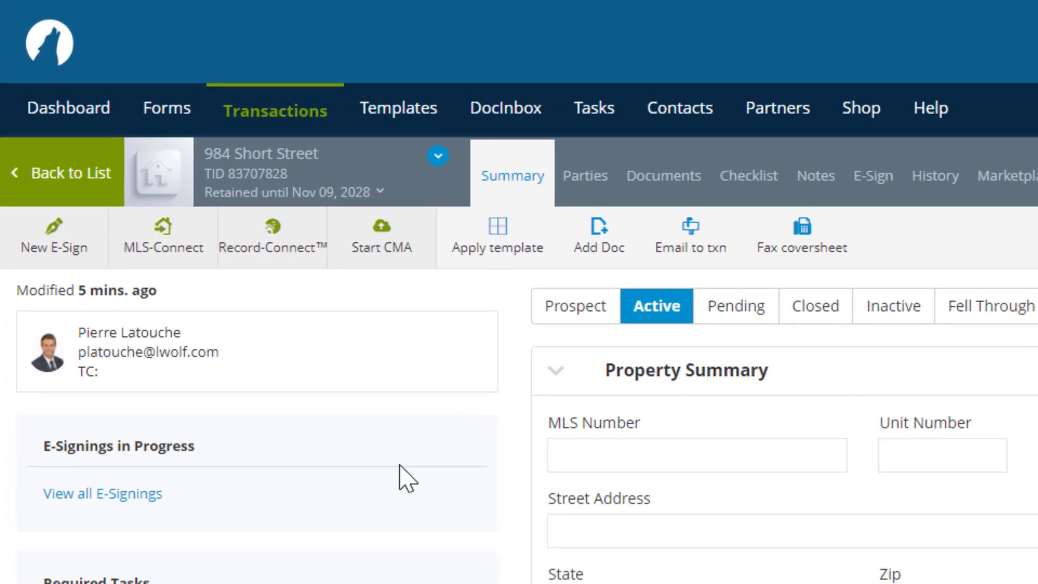
{"action": "mouse_move", "coordinate": [499, 237]}
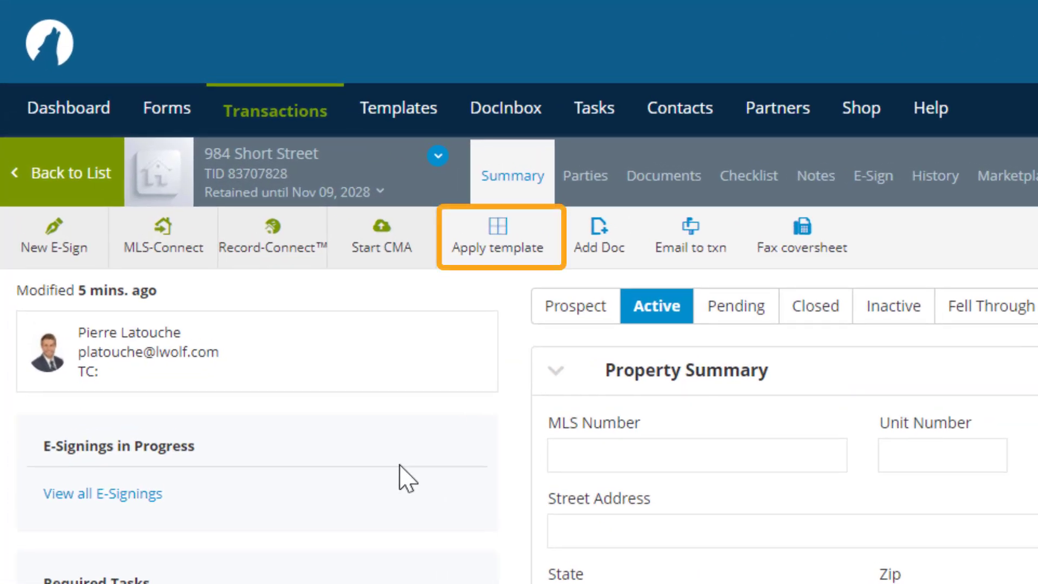
{"action": "mouse_move", "coordinate": [663, 176]}
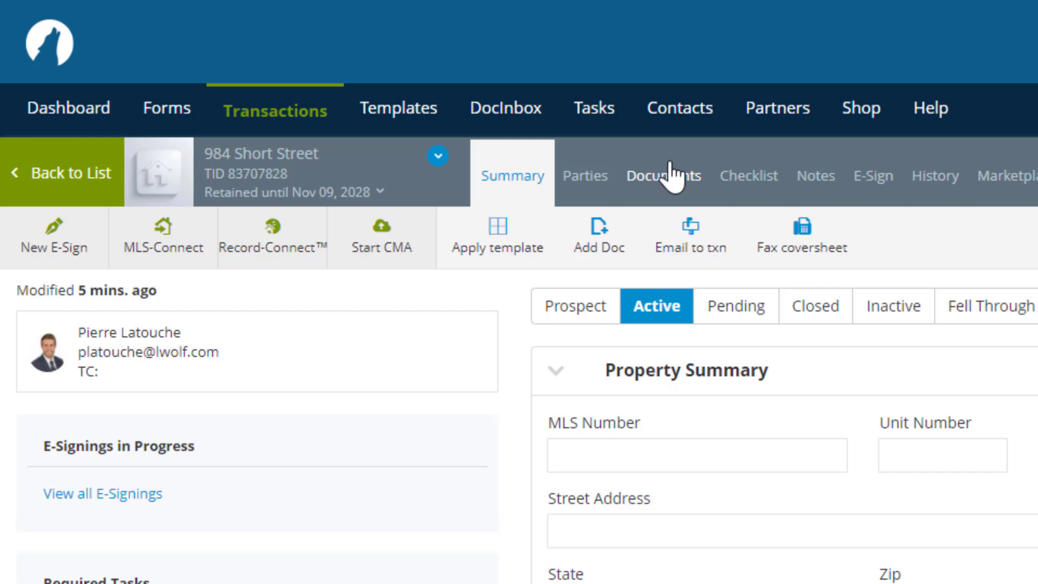
Step: Show the transaction's Documents page with its three folders
{"action": "left_click", "coordinate": [662, 175]}
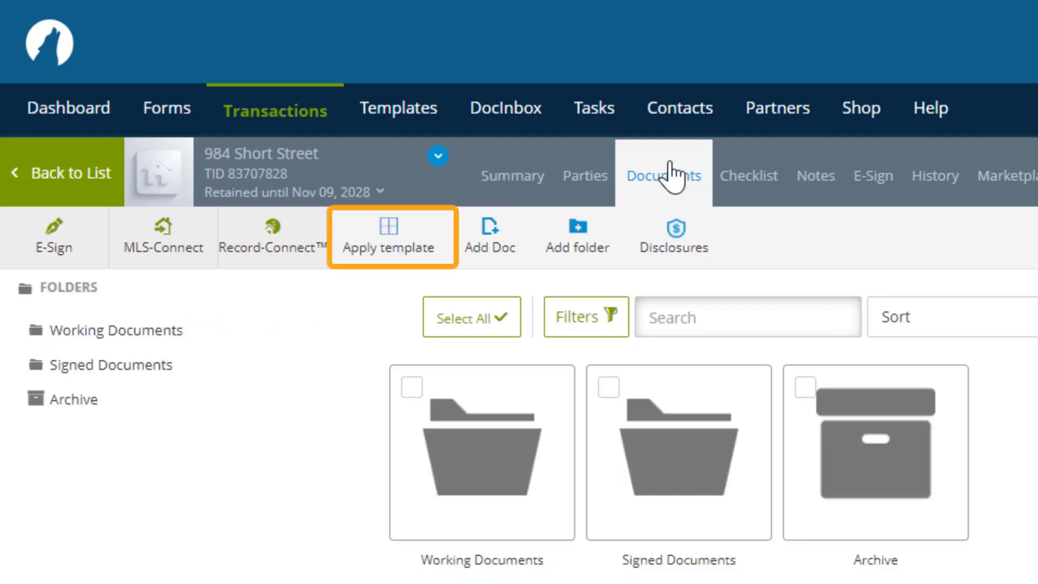